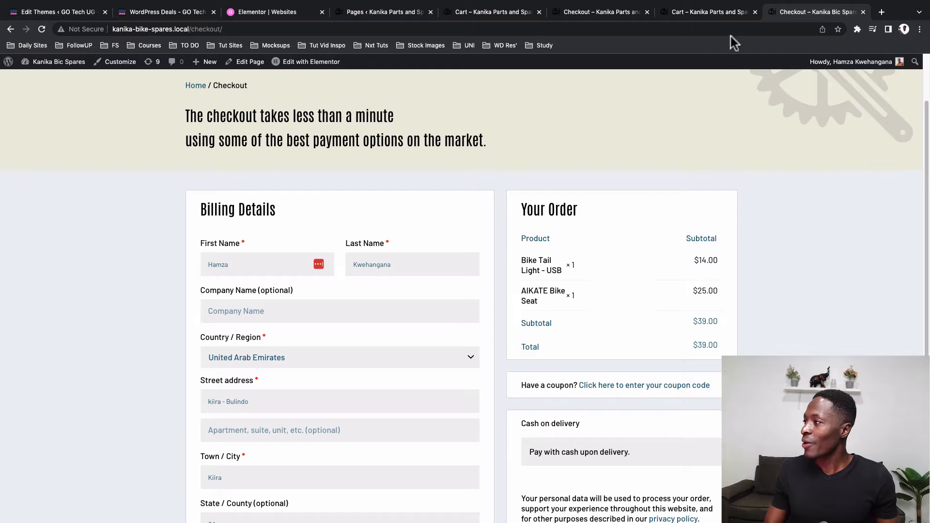
Review the live site's default checkout page, which shows no payment methods
click(600, 12)
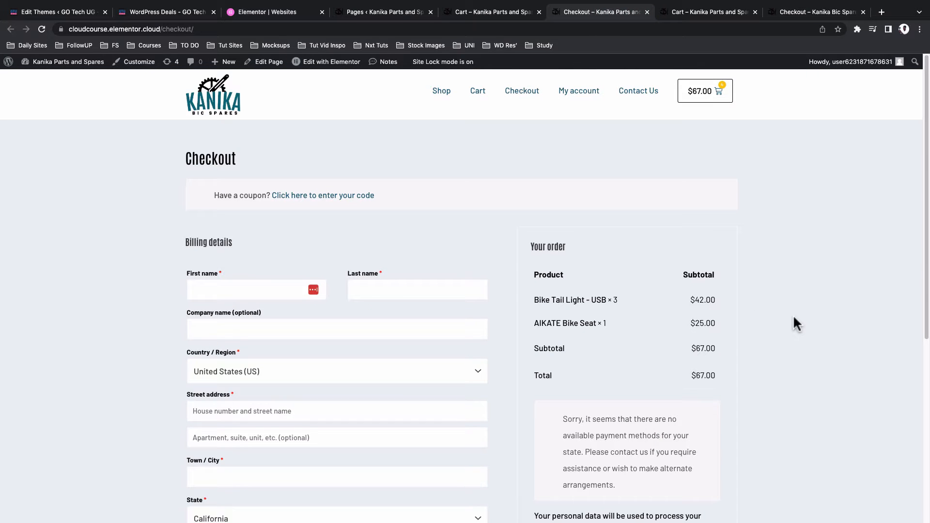
scroll(down, 3)
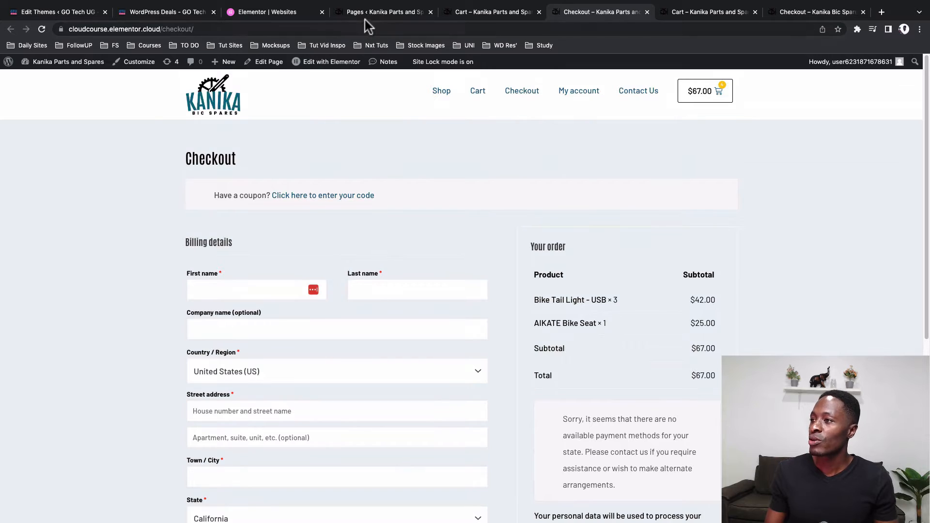
Trash the old Checkout page from All Pages and delete it permanently
click(381, 11)
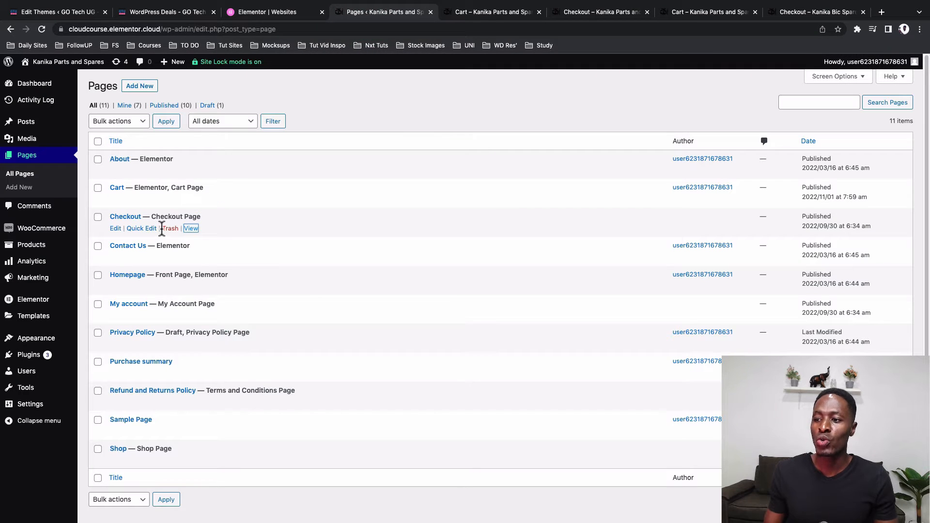
mouse_move(170, 229)
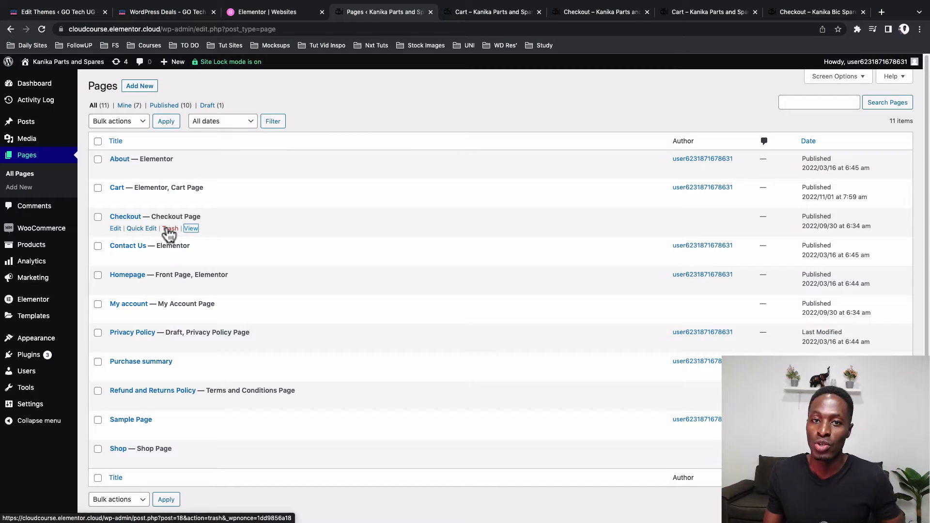
click(170, 227)
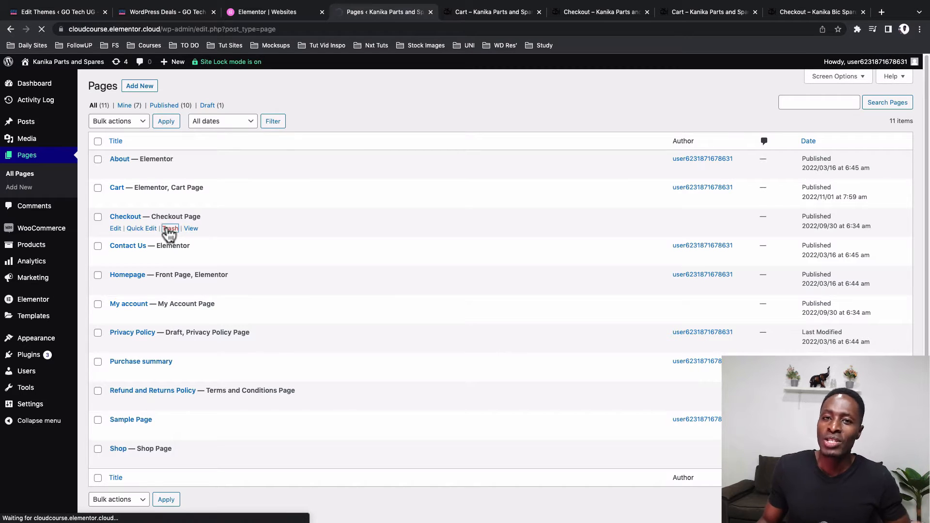
click(169, 228)
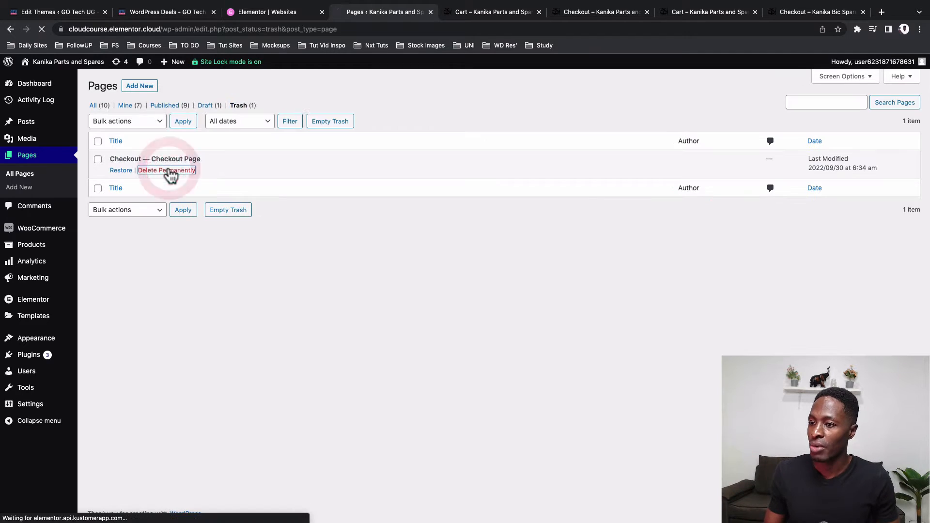
click(166, 170)
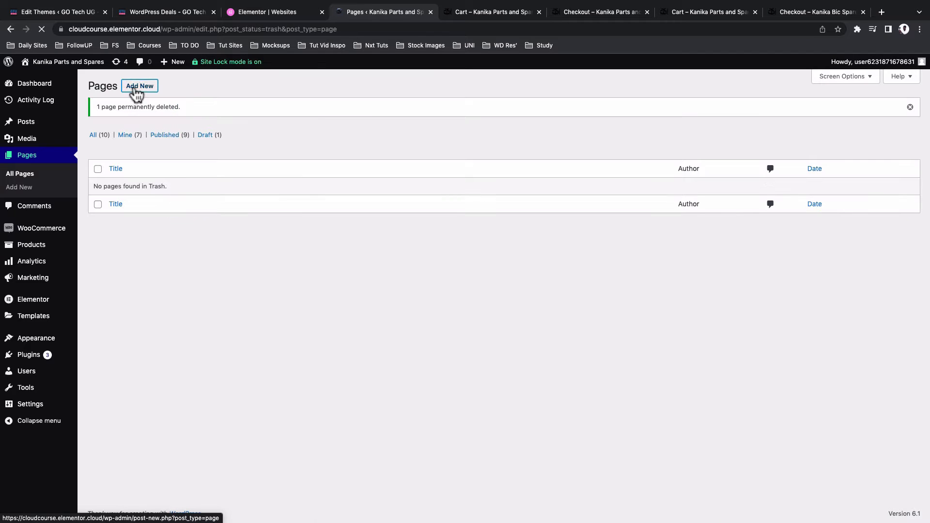
Add a new page titled Checkout, publish it and return to All Pages
click(140, 86)
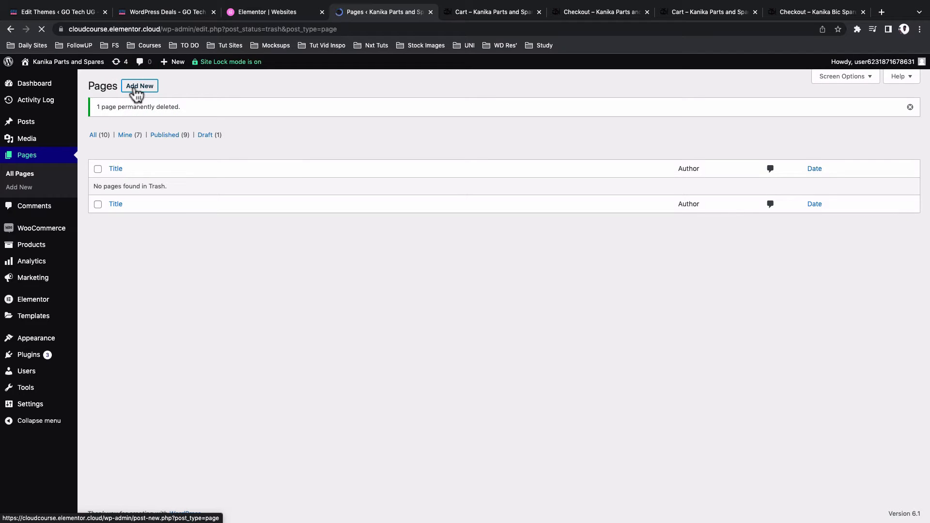
click(140, 86)
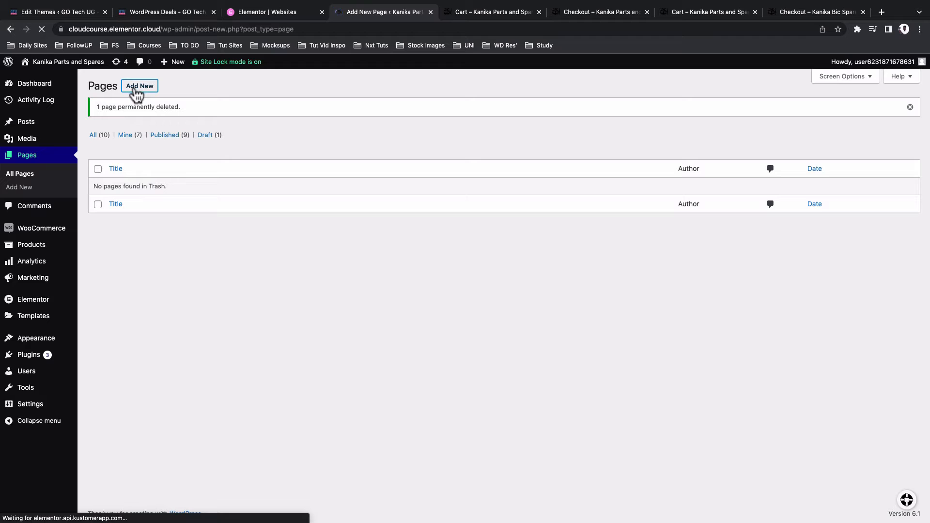
click(140, 86)
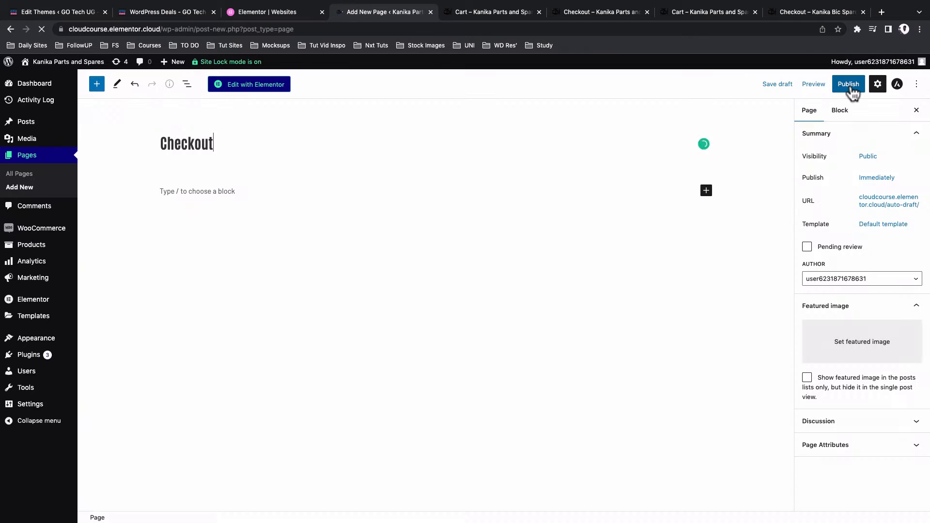
click(849, 83)
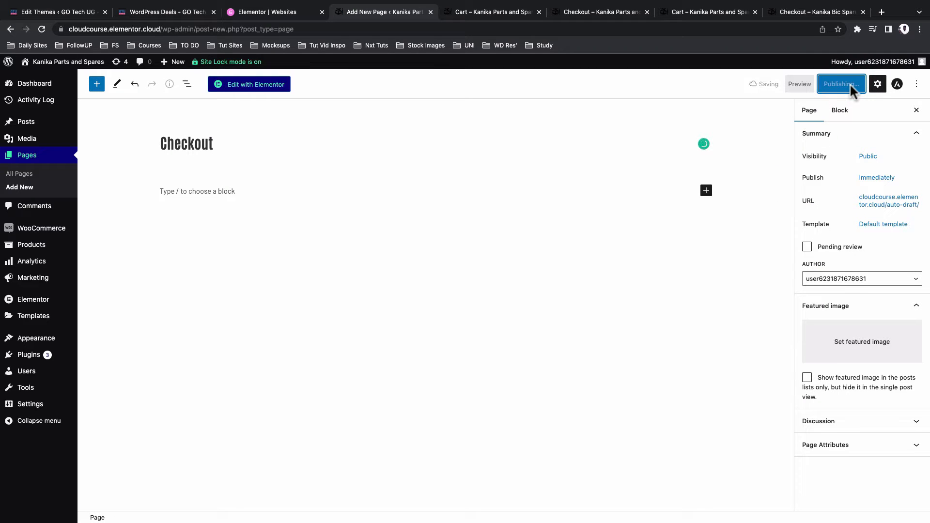
click(249, 83)
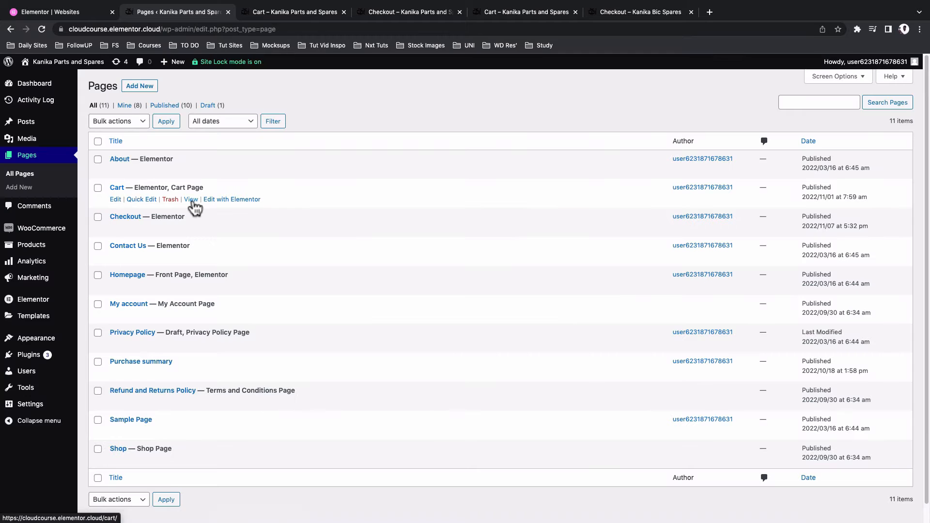
Edit the Cart page with Elementor to view its layout, then return to Pages
click(231, 199)
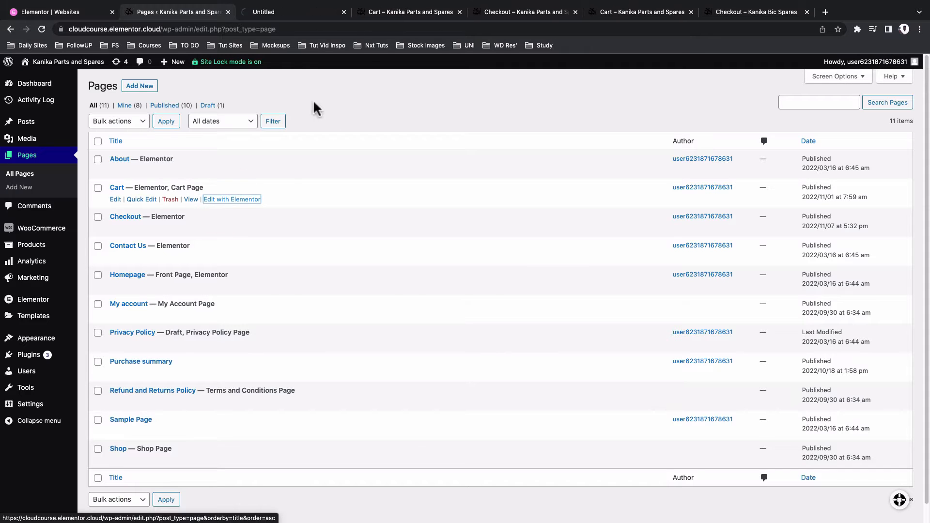
click(231, 200)
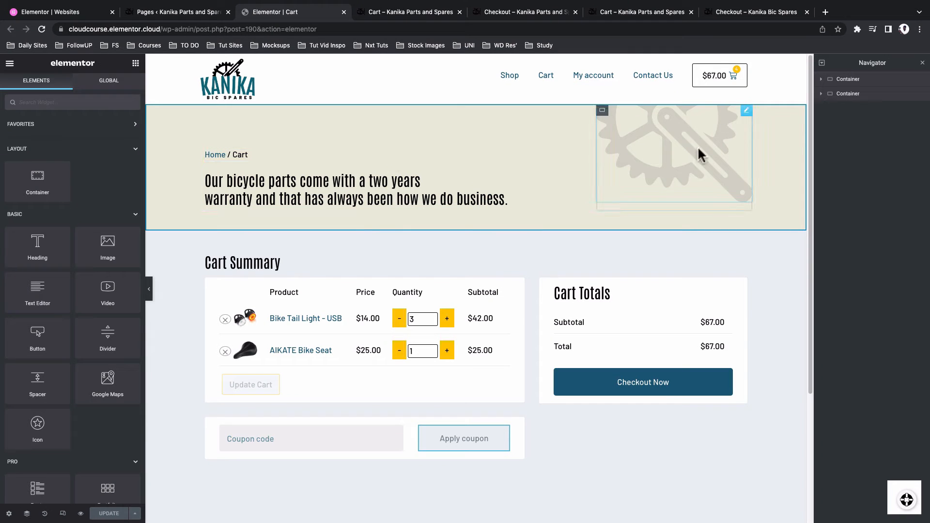
click(173, 13)
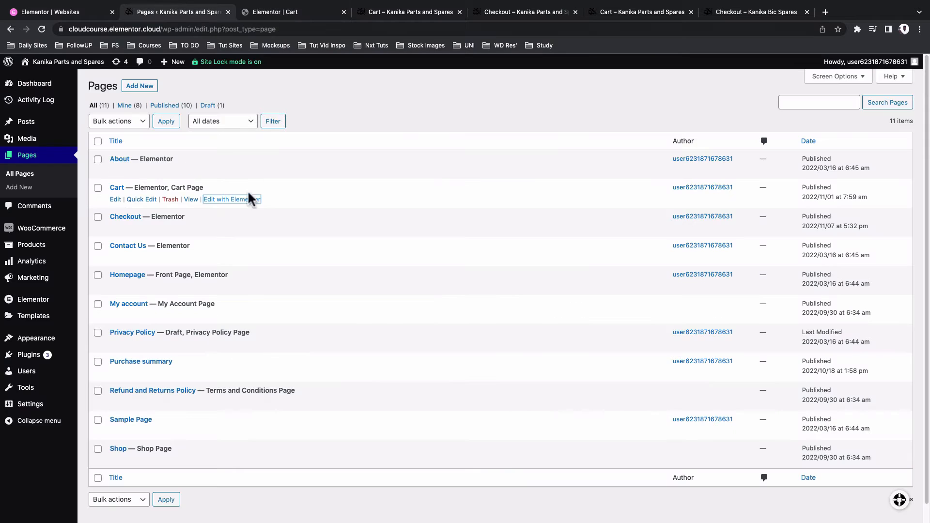
mouse_move(219, 238)
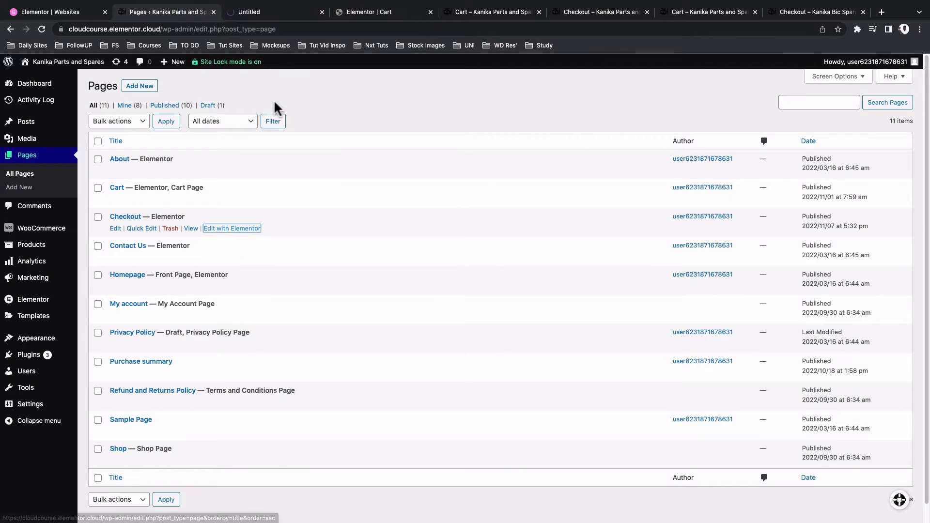
Paste the Cart banner onto the Checkout page and select its heading for rewording
click(231, 228)
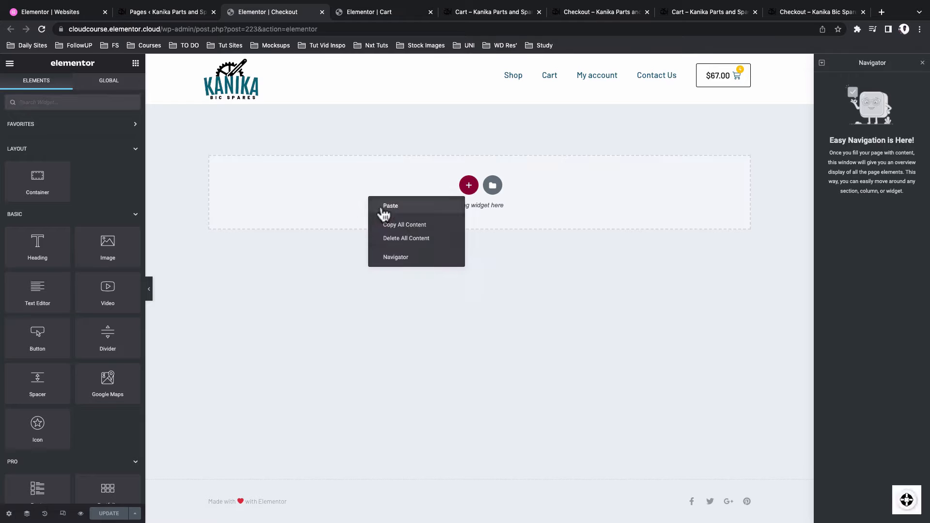
click(390, 205)
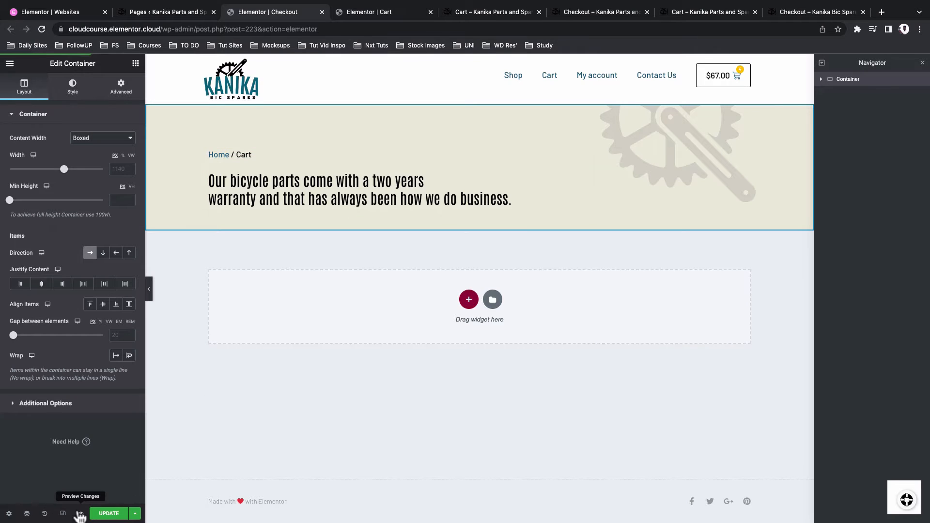
click(62, 514)
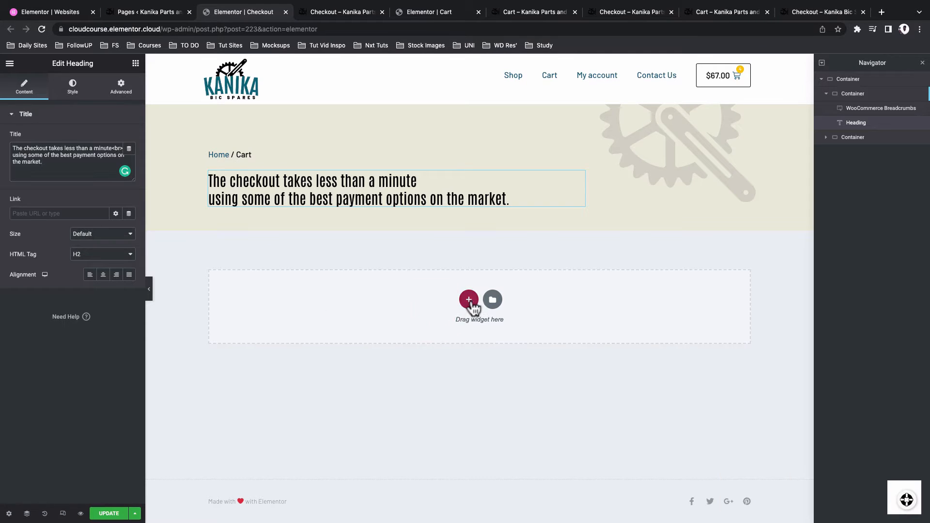
Add a single-column container and place the Checkout widget in it, searching 'check'
click(469, 299)
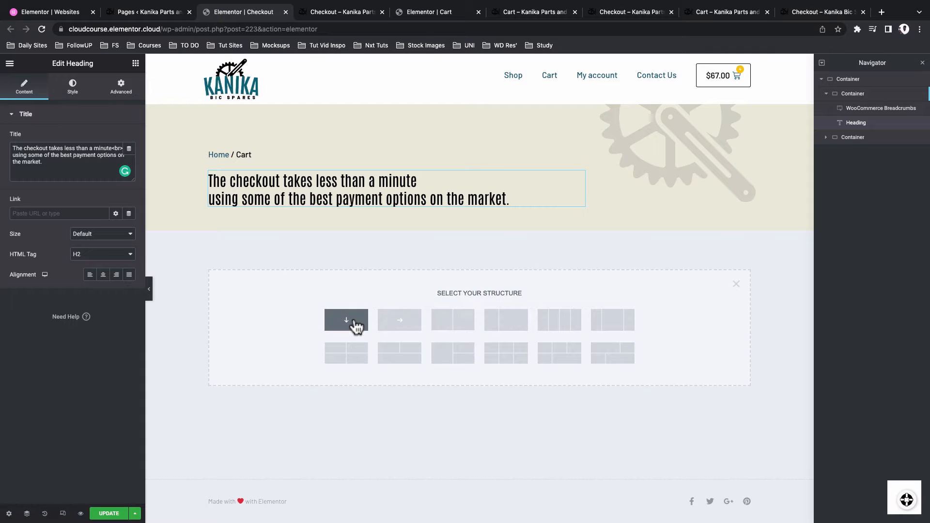
click(347, 320)
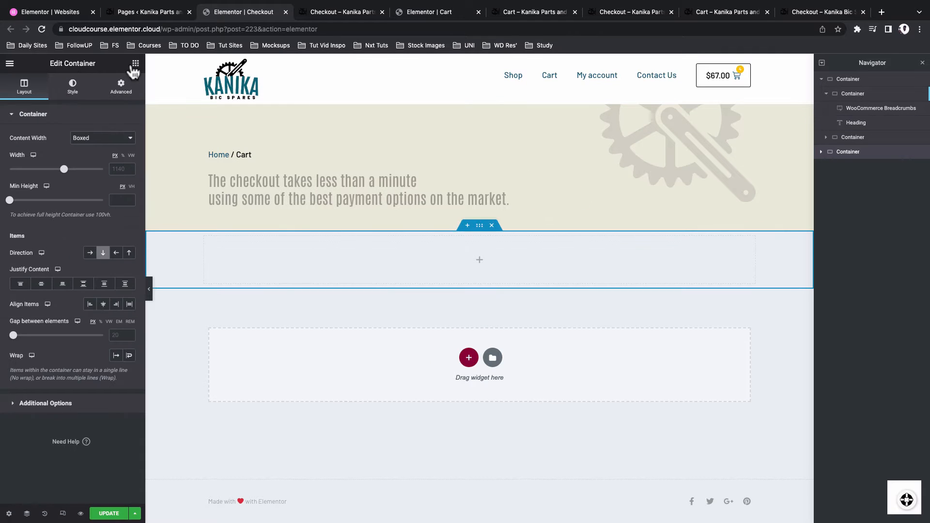
click(134, 64)
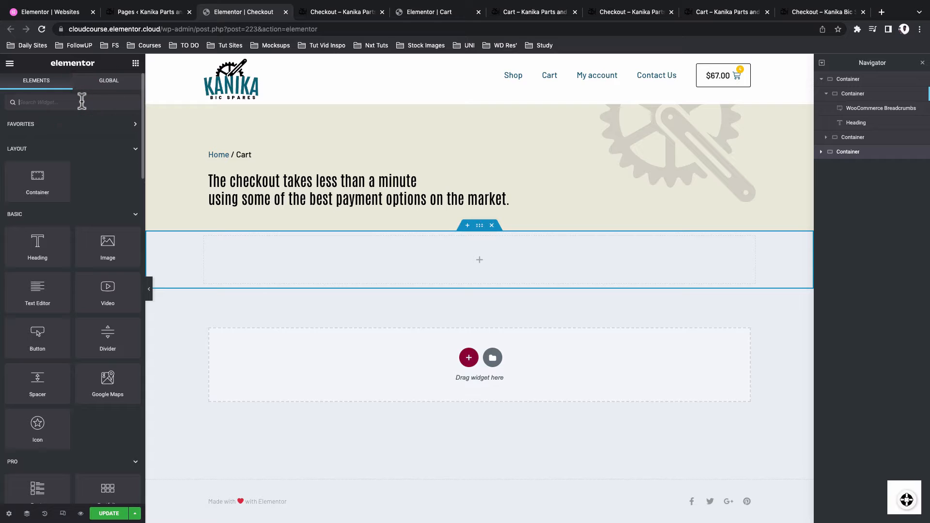
text(check)
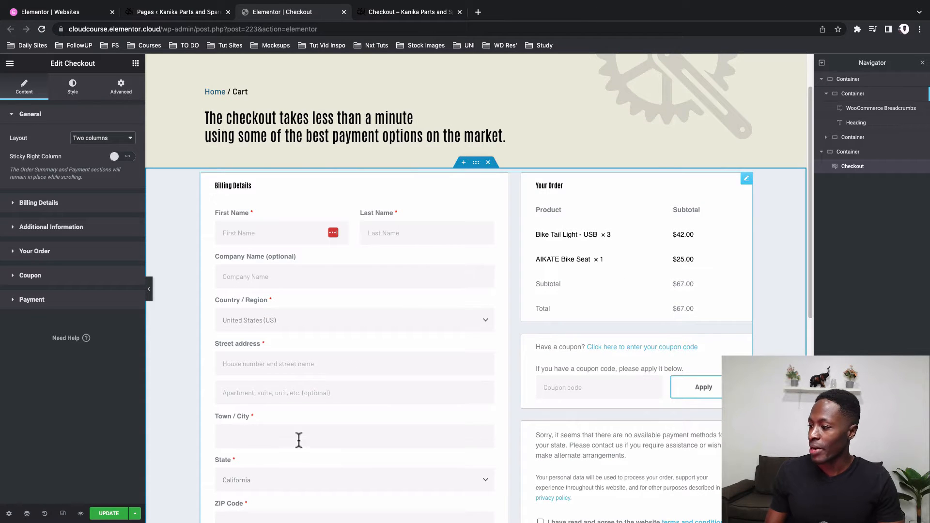
scroll(down, 3)
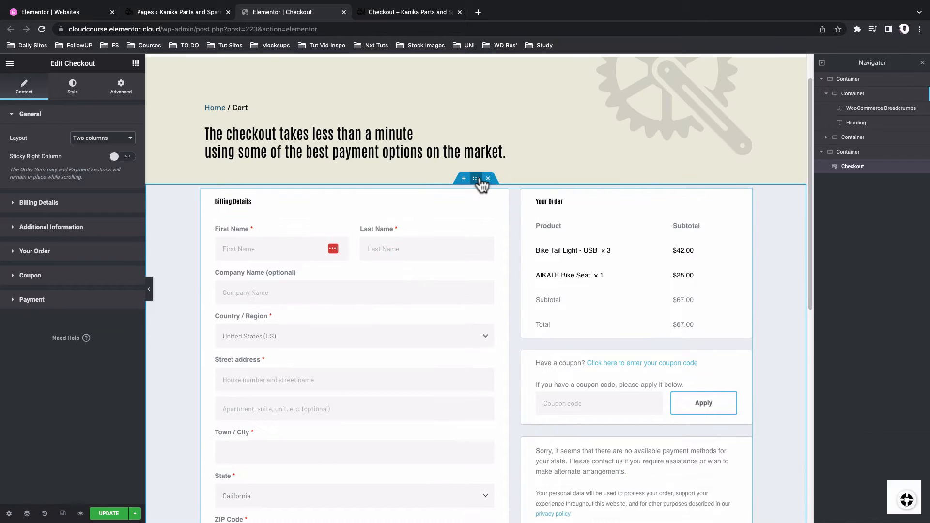
Give the checkout container a top padding of 40 in its Advanced settings
click(476, 179)
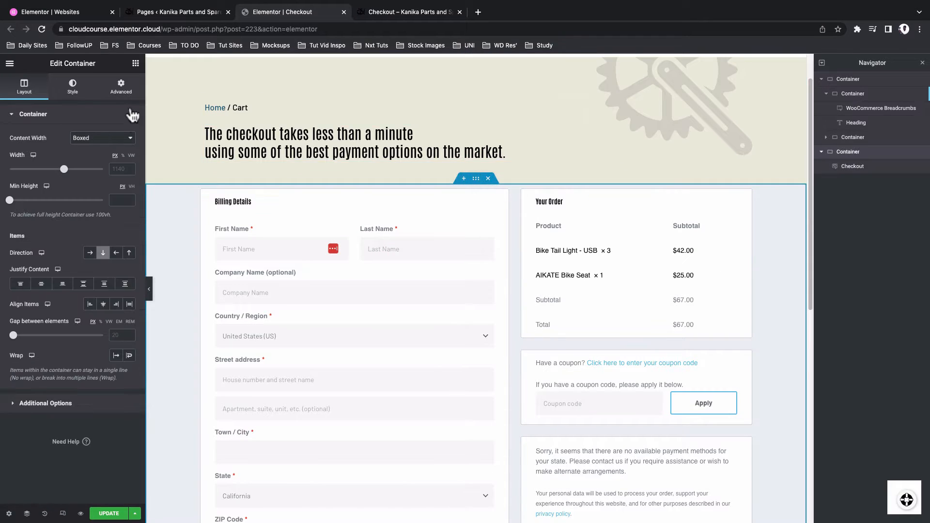
click(120, 88)
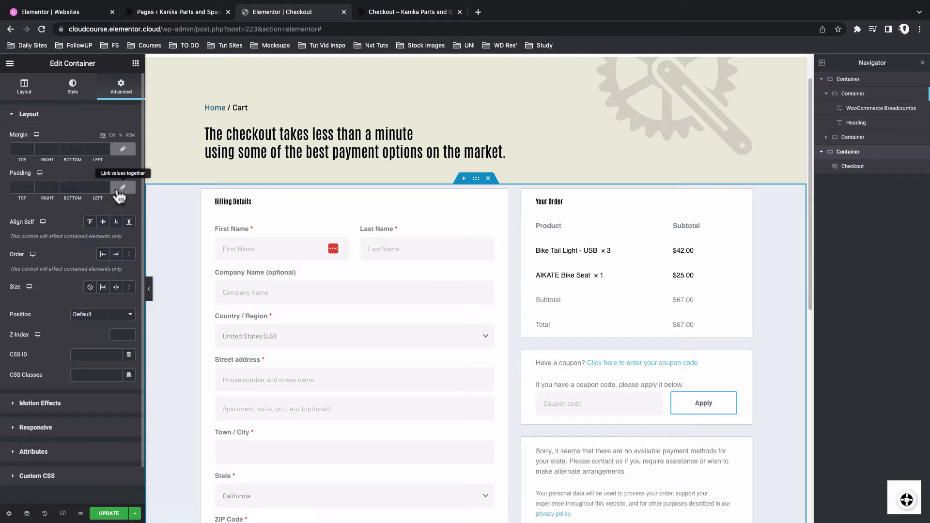
click(122, 187)
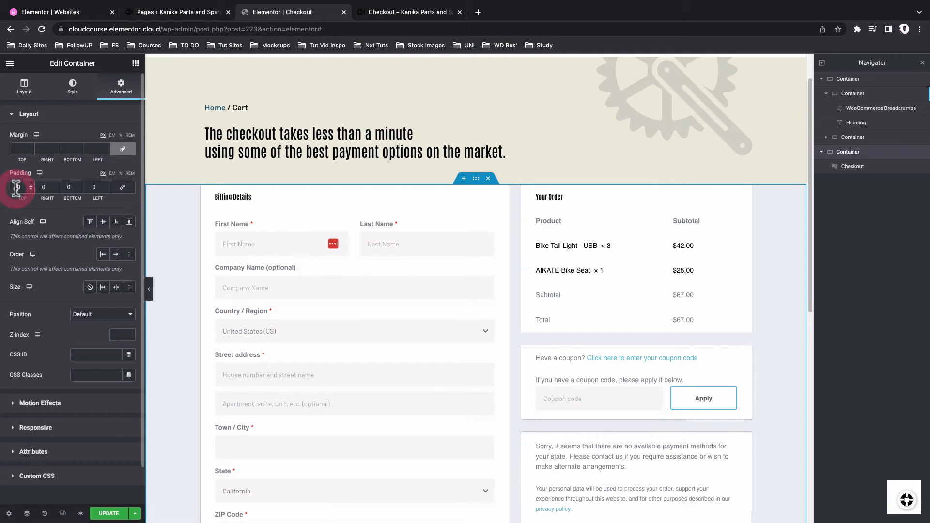
text(40)
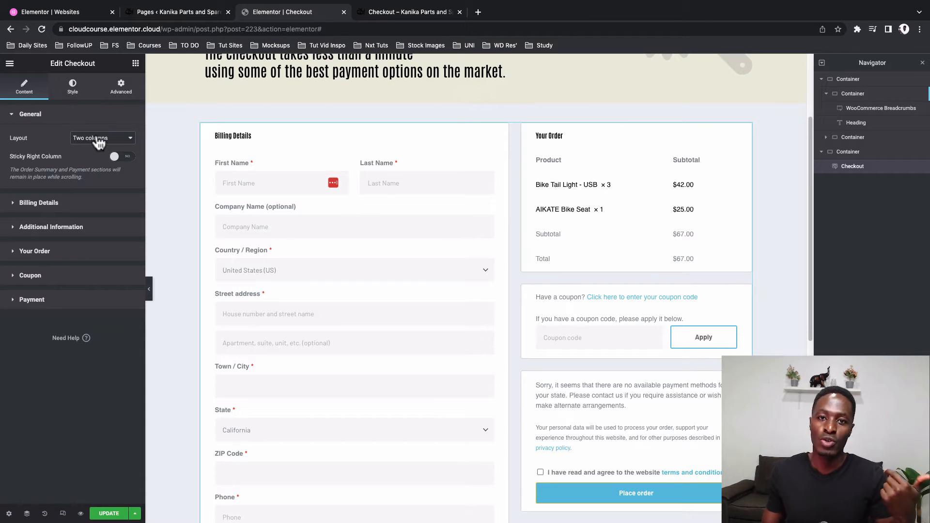
click(102, 138)
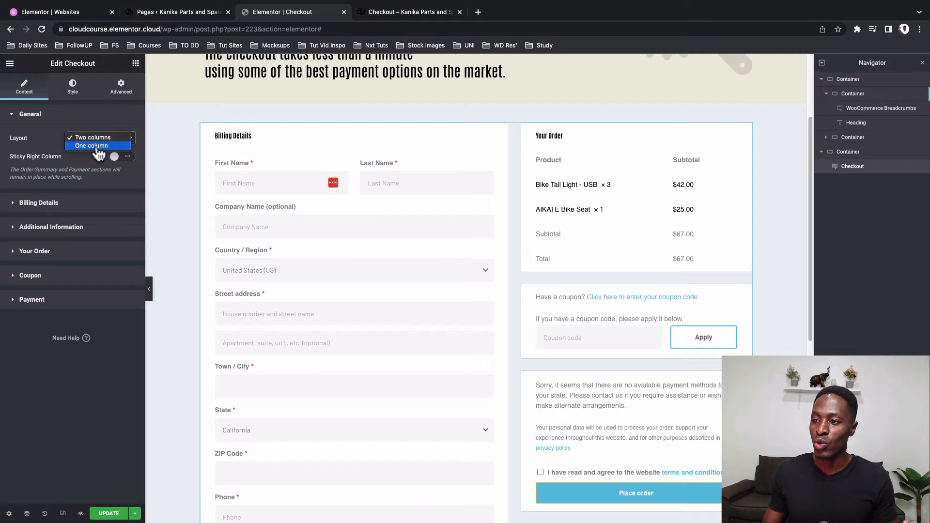
click(91, 145)
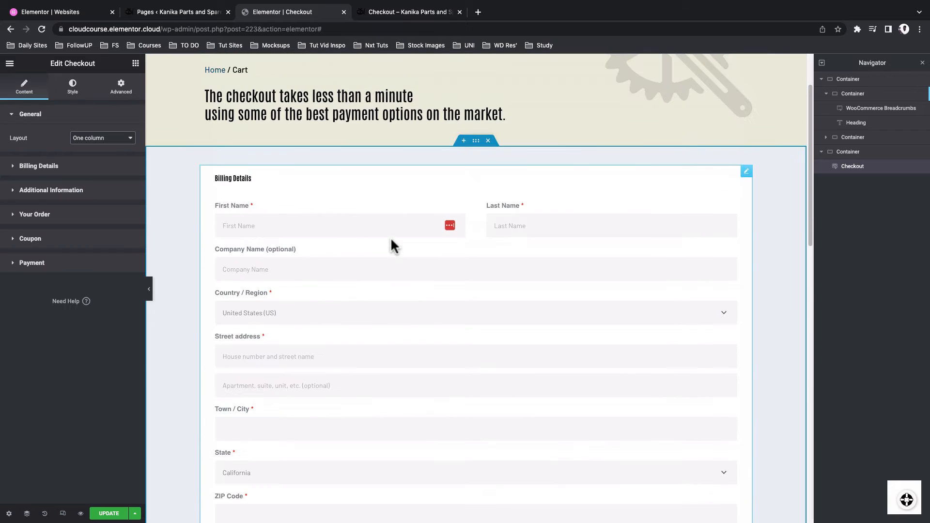
click(103, 137)
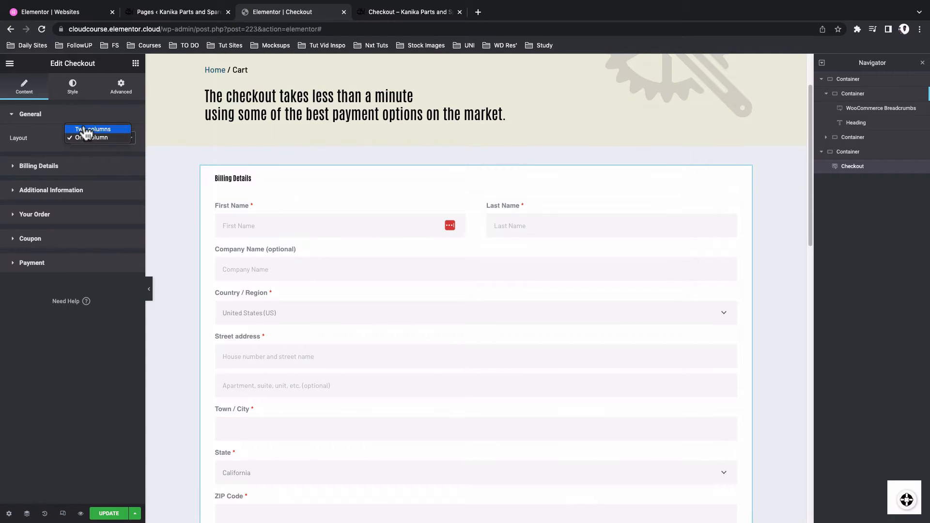
click(95, 129)
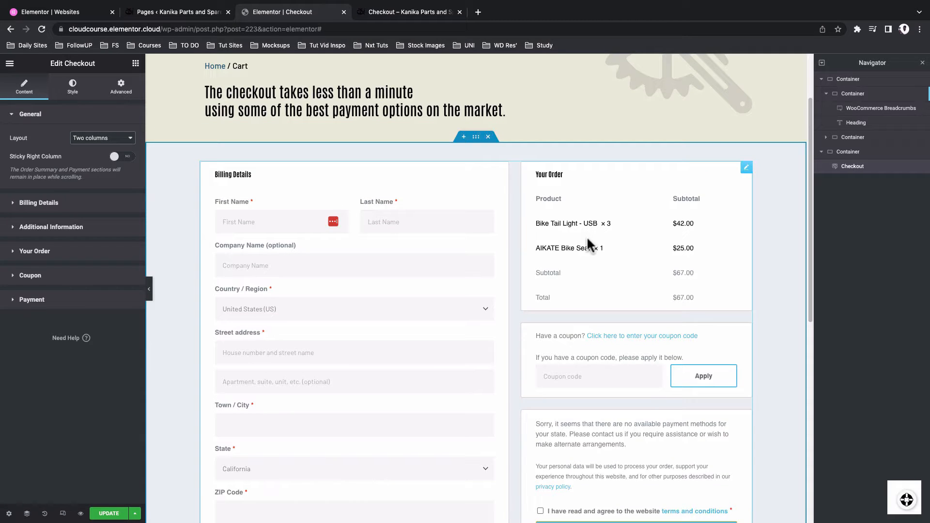
Review Billing Details and Additional Information, toggling order notes off and back on
click(39, 203)
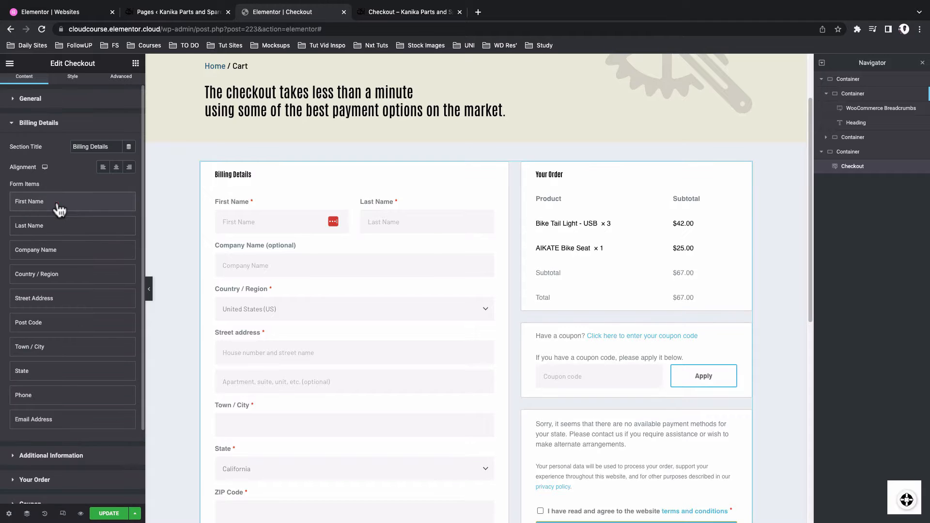
mouse_move(62, 242)
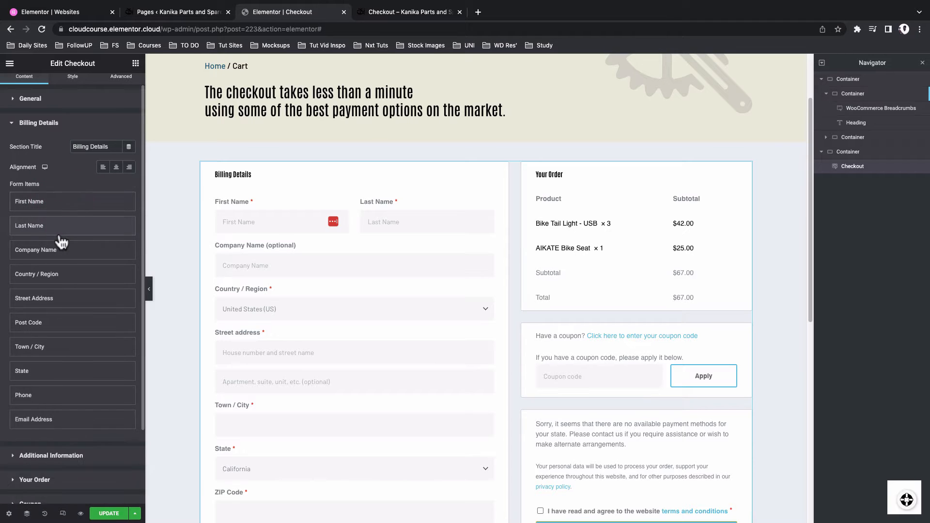
click(39, 123)
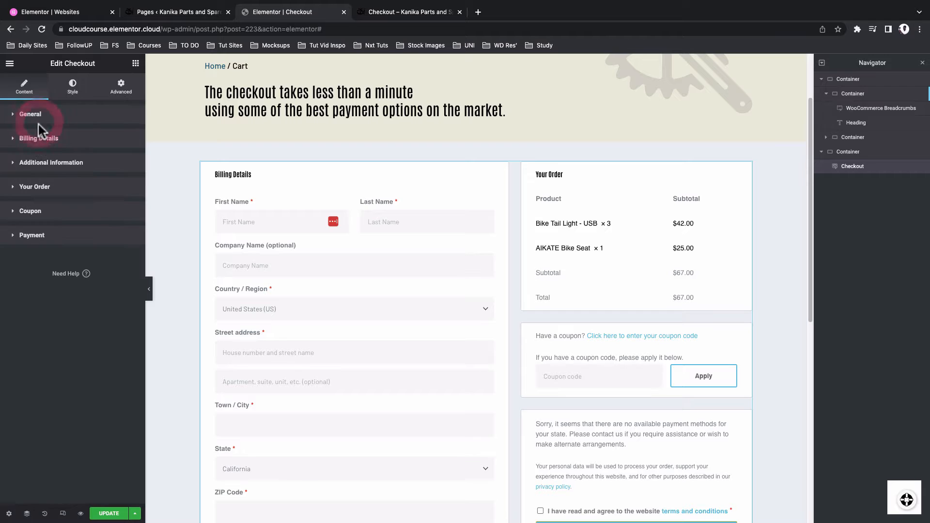
click(50, 162)
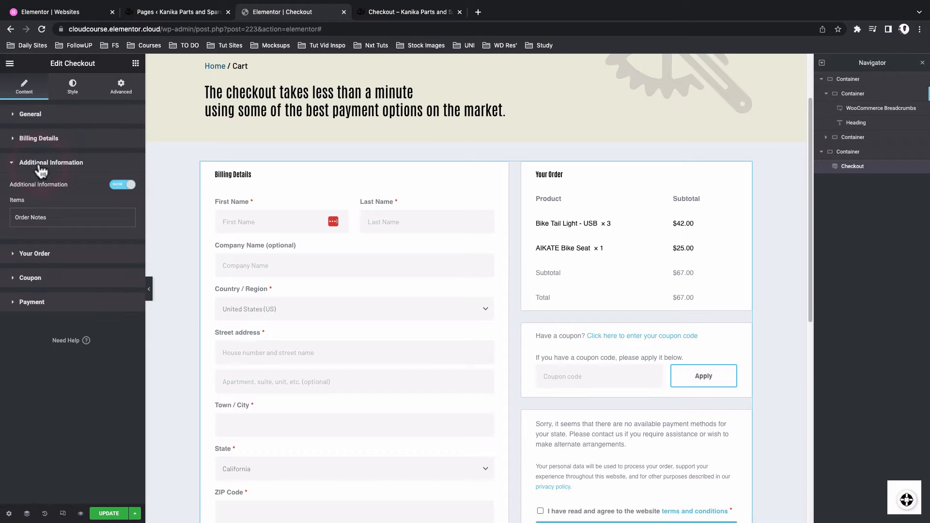
scroll(down, 3)
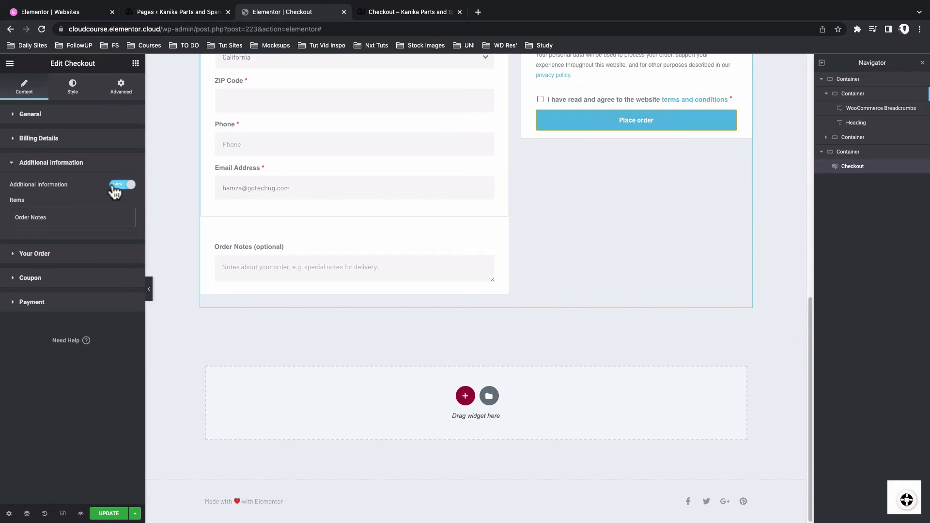
click(124, 184)
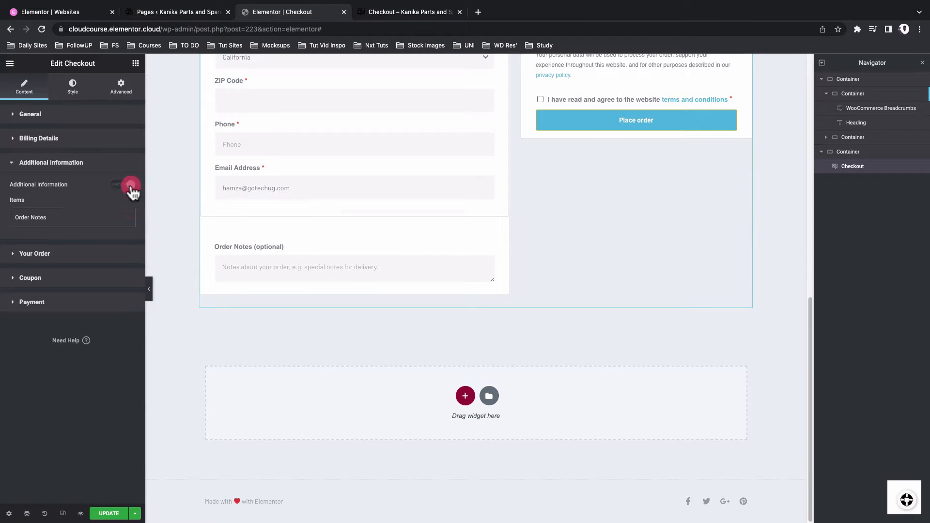
click(124, 184)
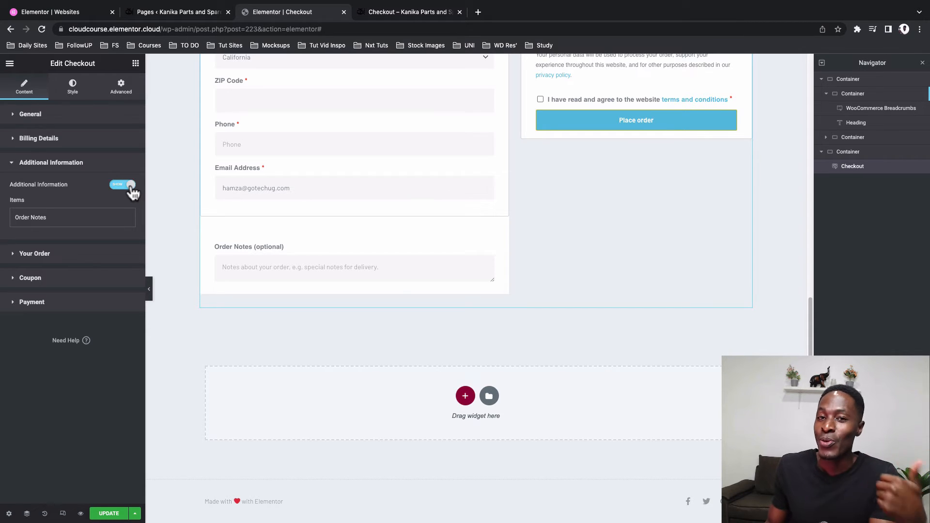
click(122, 184)
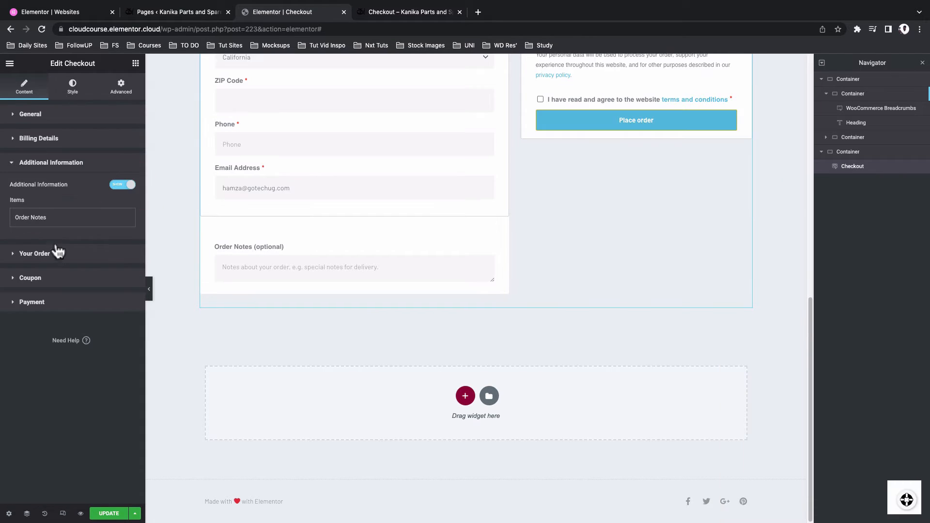
Expand Your Order and Payment settings for the terms and conditions text
click(35, 254)
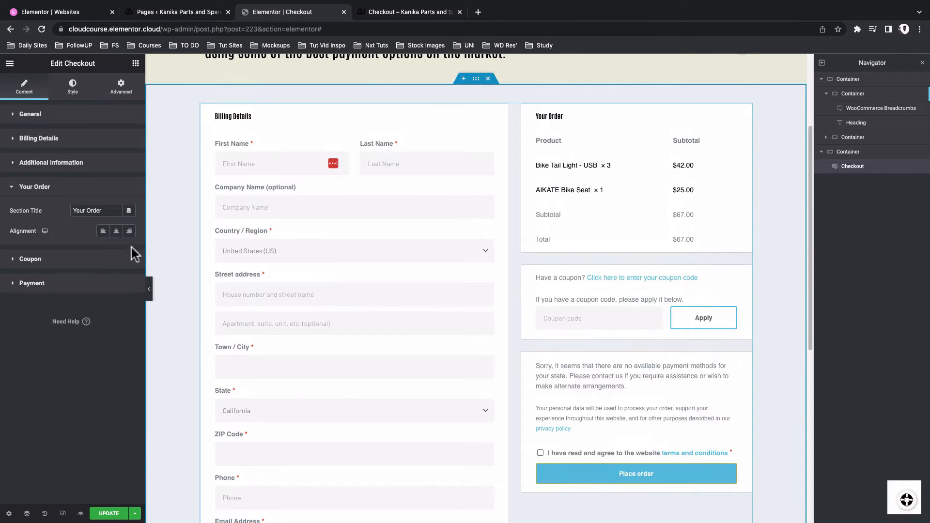
click(30, 258)
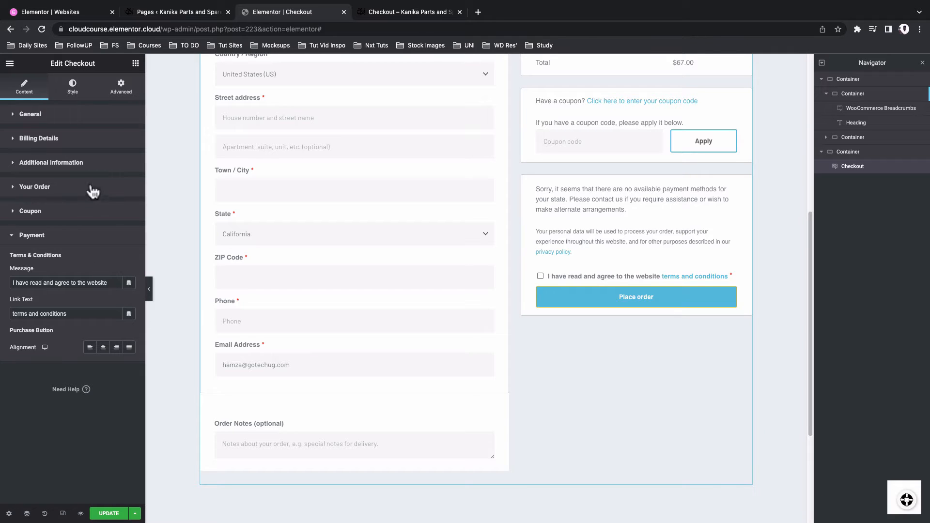
Give checkout sections a white background and try a solid 10 border before removing it
click(71, 86)
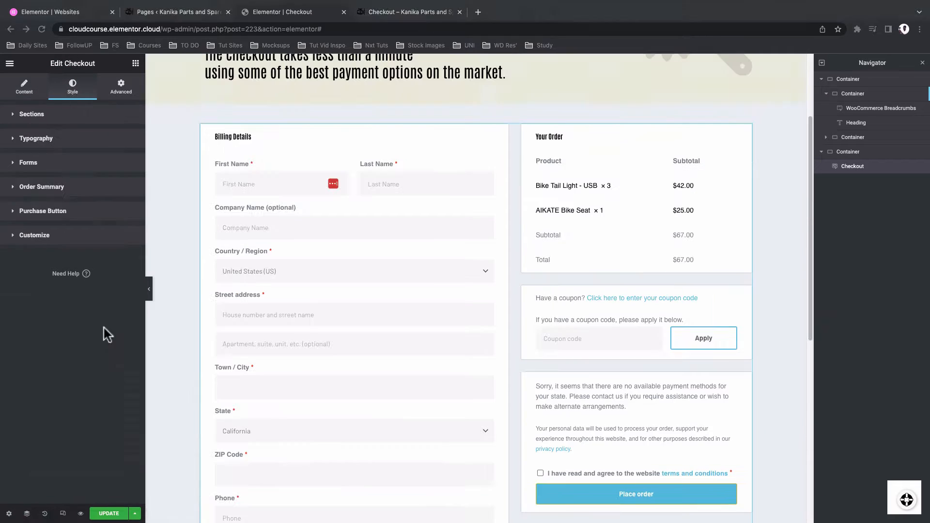
mouse_move(45, 121)
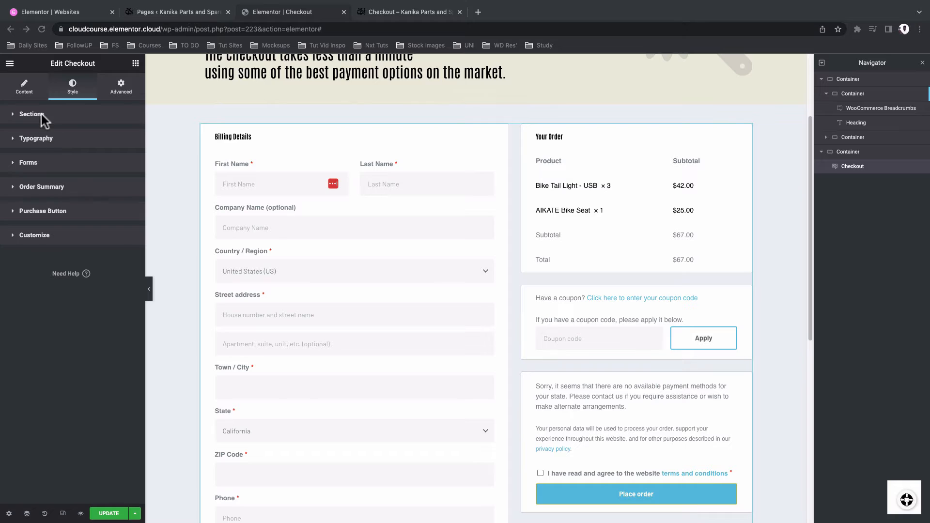
click(30, 114)
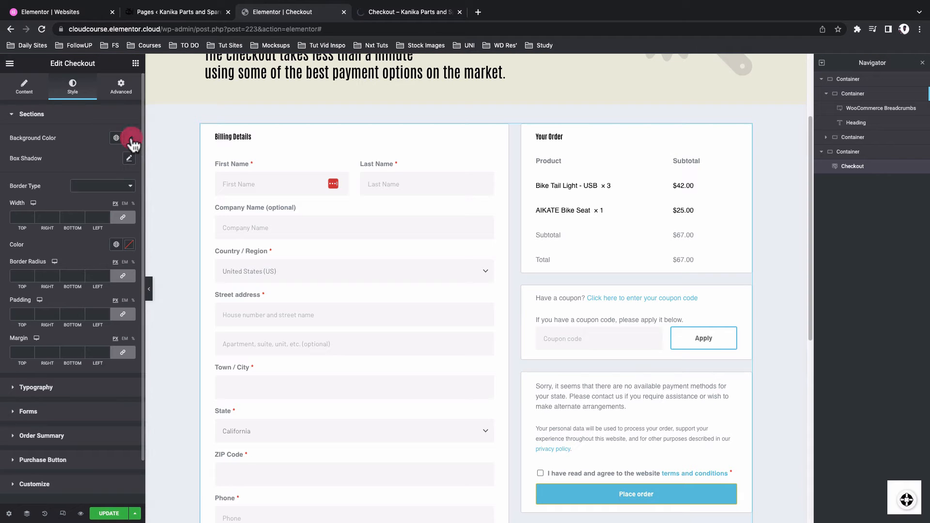
click(129, 137)
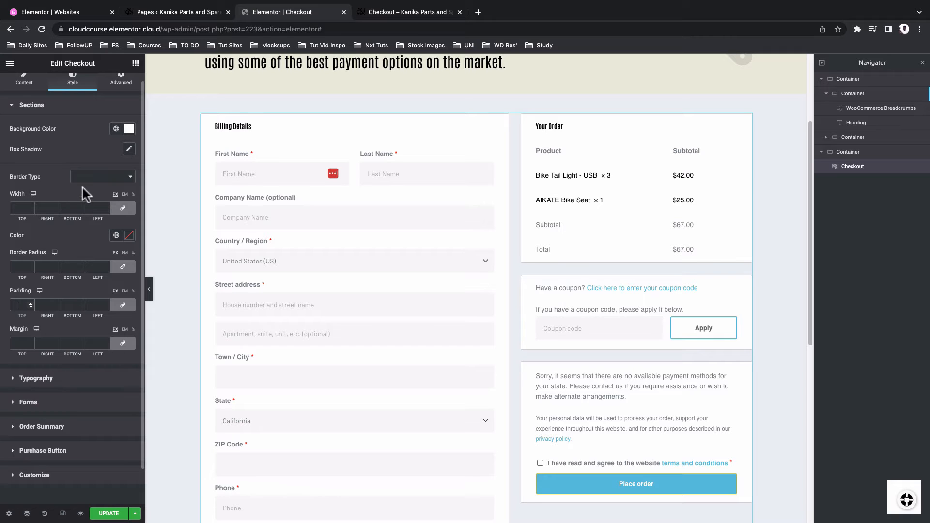
click(102, 177)
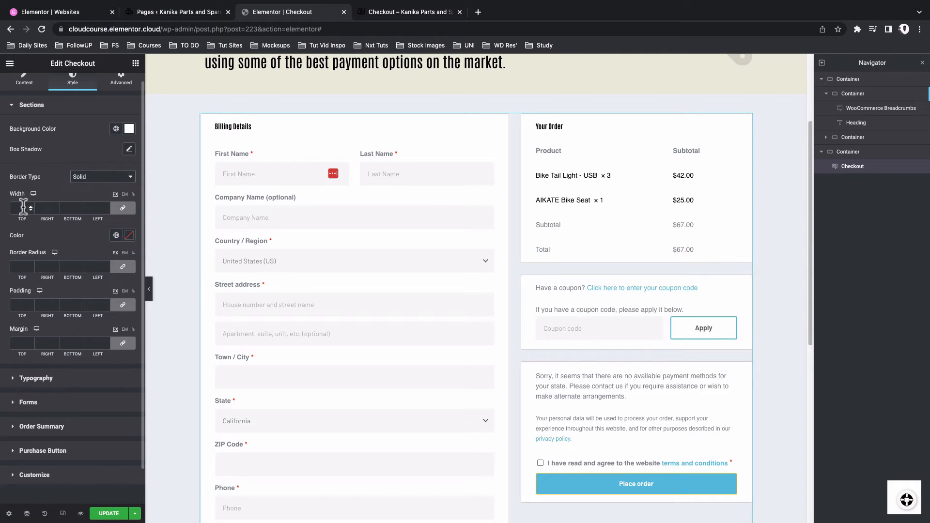
text(10)
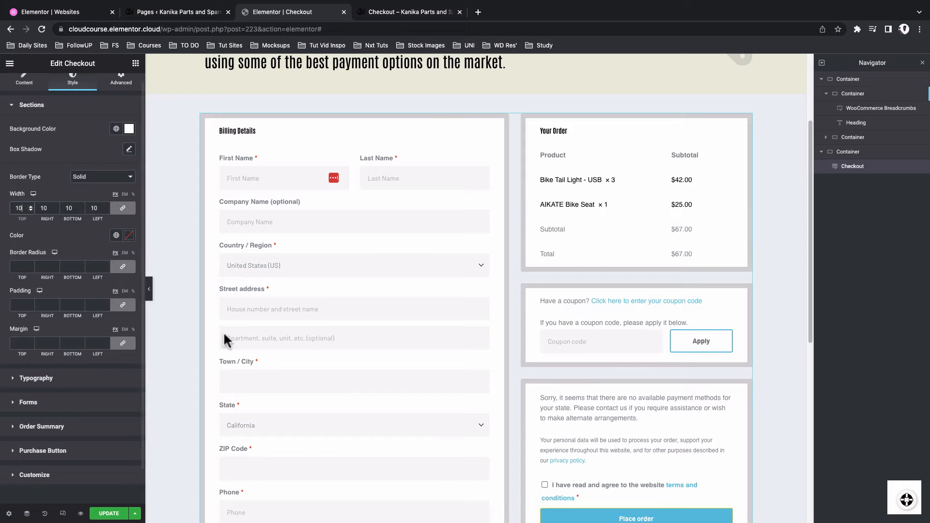
scroll(down, 3)
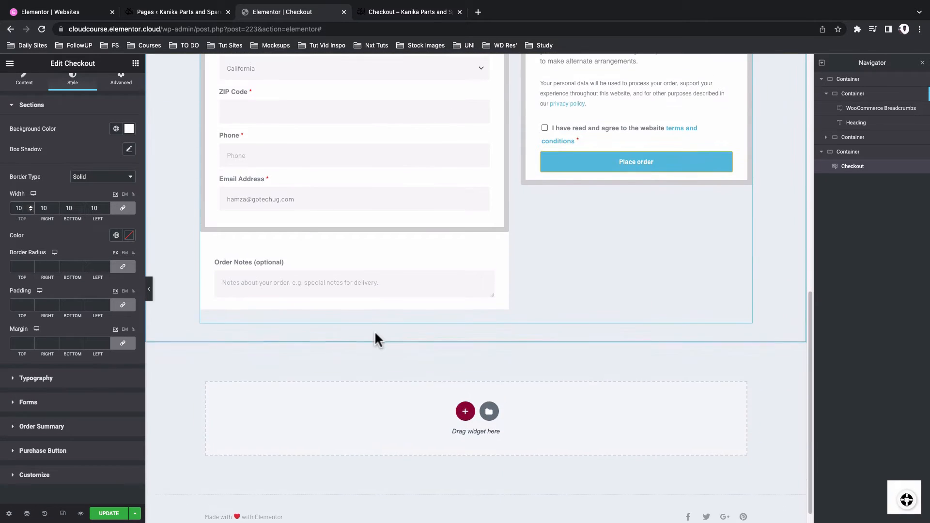
scroll(up, 3)
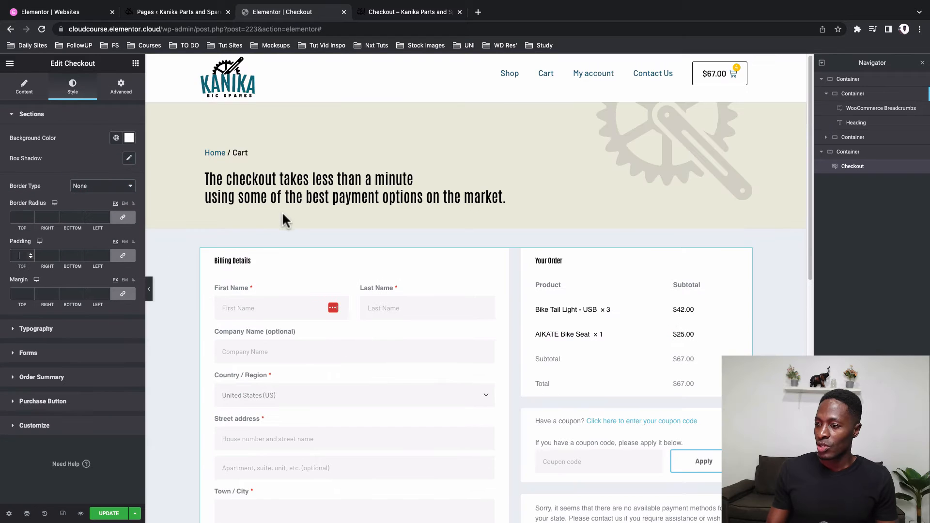
Adjust Typography styling for checkout headings, fields and the coupon button
scroll(down, 3)
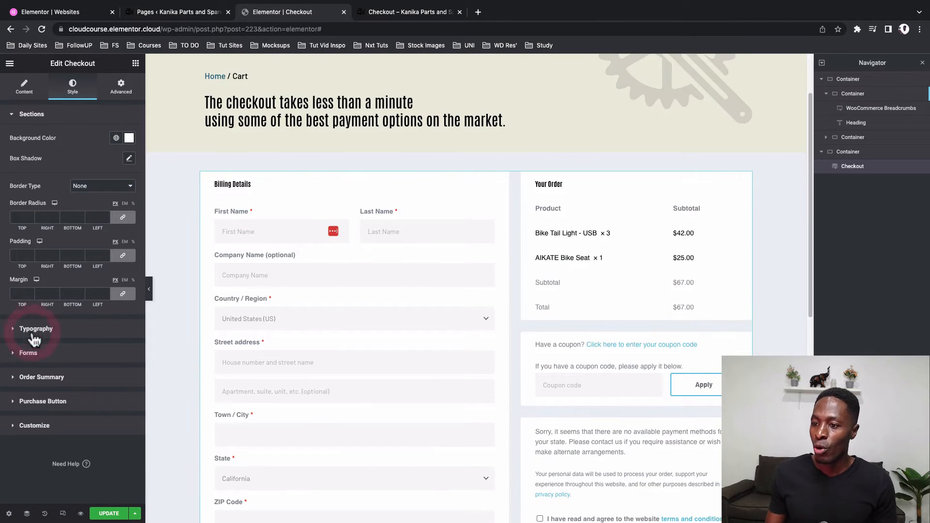
click(36, 328)
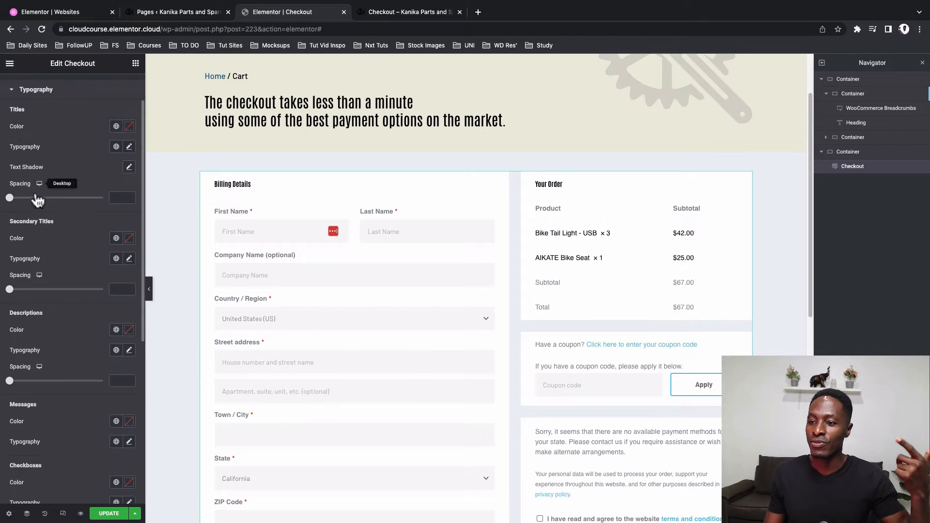
scroll(down, 3)
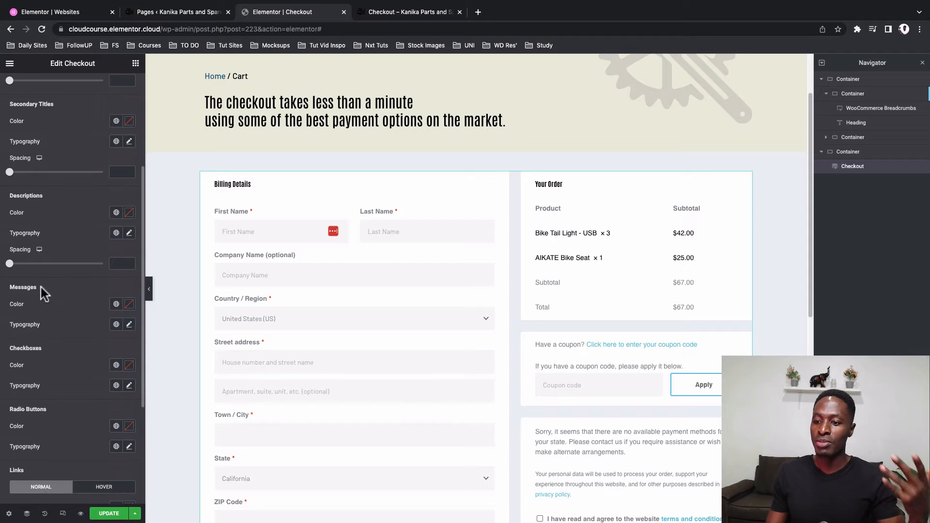
scroll(down, 3)
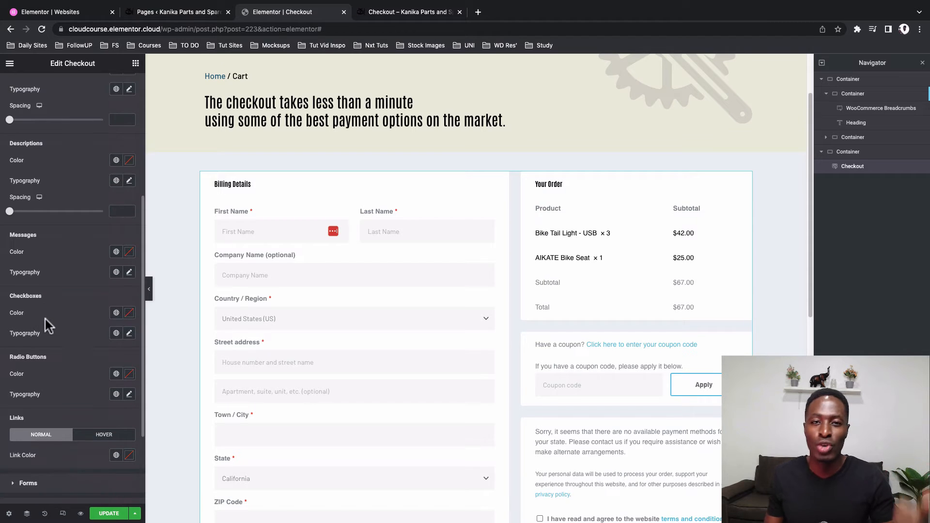
scroll(down, 3)
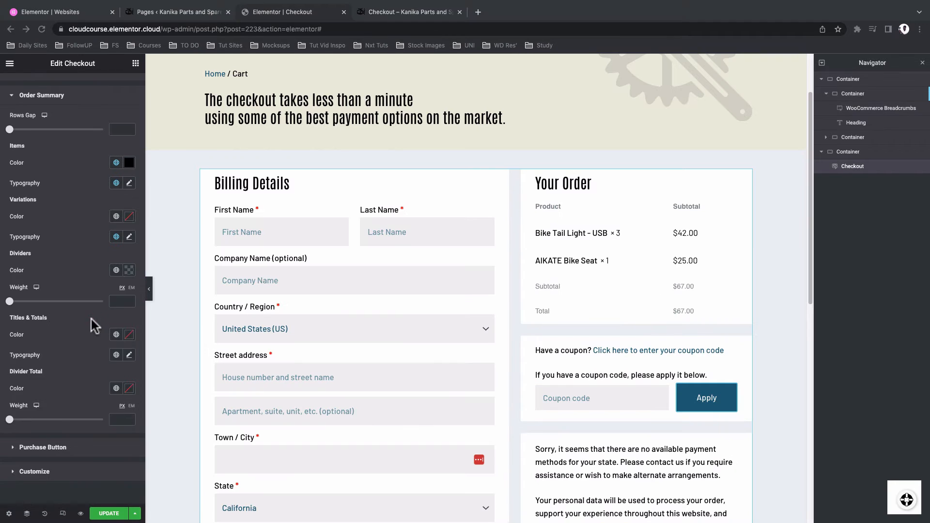
Set the checkout Typography titles colour to the dark-blue global colour
scroll(down, 3)
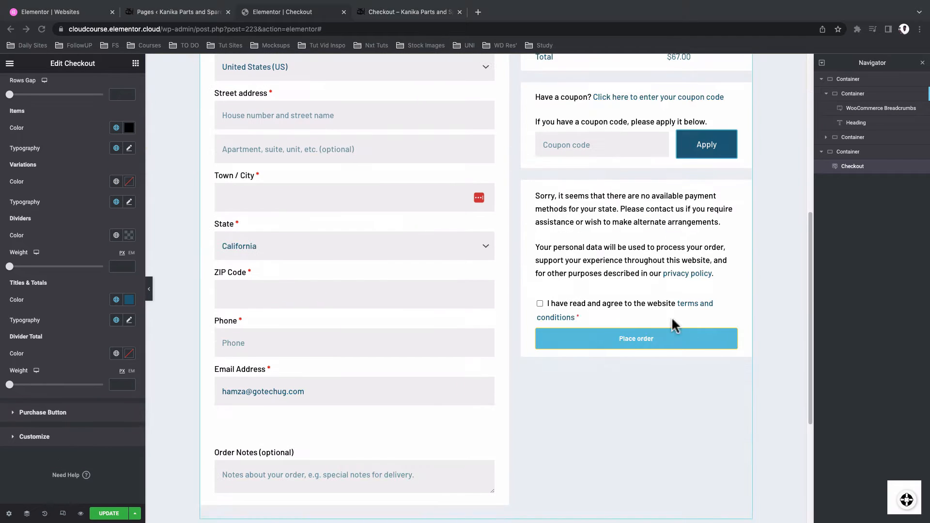
click(43, 413)
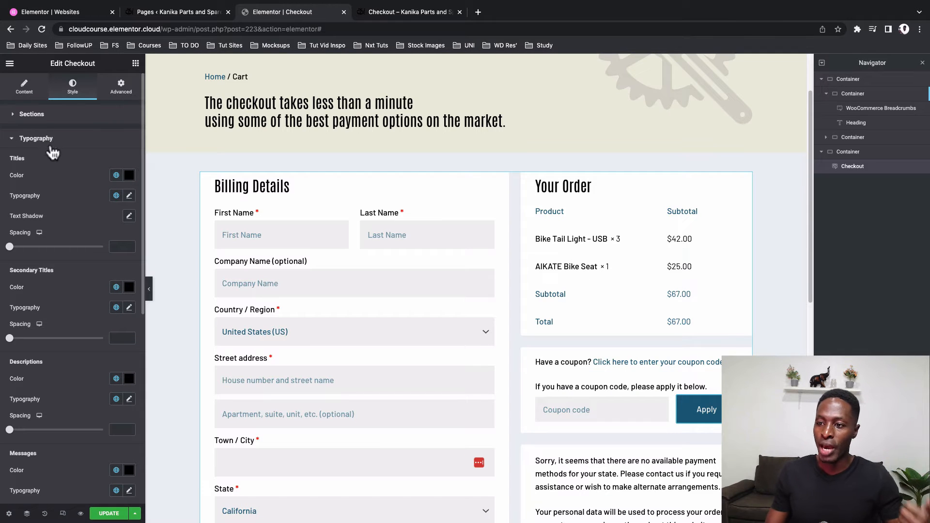
click(116, 175)
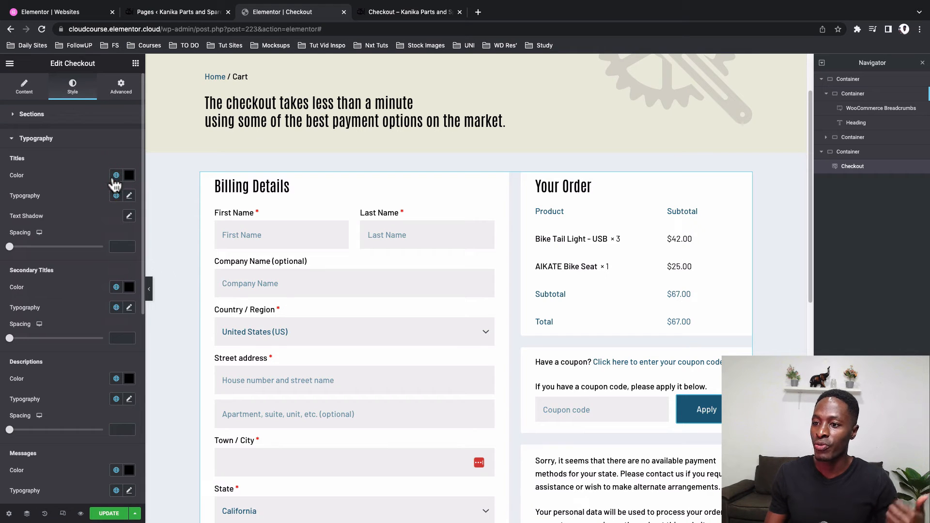
click(115, 175)
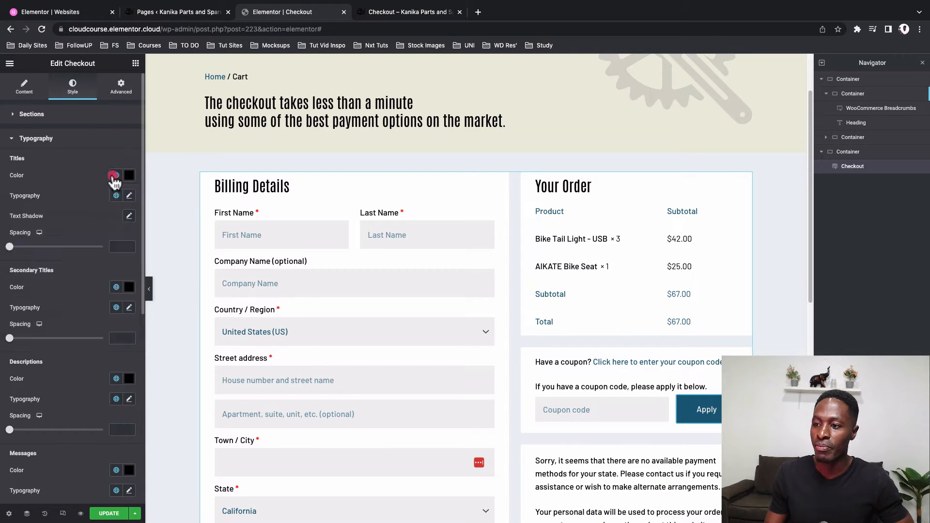
click(116, 196)
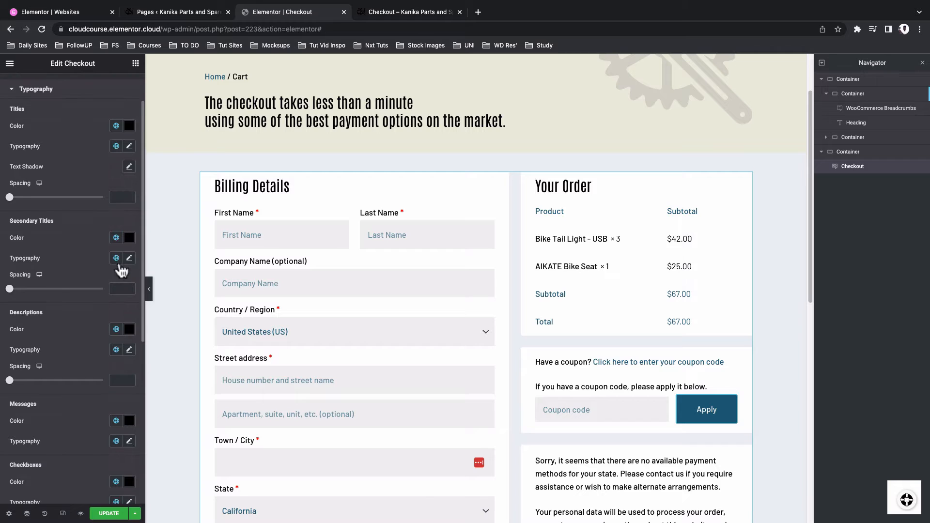
Move on to the Order Summary styling so its titles and totals take the dark-blue colour
scroll(down, 3)
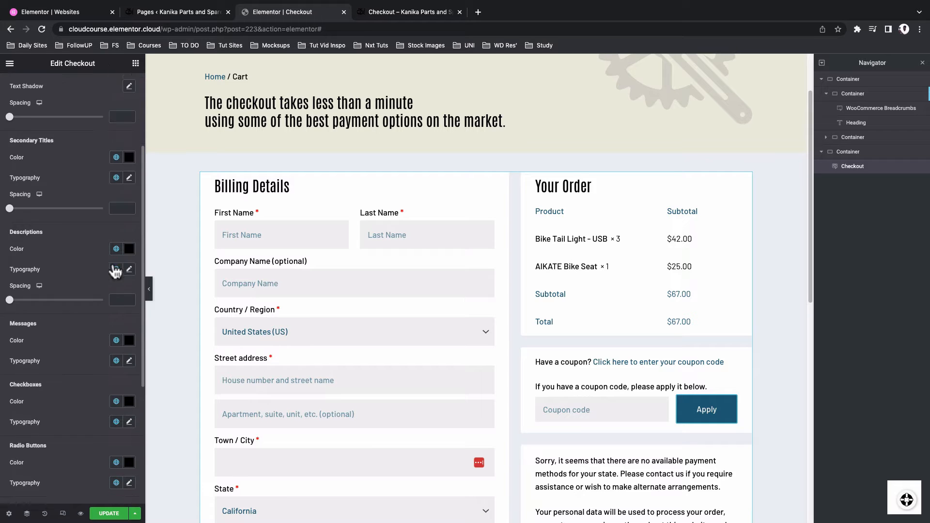
scroll(down, 3)
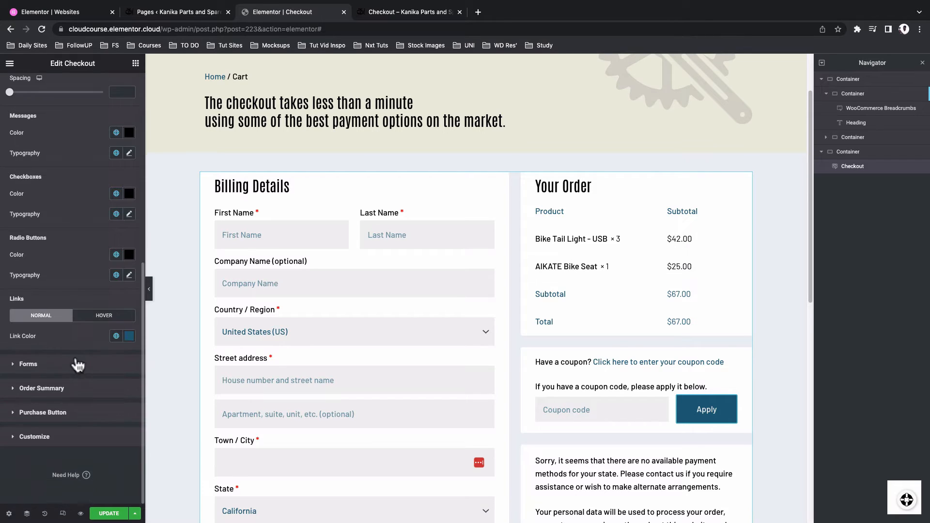
scroll(down, 3)
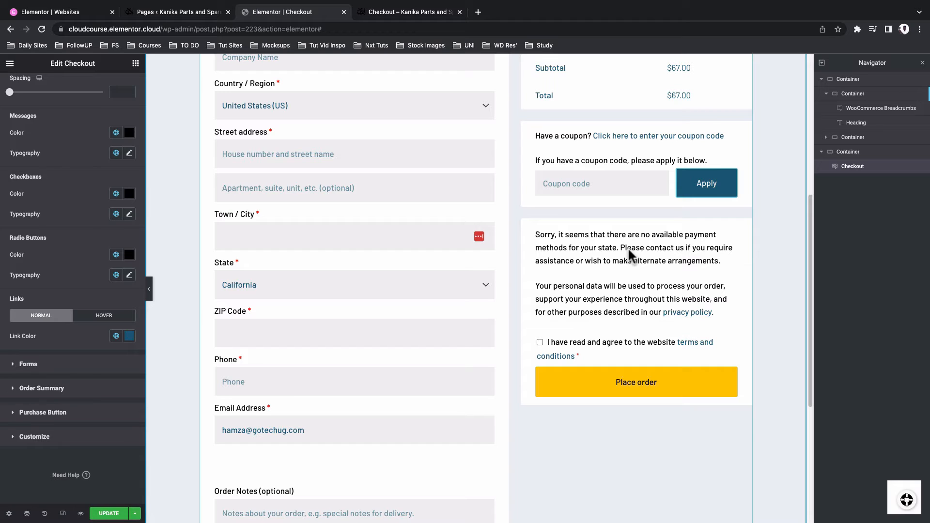
mouse_move(65, 321)
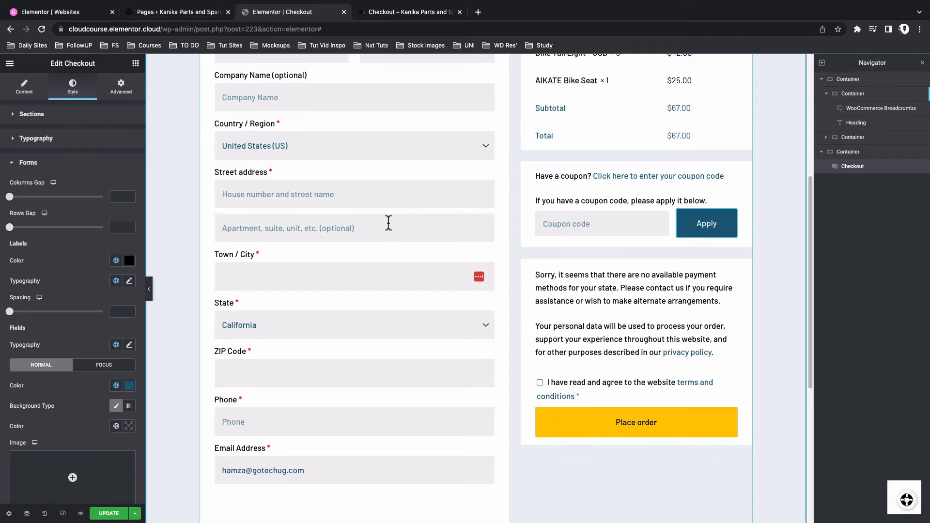
scroll(down, 3)
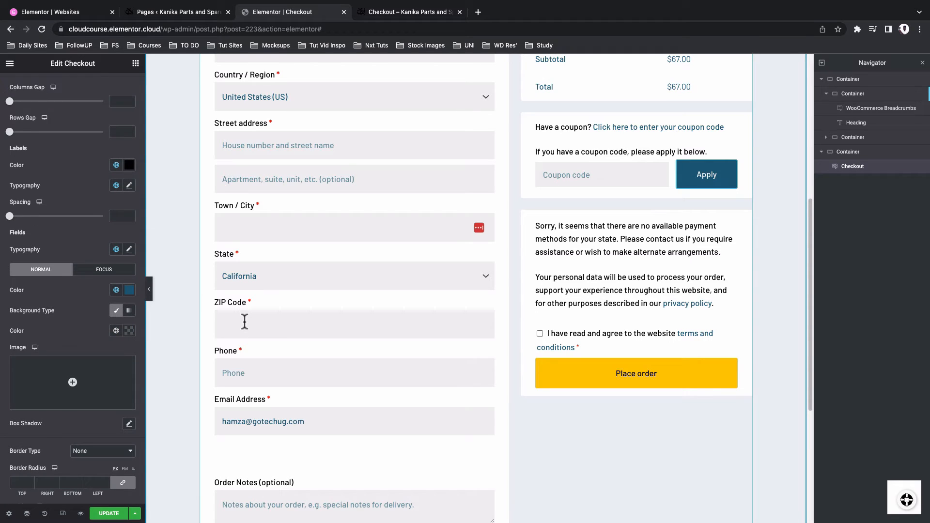
click(71, 85)
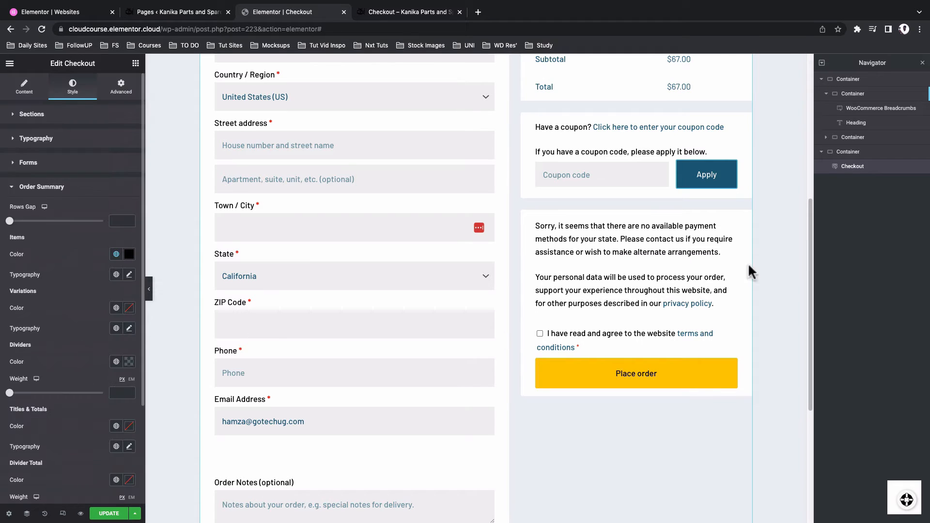
scroll(up, 3)
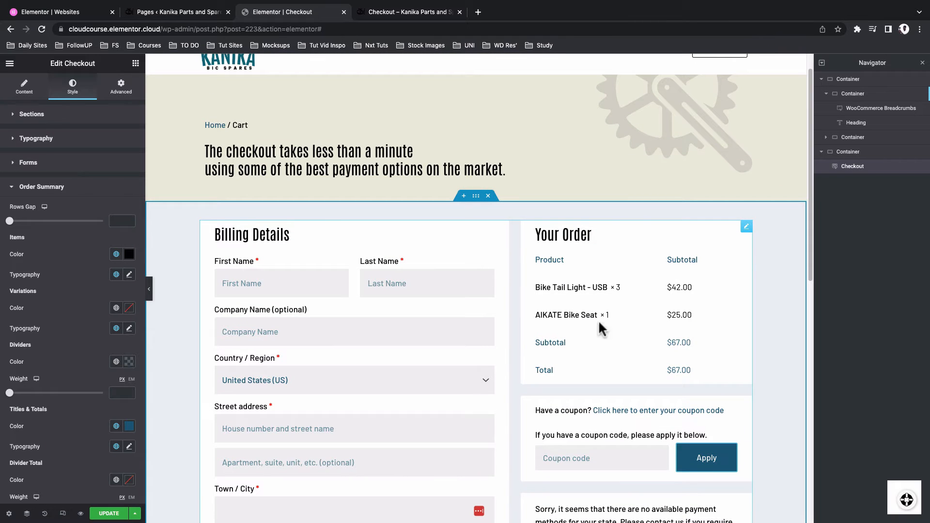
scroll(down, 3)
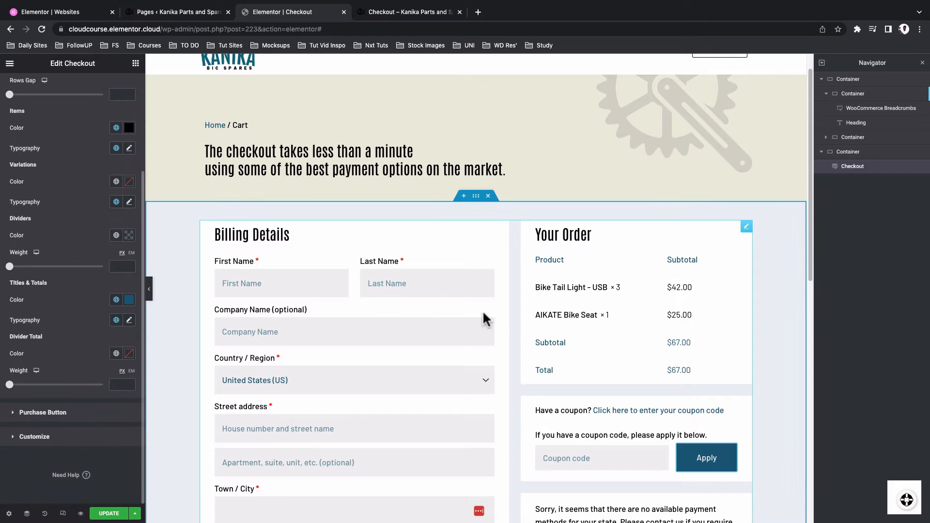
mouse_move(518, 359)
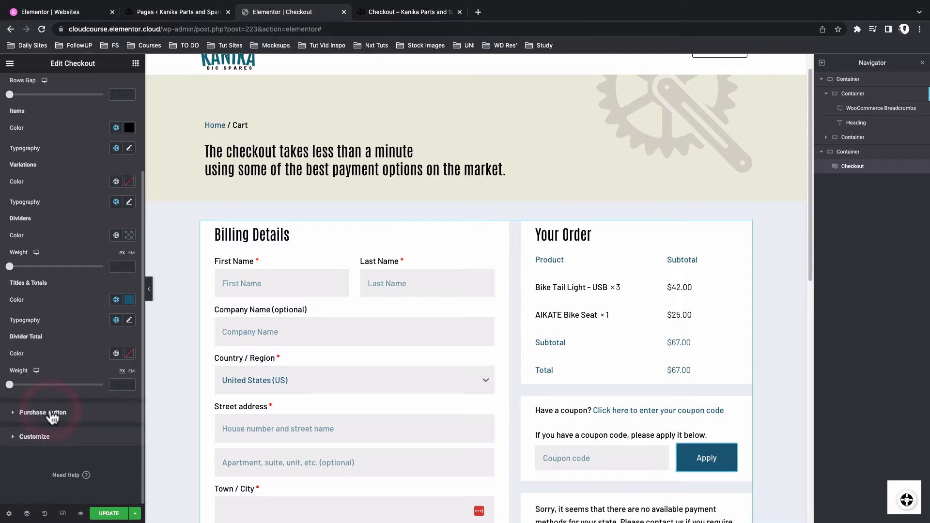
Check the purchase button's black-on-yellow colours, then view the checkout in the live preview
click(43, 413)
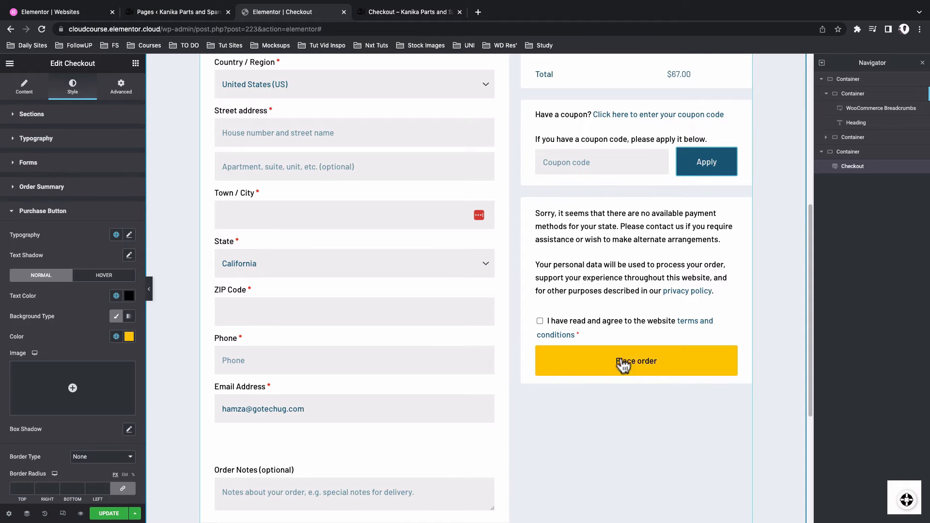
mouse_move(322, 355)
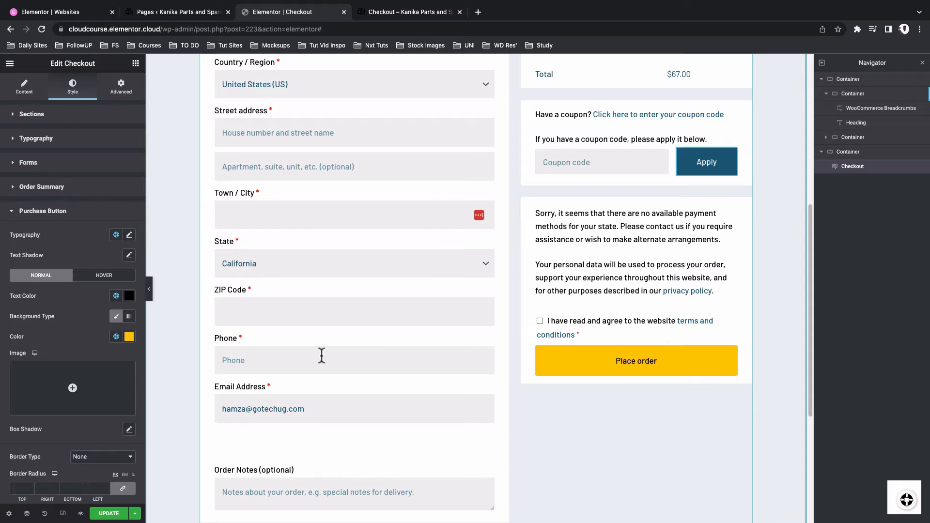
click(407, 11)
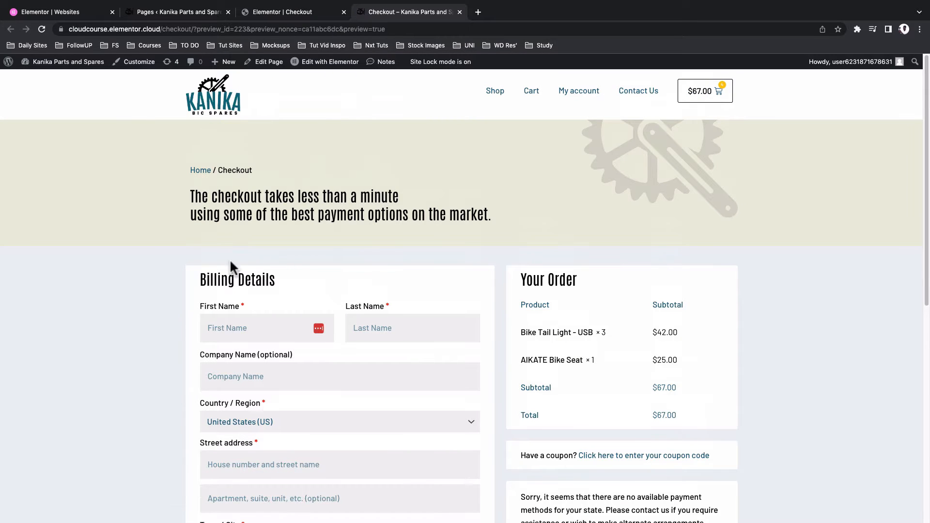
mouse_move(473, 281)
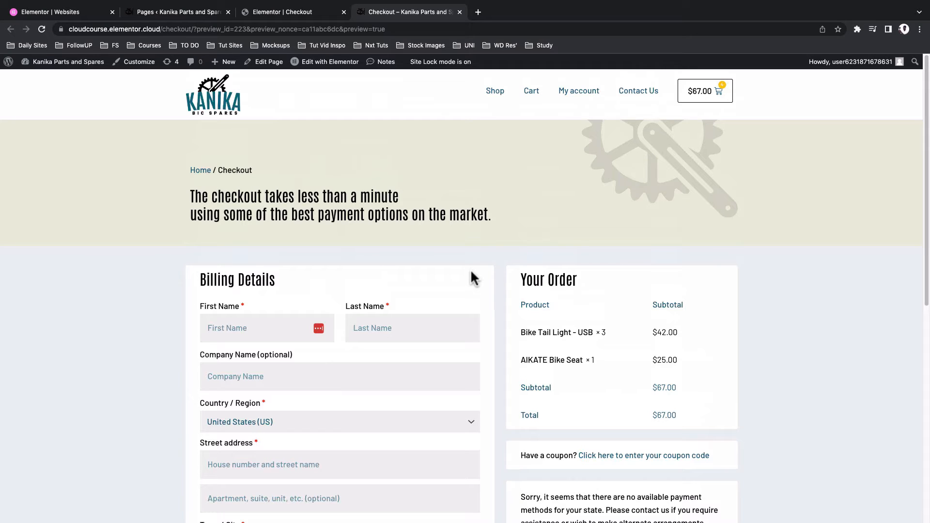
Set the checkout sections' padding to 35 and confirm the coupon form opens in the preview
click(285, 11)
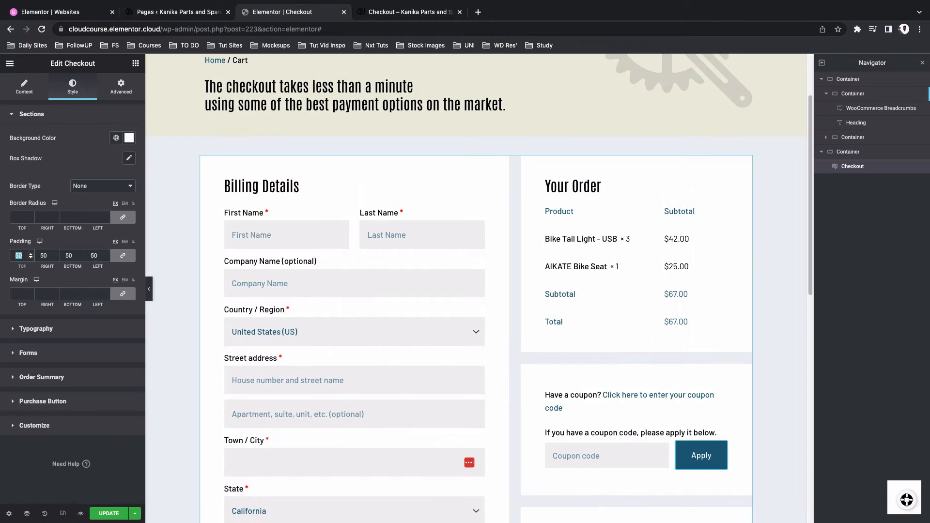
text(35)
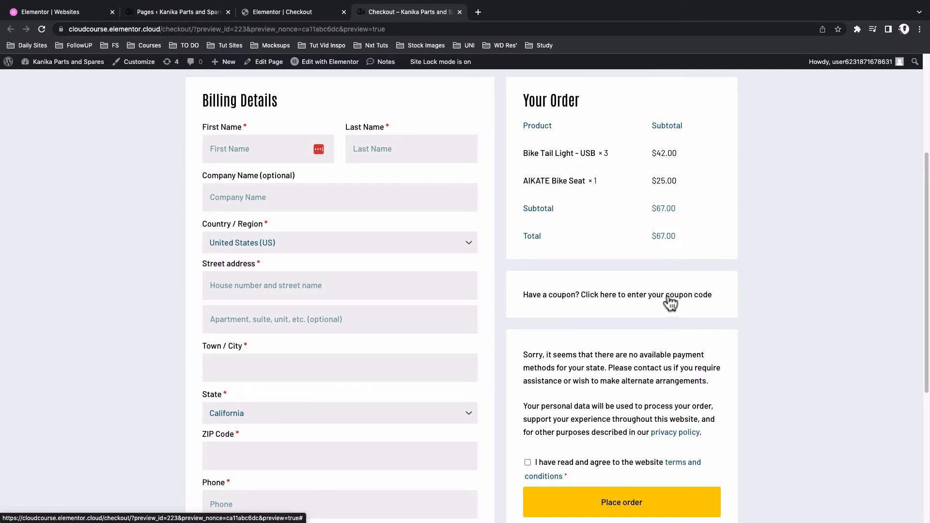
scroll(down, 3)
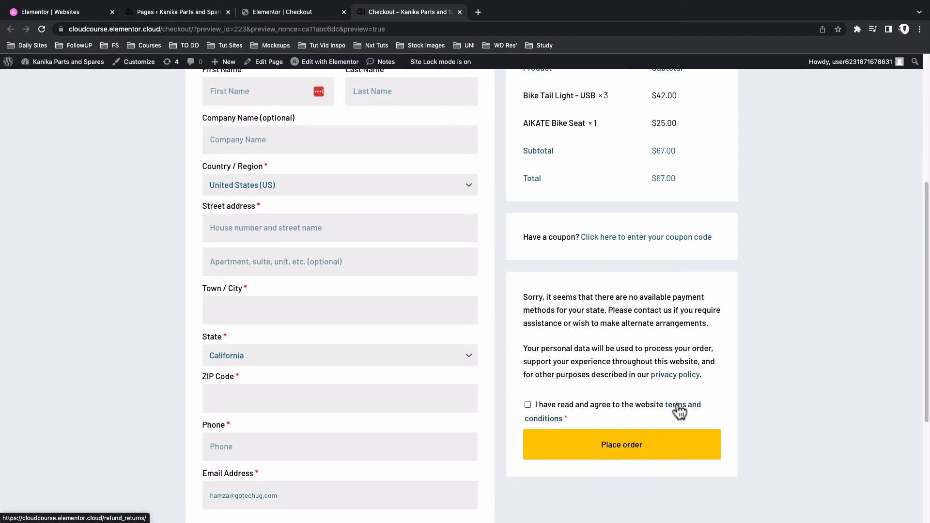
scroll(up, 3)
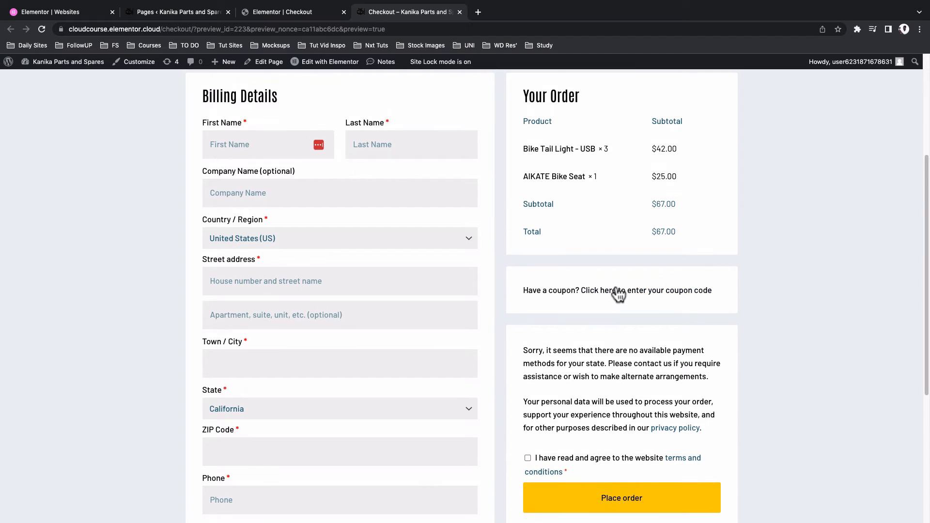
click(618, 291)
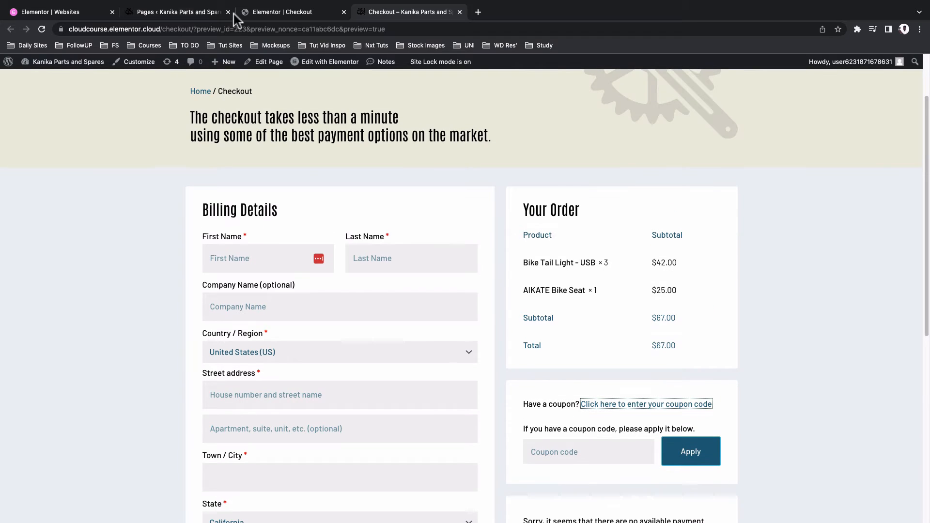
click(290, 11)
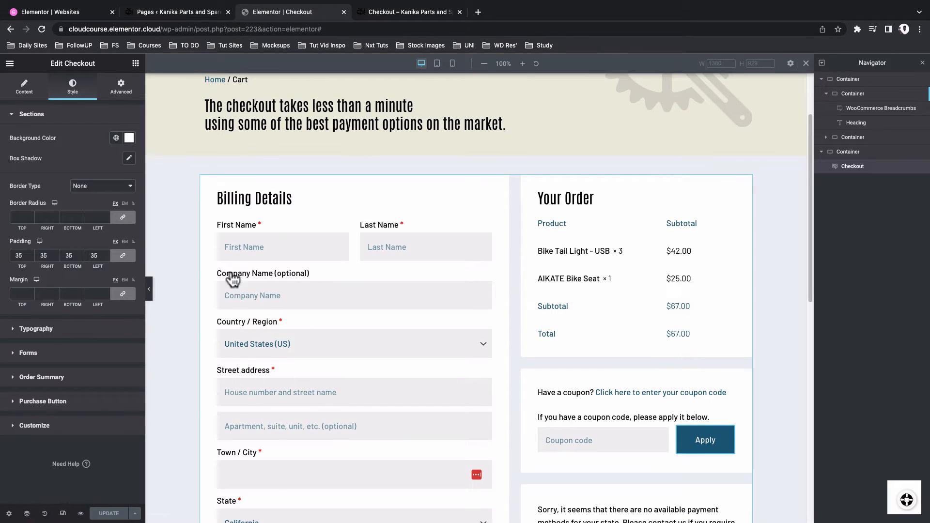
Check the checkout layout at tablet and phone widths down to the place-order area
click(436, 64)
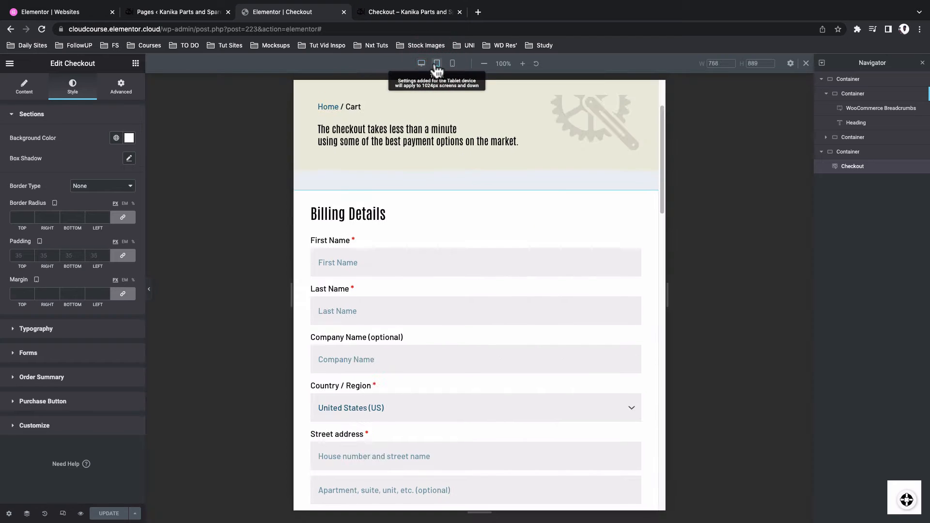
scroll(down, 3)
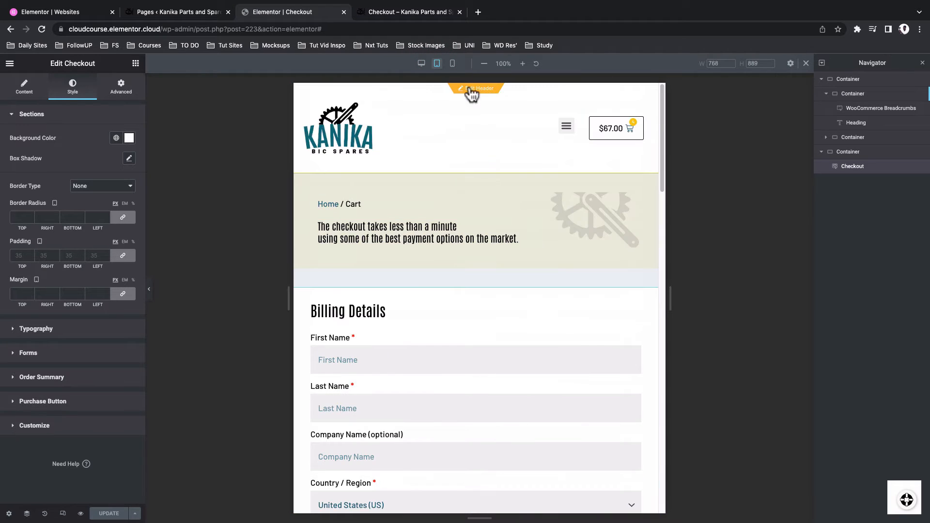
click(453, 64)
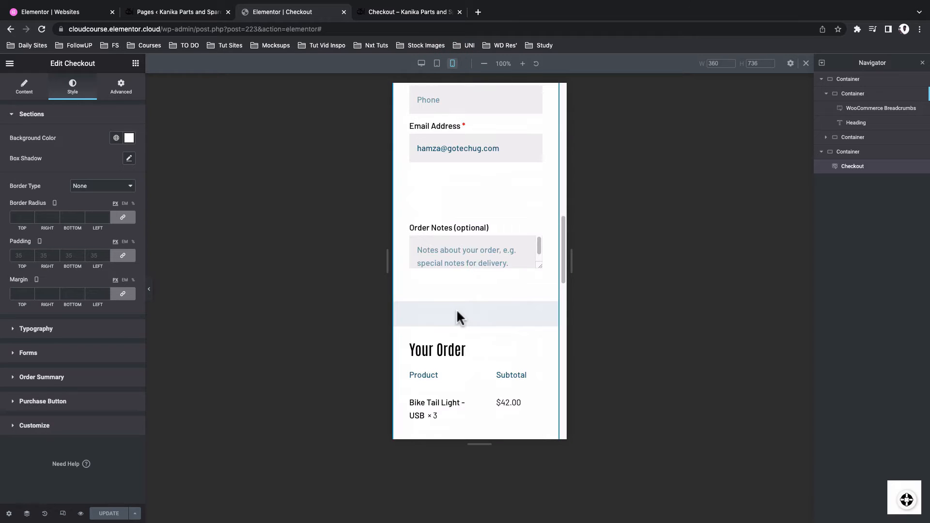
scroll(down, 3)
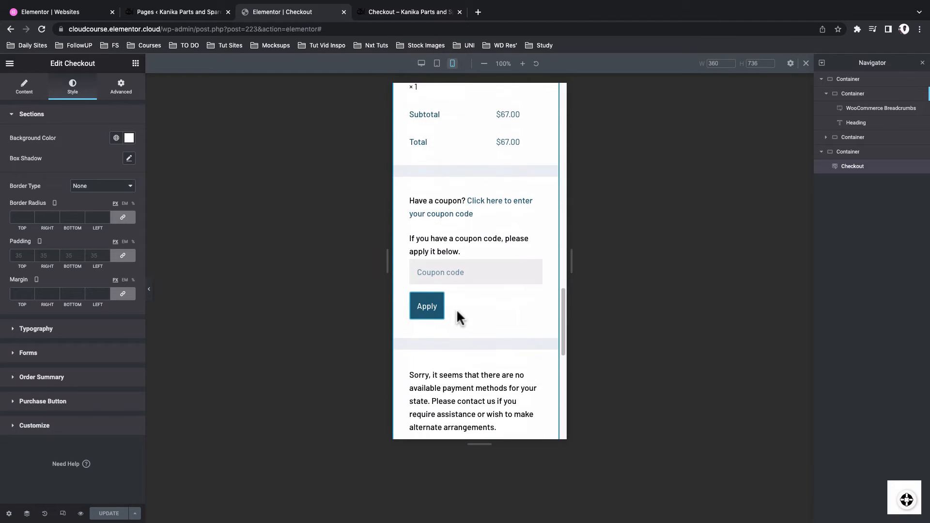
scroll(down, 3)
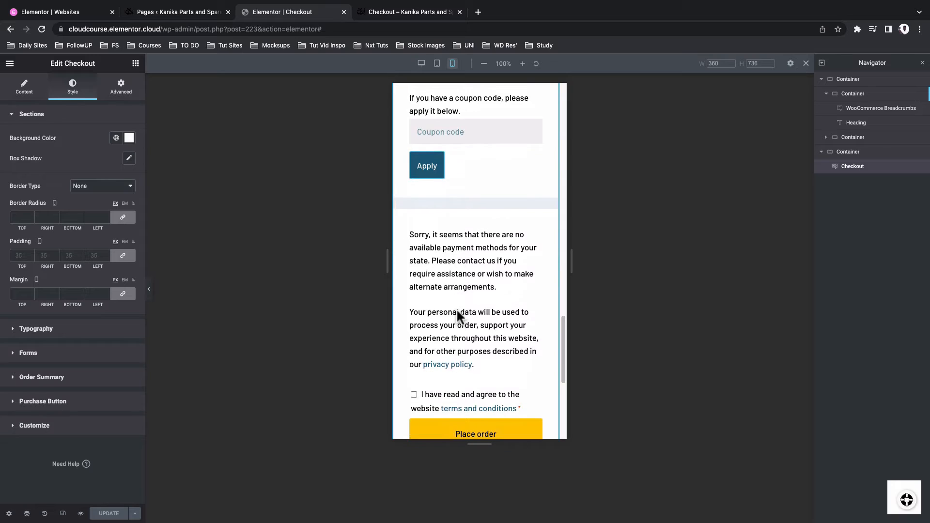
scroll(down, 3)
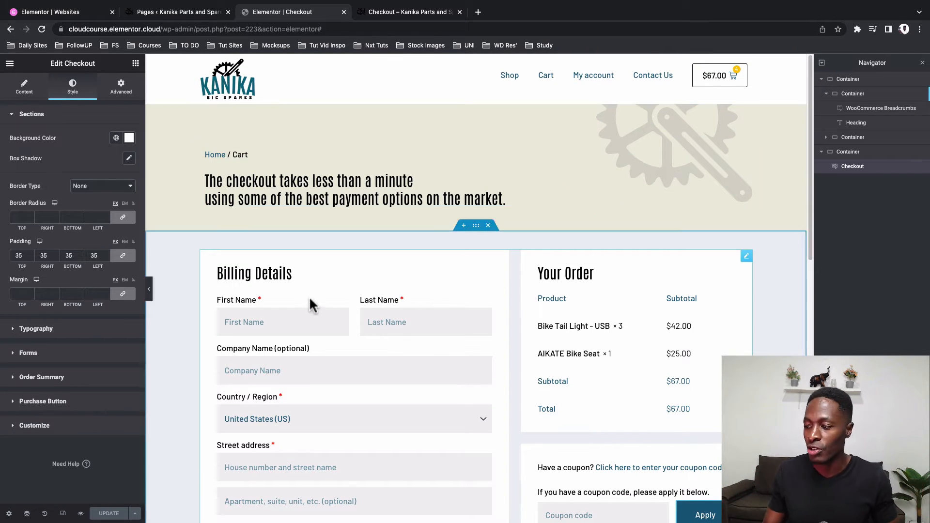
scroll(down, 3)
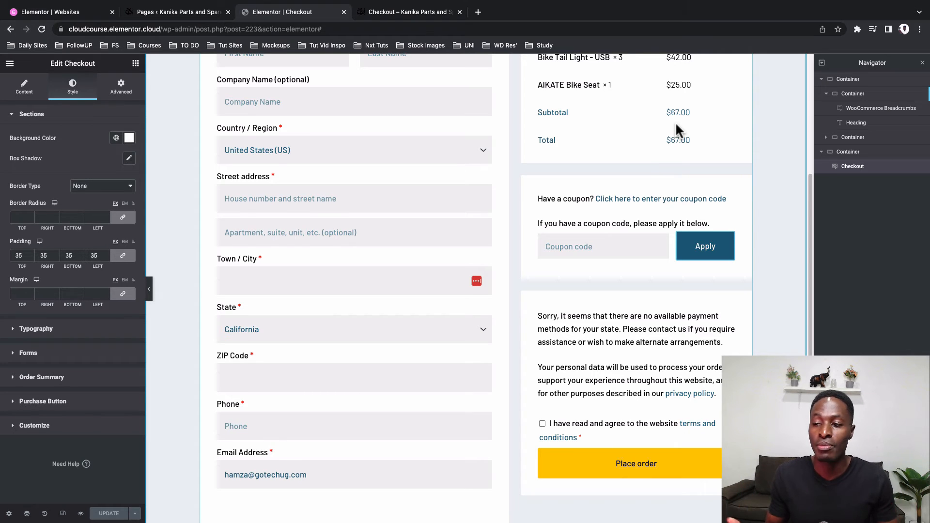
Reach the Customizer's WooCommerce Checkout settings from the WordPress pages list
click(176, 12)
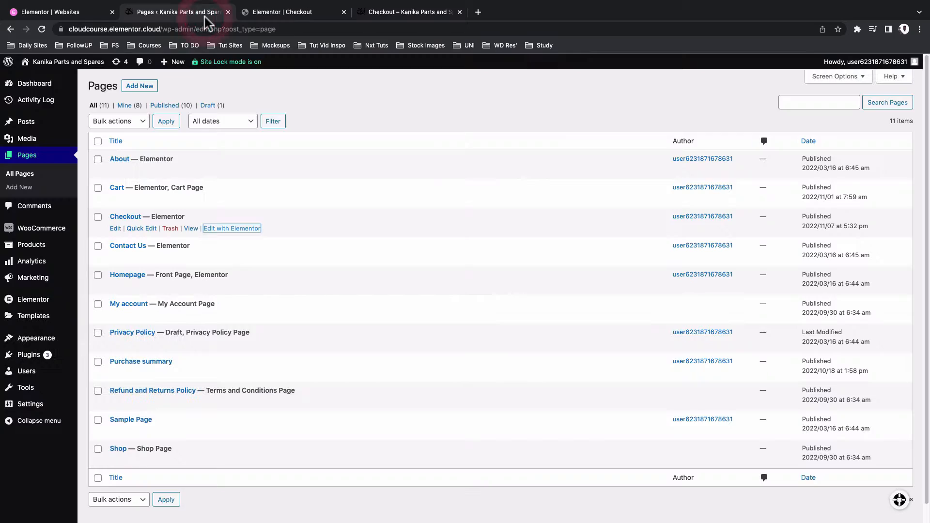
mouse_move(37, 338)
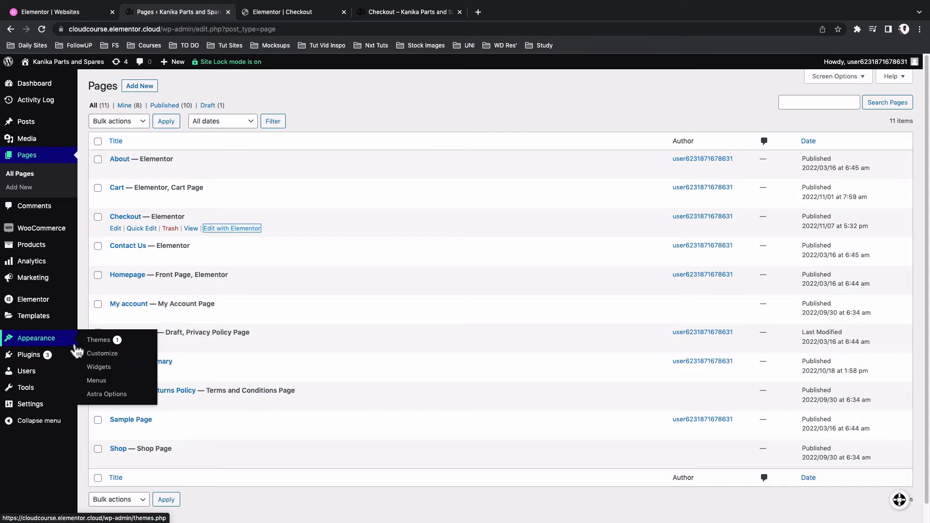
click(103, 353)
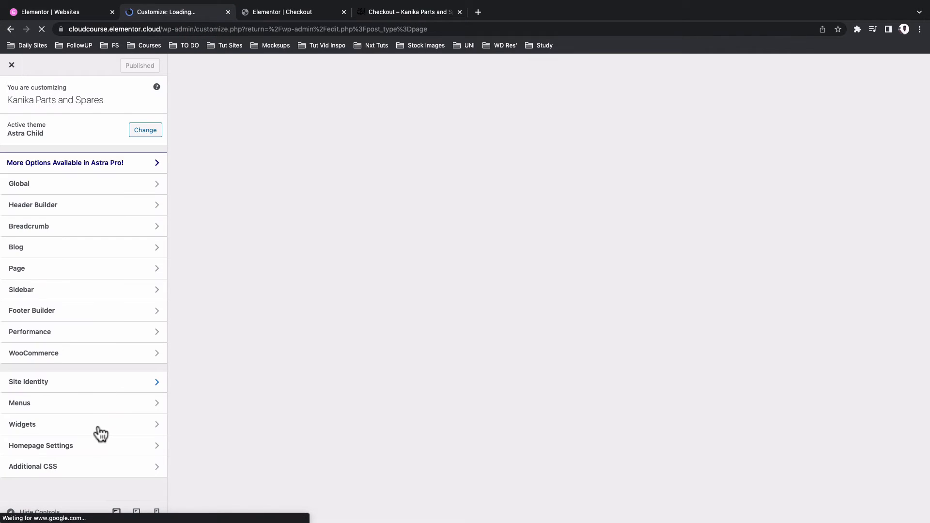
click(34, 353)
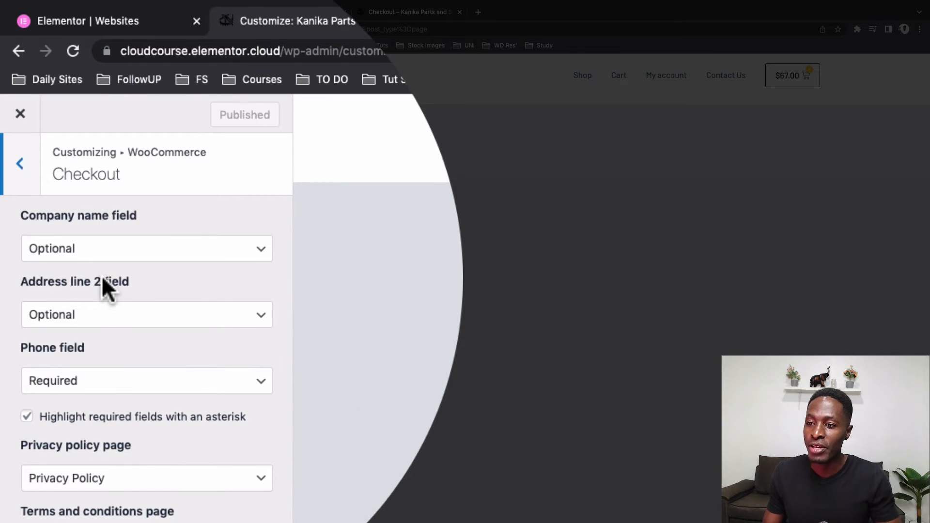
scroll(down, 3)
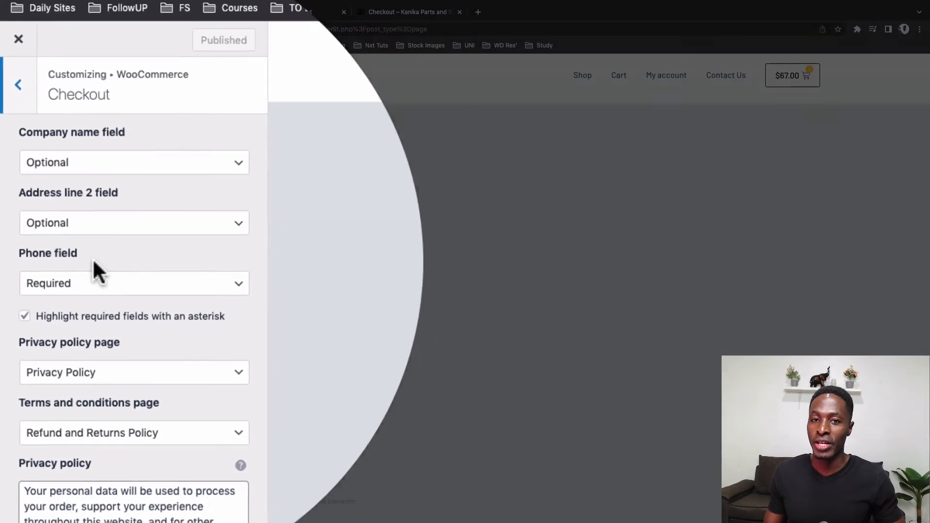
Set the company name and phone checkout fields to Hidden
click(133, 163)
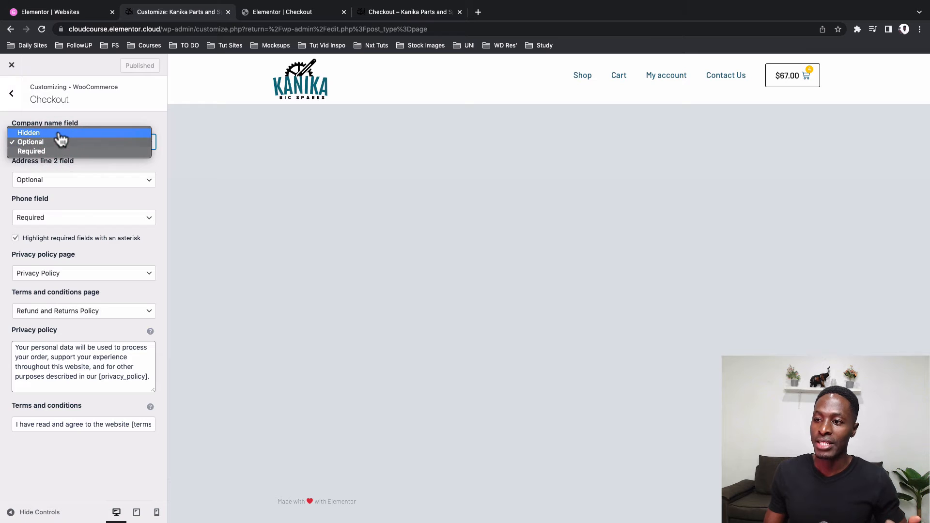
click(29, 133)
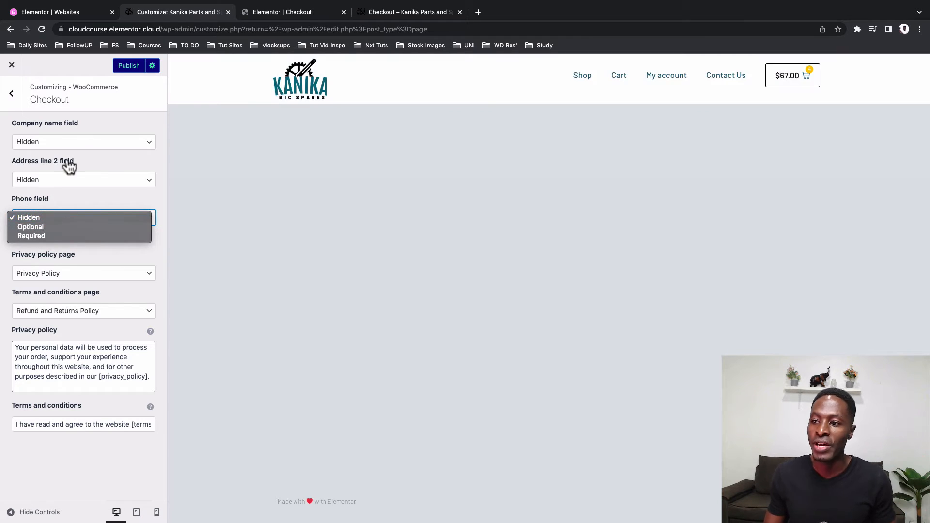
click(29, 217)
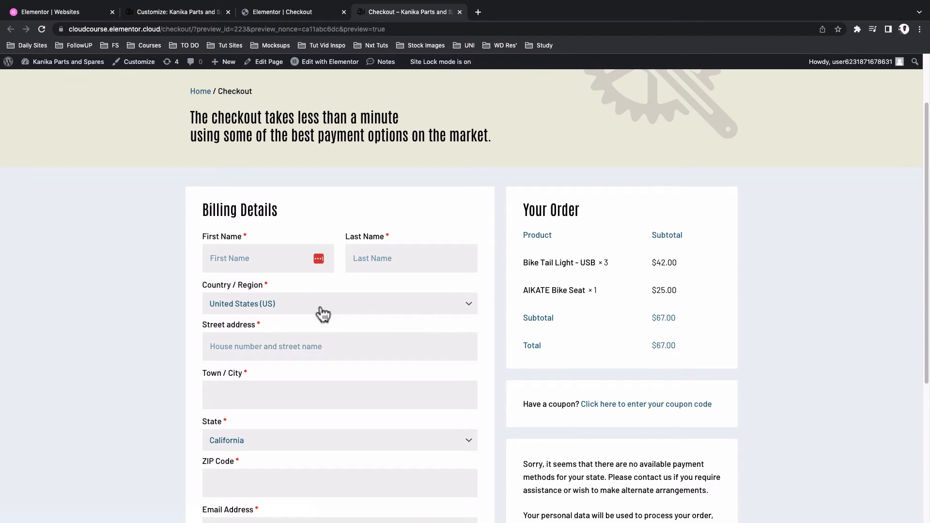
Look through the live billing form, now without company, address line 2 or phone fields
scroll(down, 3)
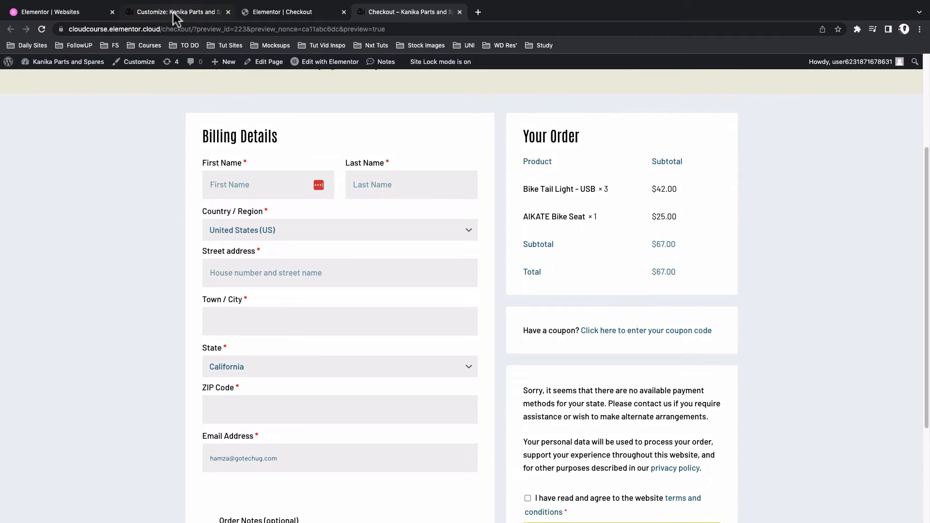
Set the phone checkout field to Optional and publish the Customizer change
click(179, 12)
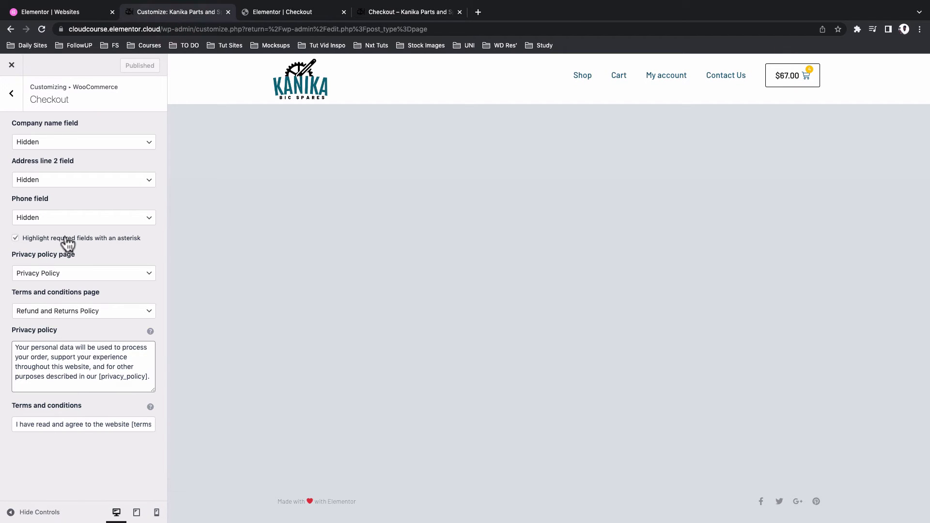
click(83, 217)
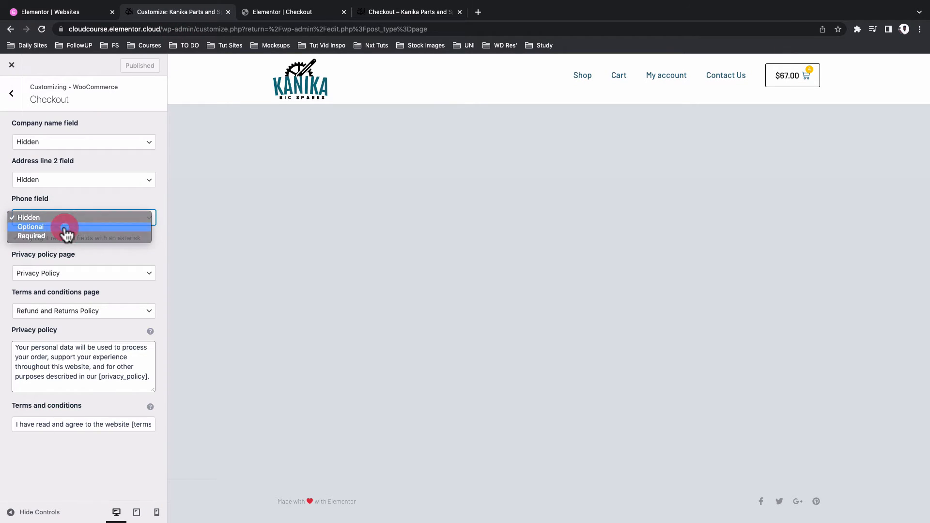
click(30, 226)
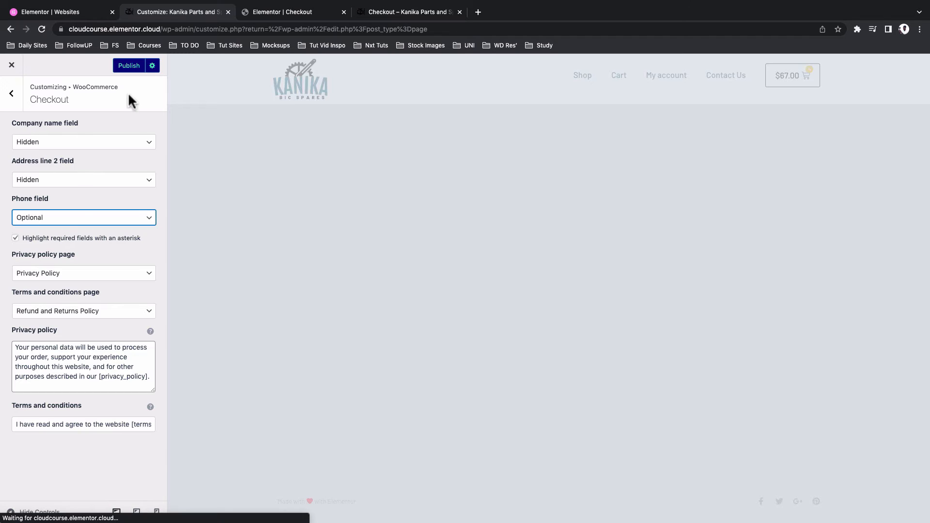
click(129, 66)
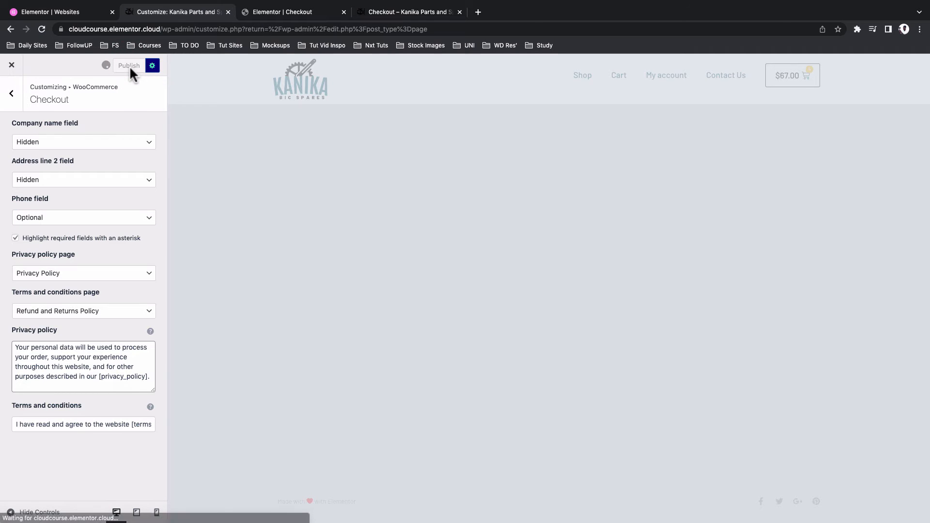
click(413, 11)
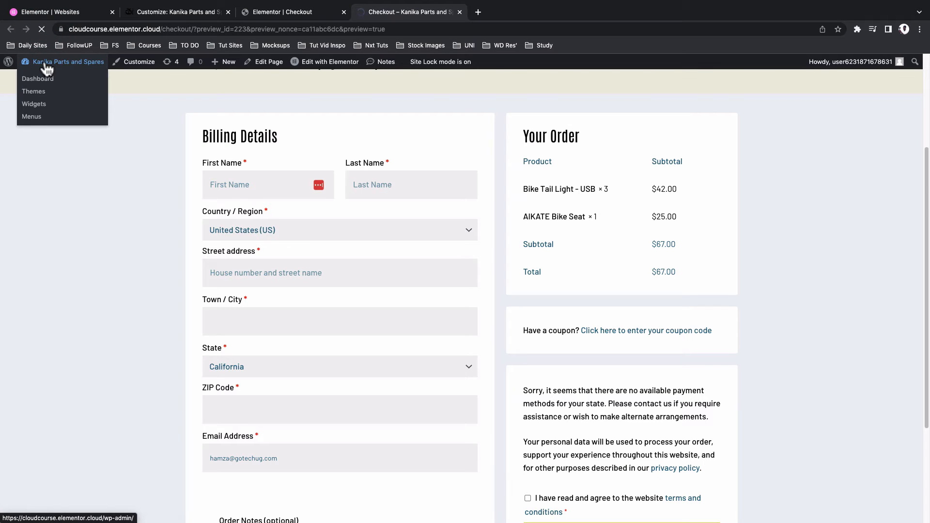
Confirm the live checkout shows Phone (optional), then return to the WordPress pages list
scroll(down, 3)
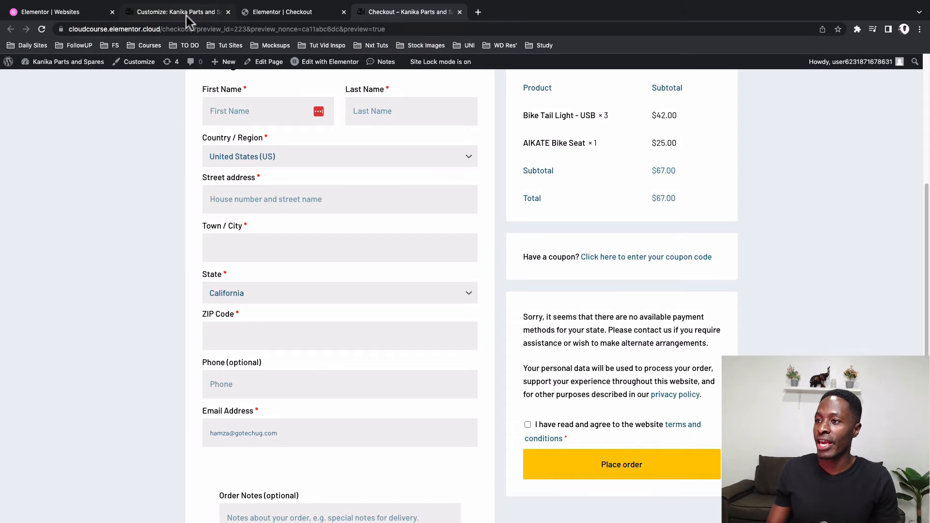
click(181, 11)
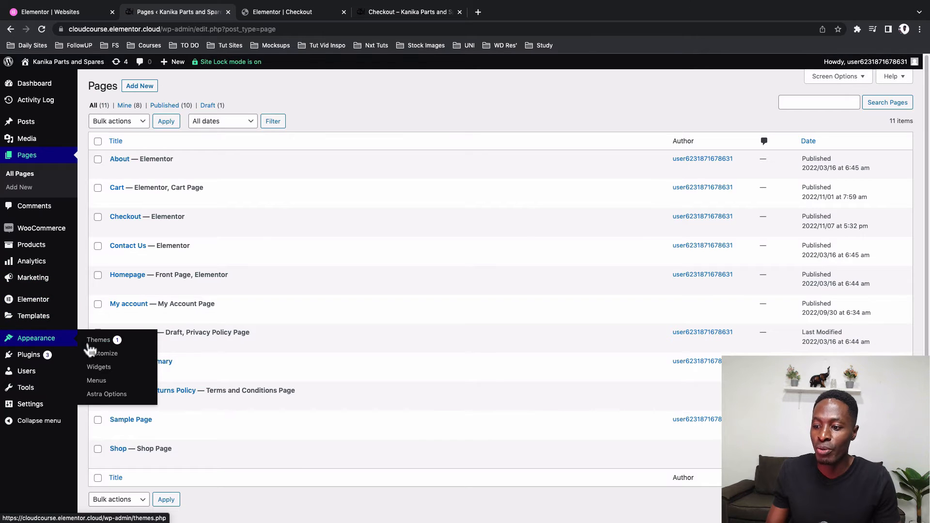
mouse_move(102, 395)
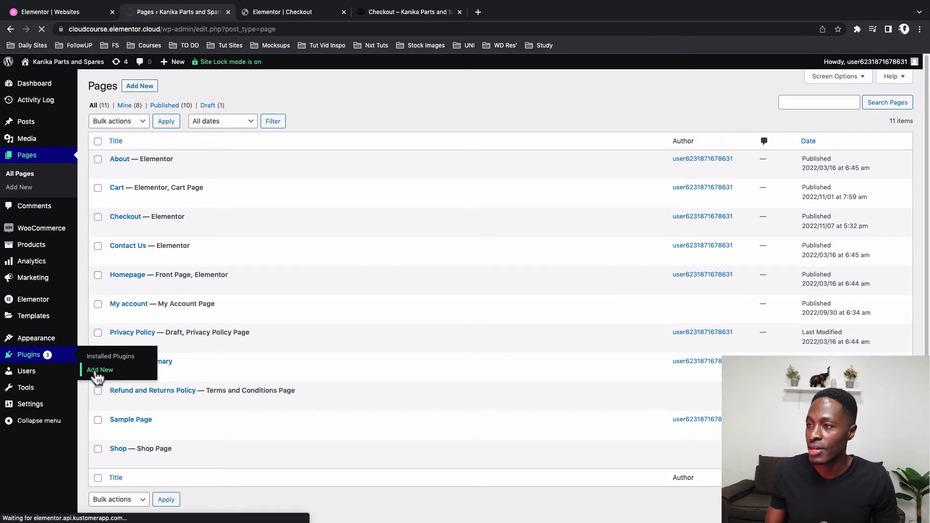
Find the Theme Editor plugin by searching 'theme editor' and activate it
click(100, 370)
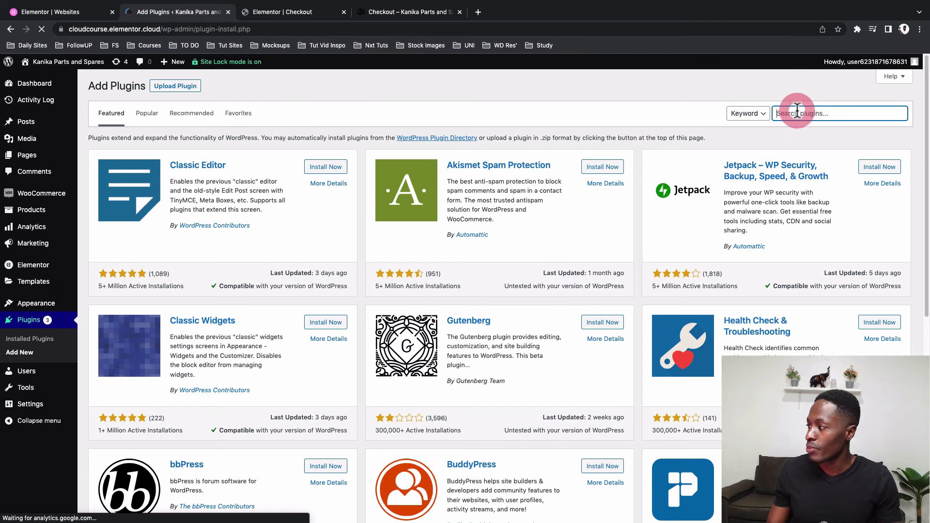
text(theme)
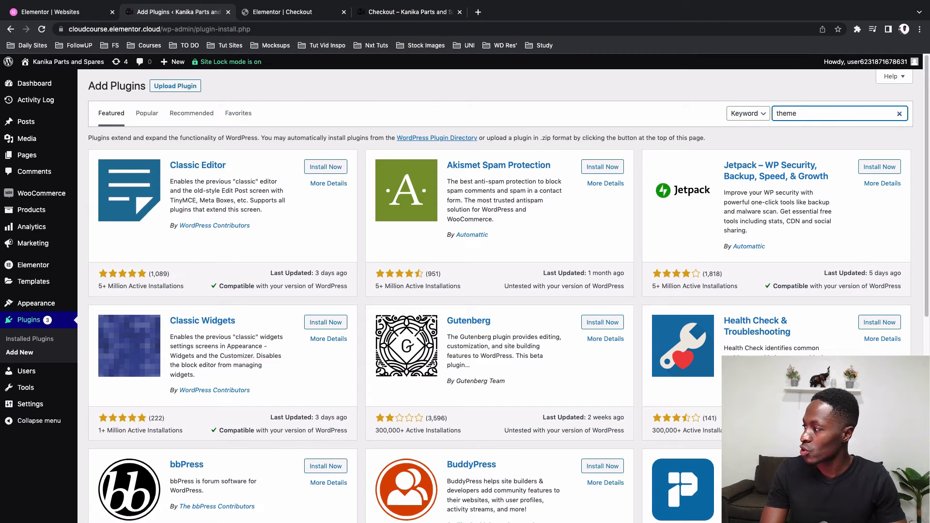
text(editor)
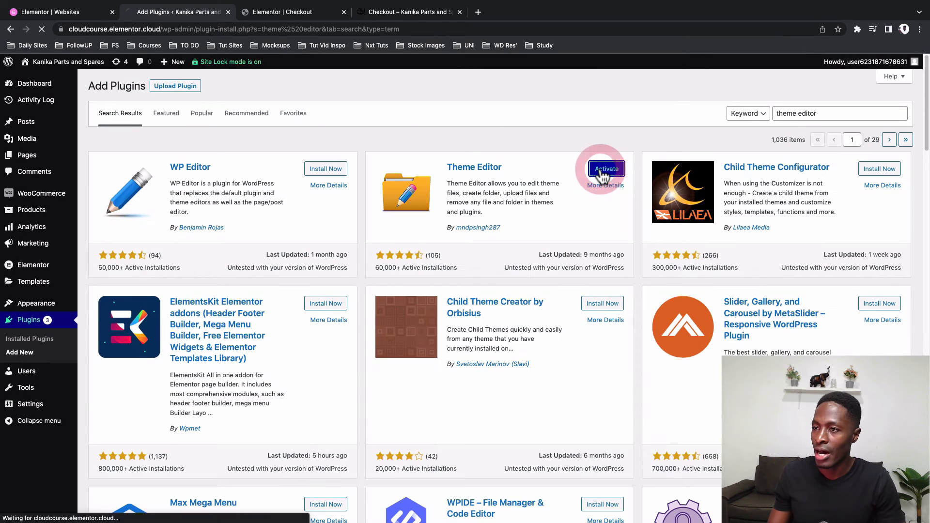
click(606, 168)
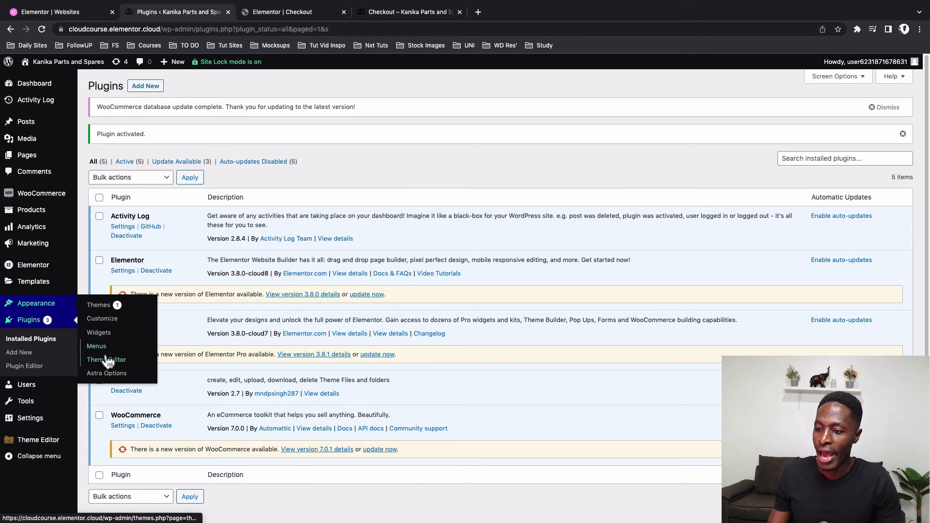
Go to Appearance > Theme Editor with the Astra Child stylesheet loaded
click(102, 360)
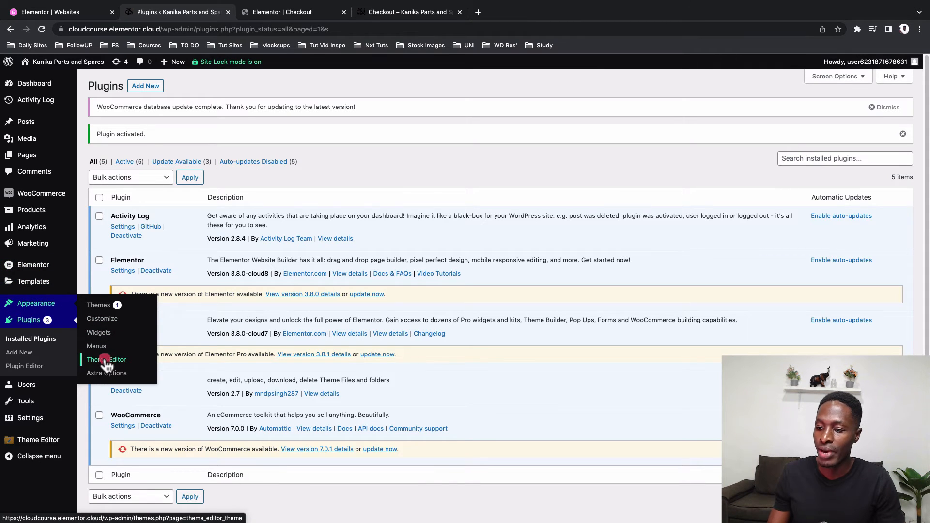
click(106, 359)
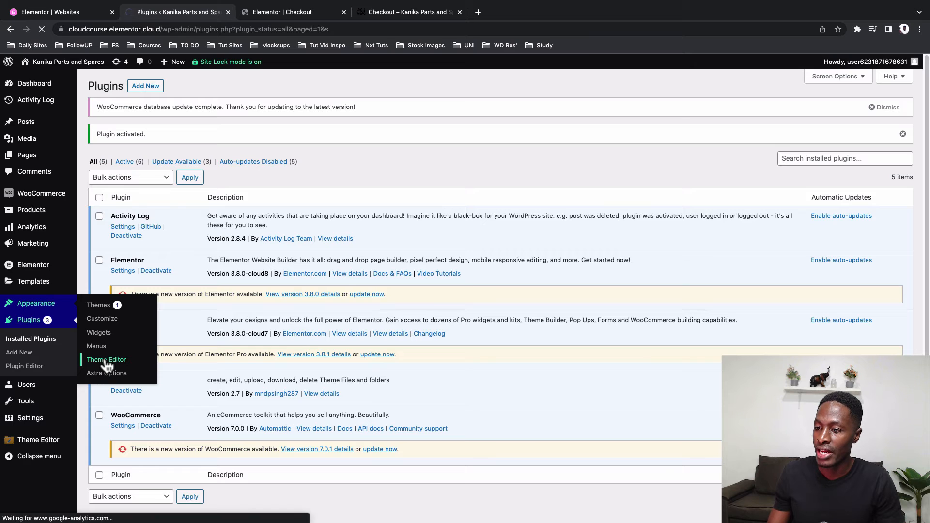
click(106, 359)
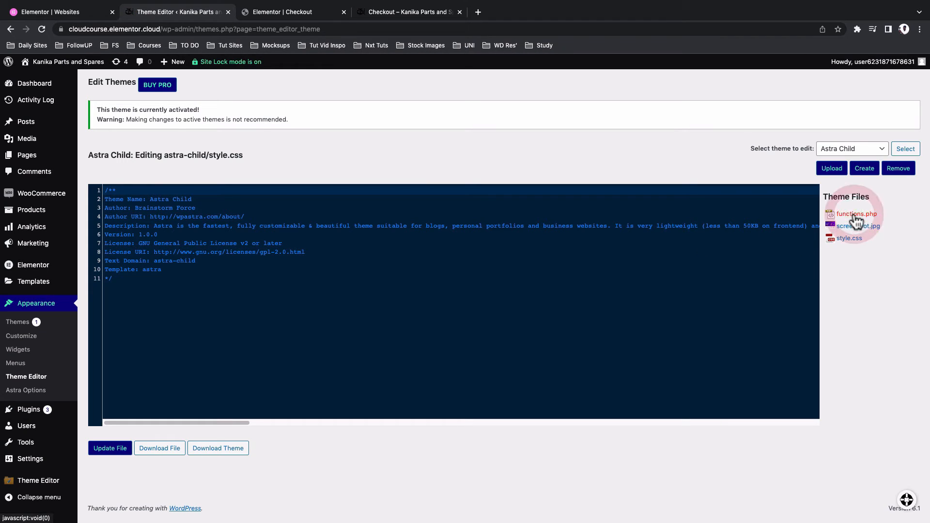
Add the wc_remove_checkout_fields filter to functions.php removing state, address, city and postcode, and update the file
click(856, 213)
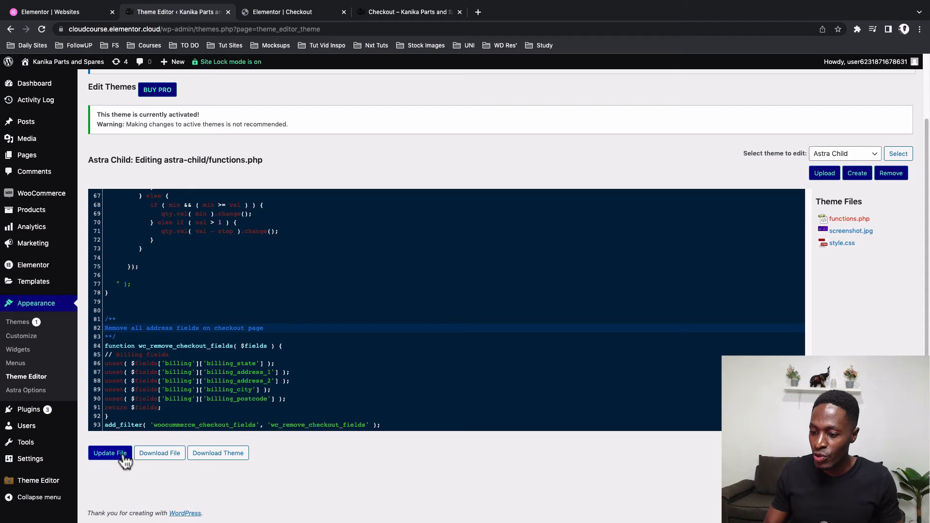
click(283, 12)
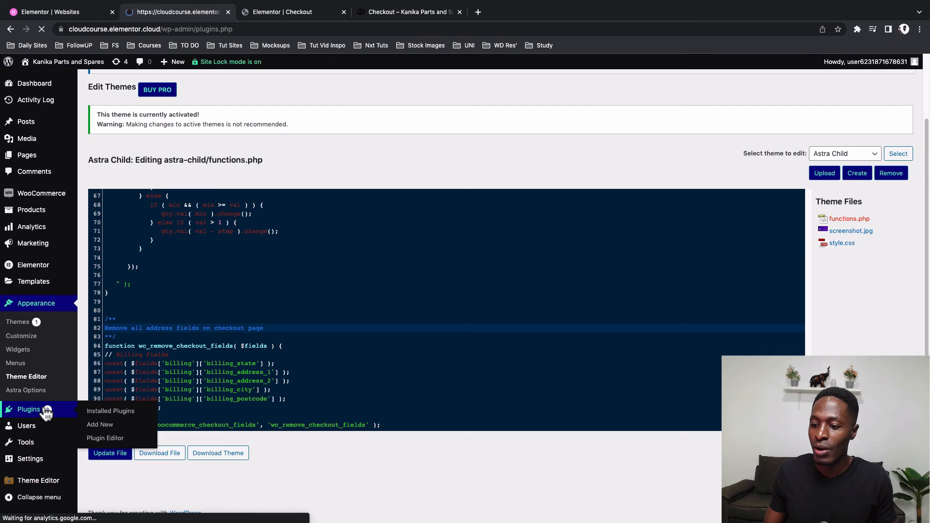
Deactivate the Theme Editor plugin from the installed plugins list
click(110, 411)
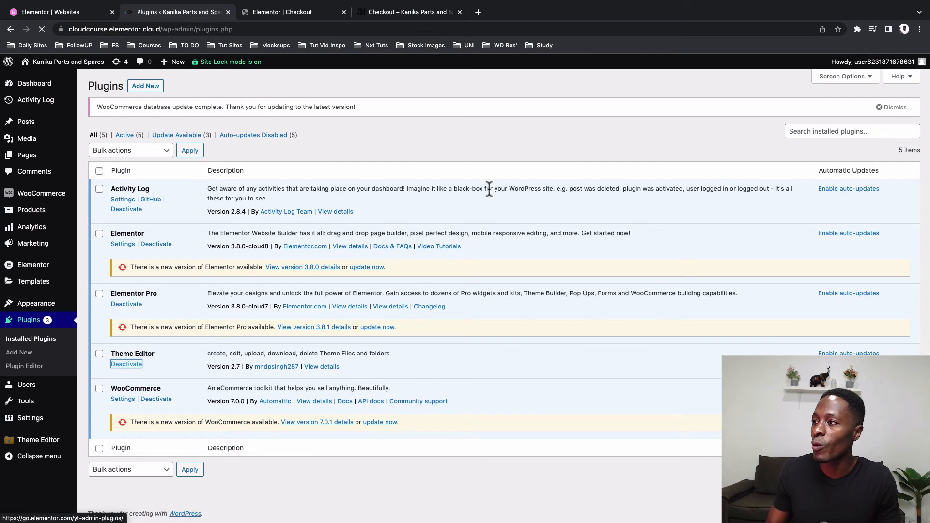
click(408, 12)
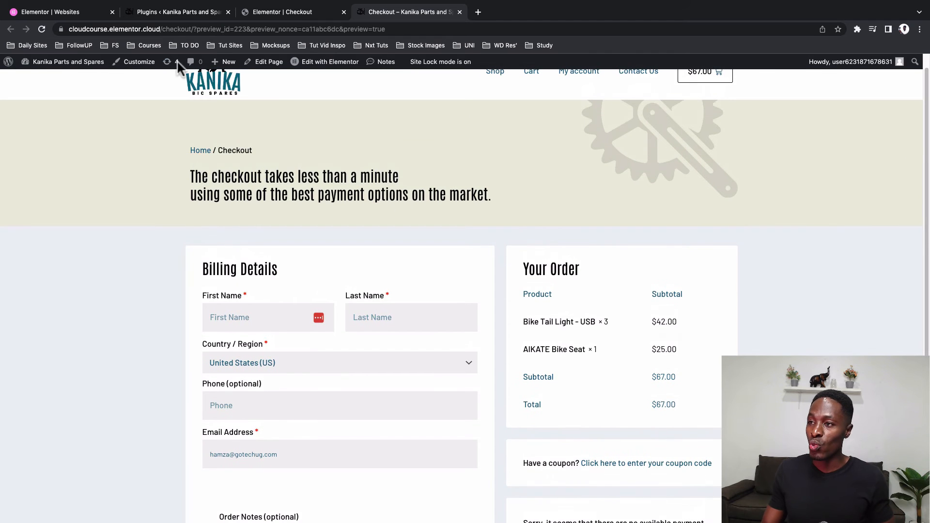
click(174, 11)
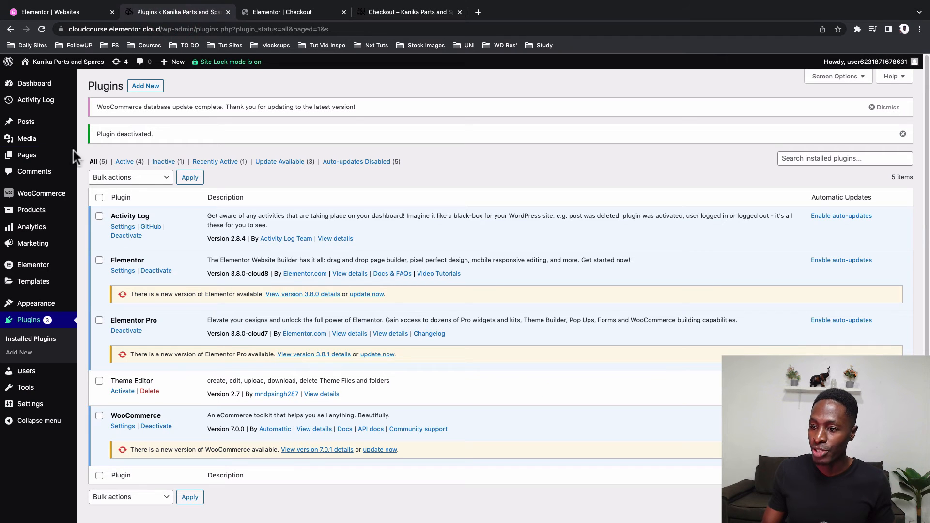
mouse_move(40, 193)
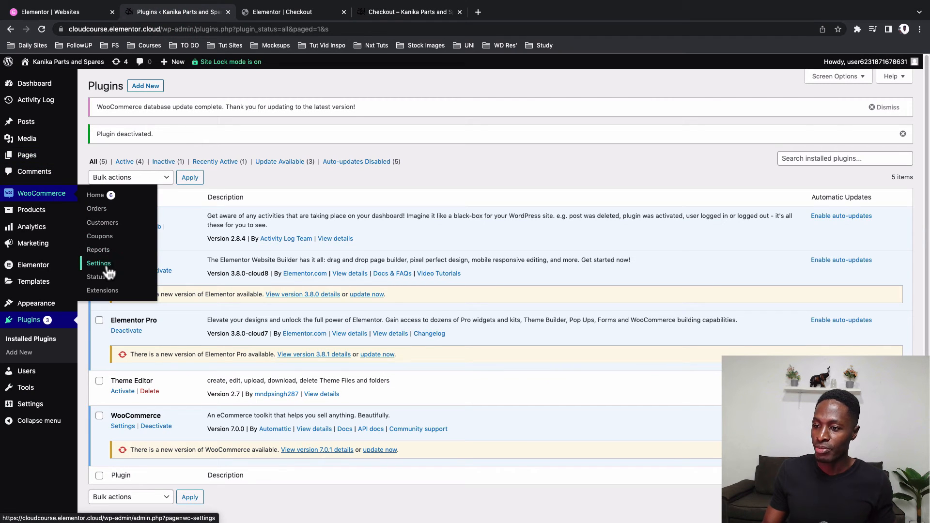
Enable Cash on delivery in WooCommerce Settings > Payments
click(99, 264)
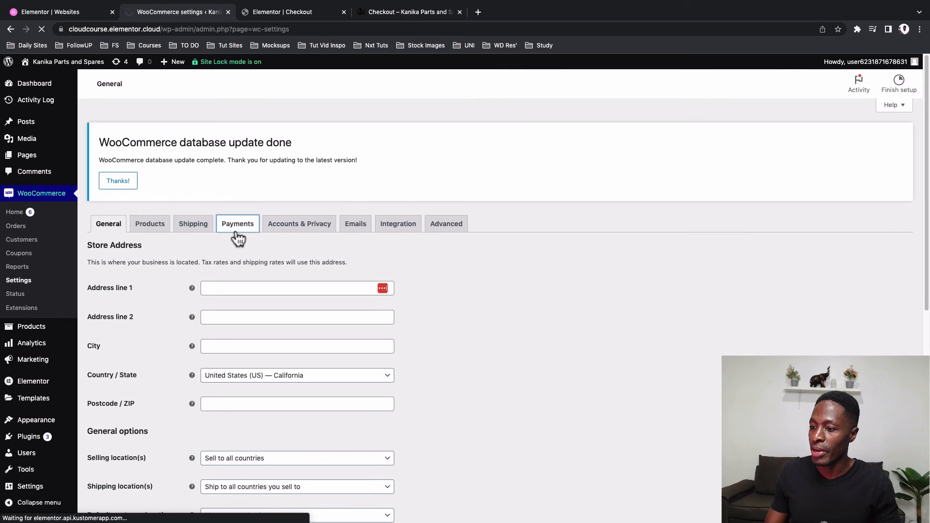
click(238, 224)
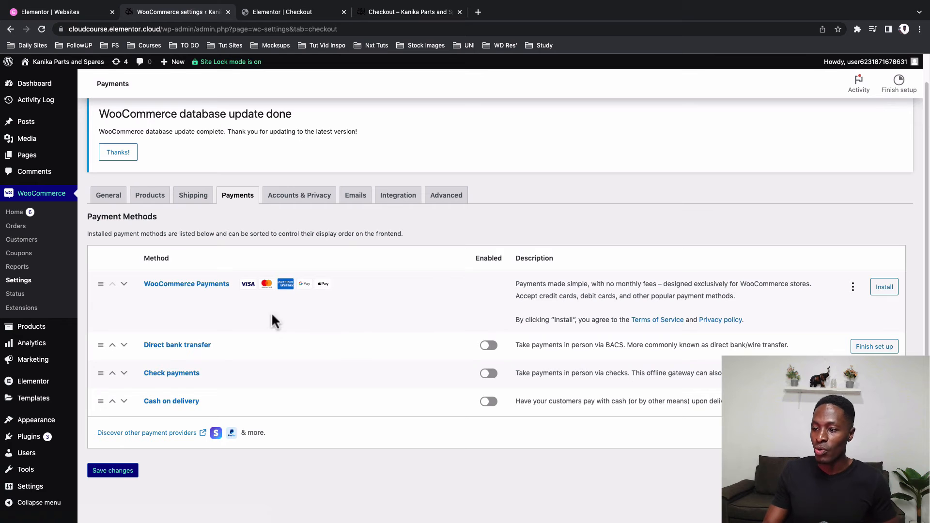
mouse_move(142, 290)
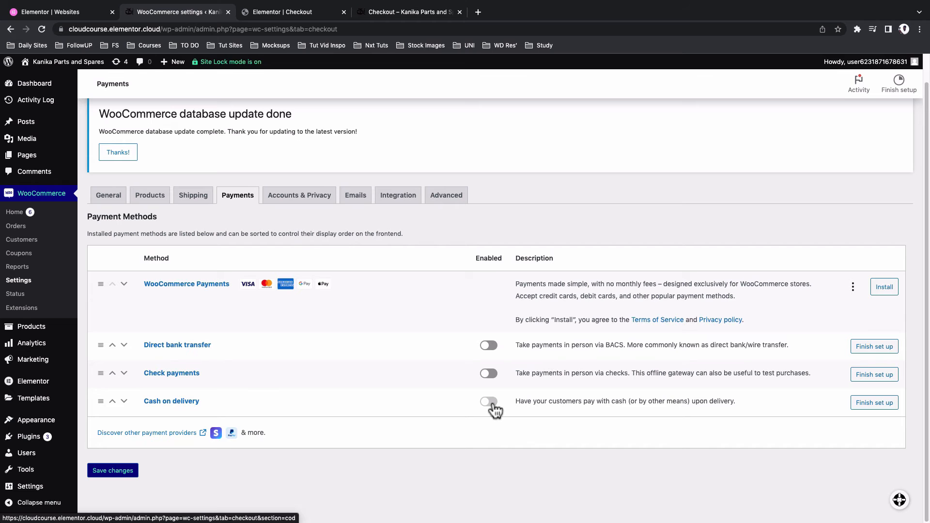
click(112, 471)
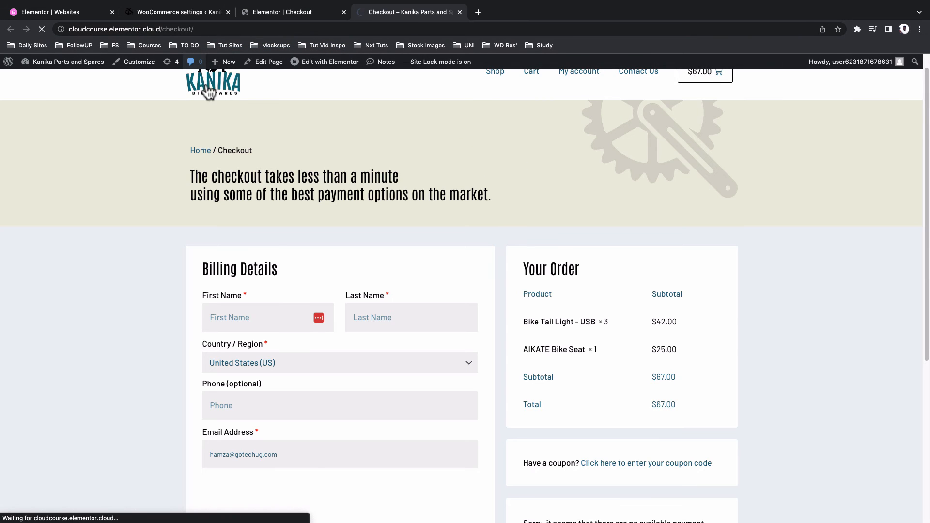
Fill billing details, accept the terms and place the cash-on-delivery test order
scroll(down, 3)
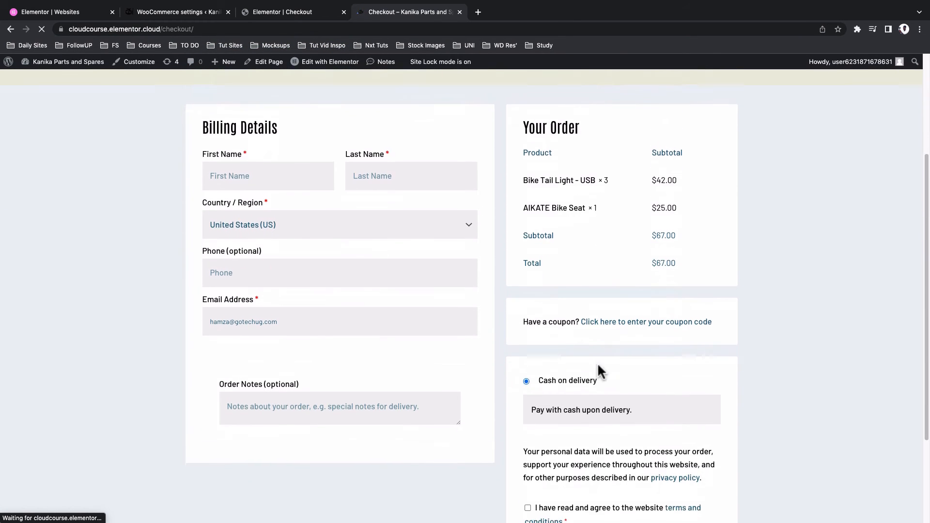
scroll(down, 3)
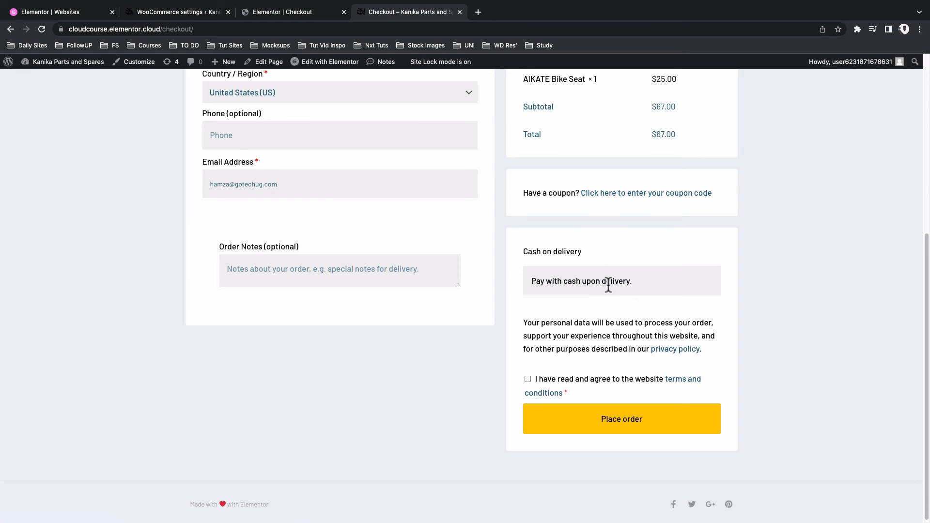
click(528, 395)
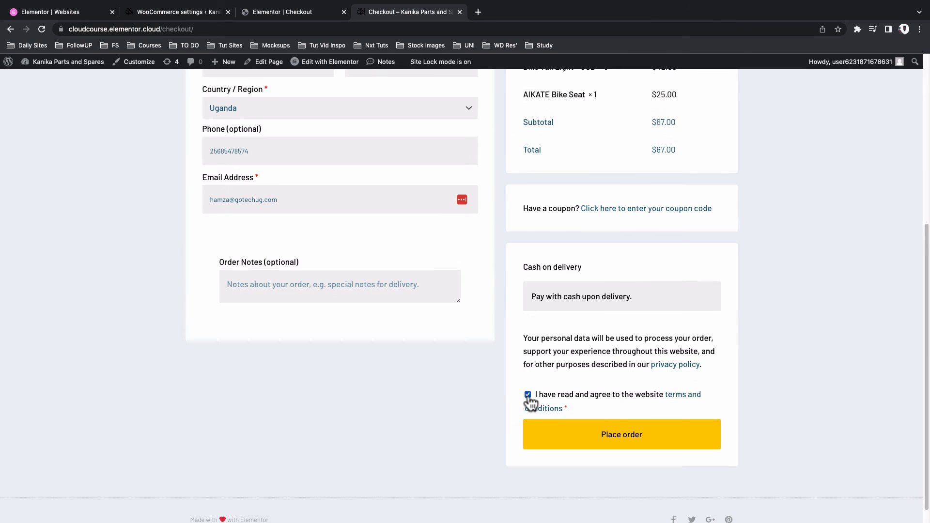
click(528, 395)
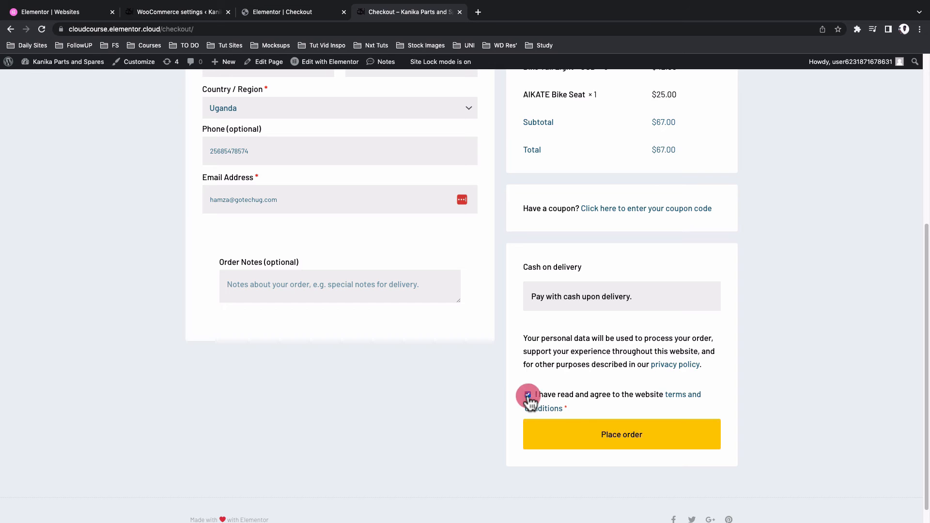
click(622, 434)
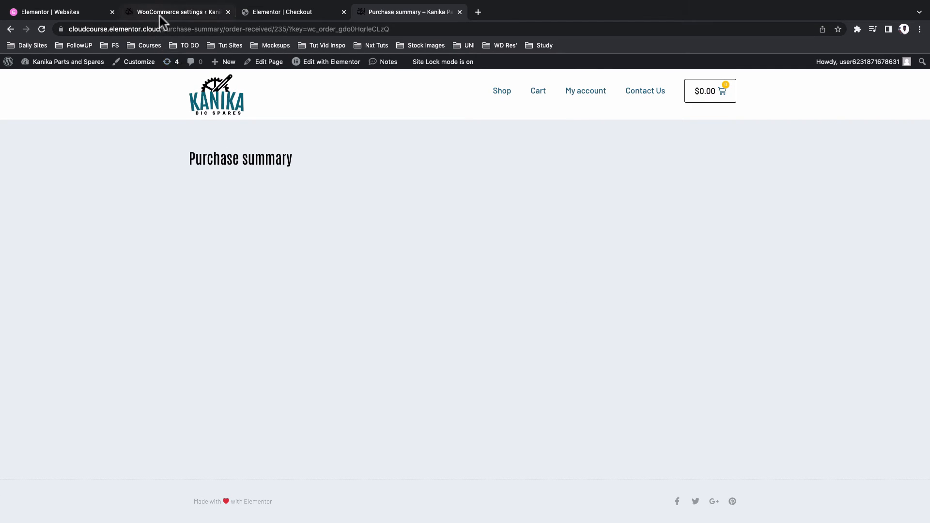
Open WooCommerce Orders and view order #235, Processing for $67
click(177, 12)
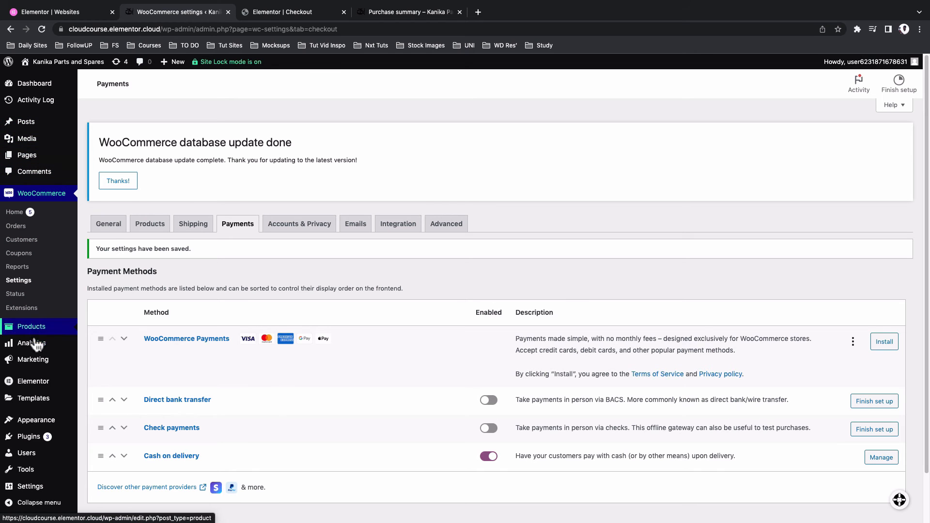
mouse_move(23, 231)
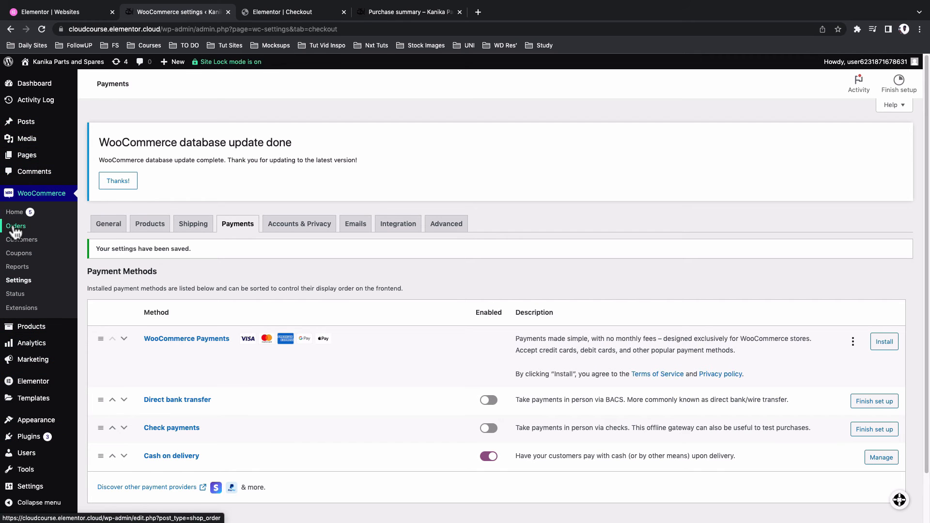
click(15, 226)
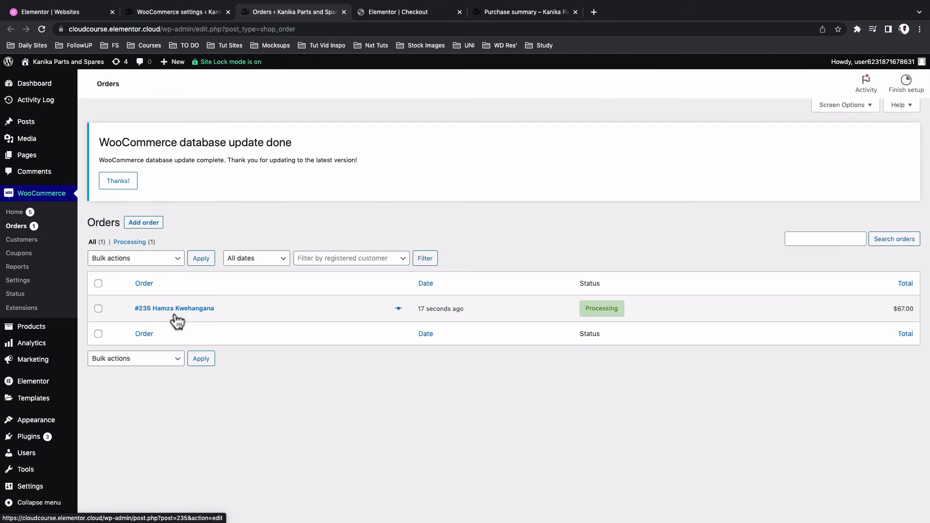
mouse_move(427, 322)
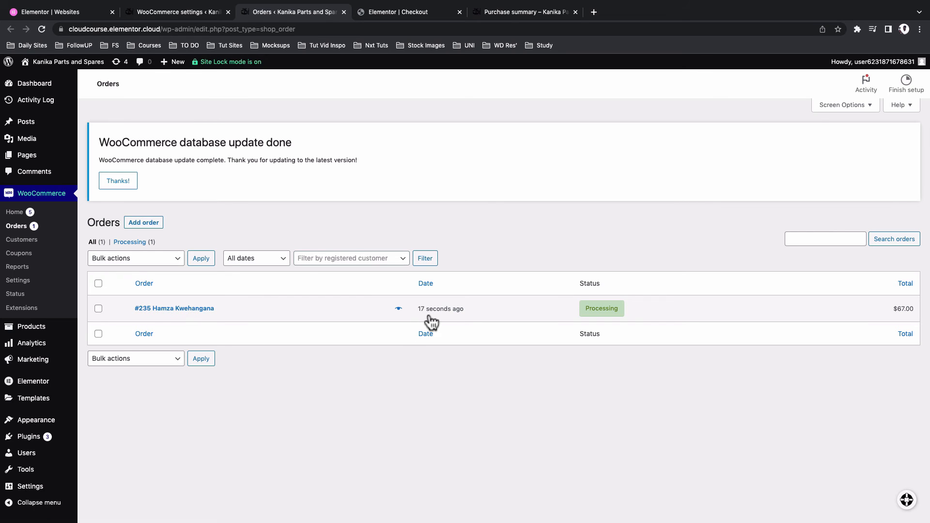
mouse_move(830, 322)
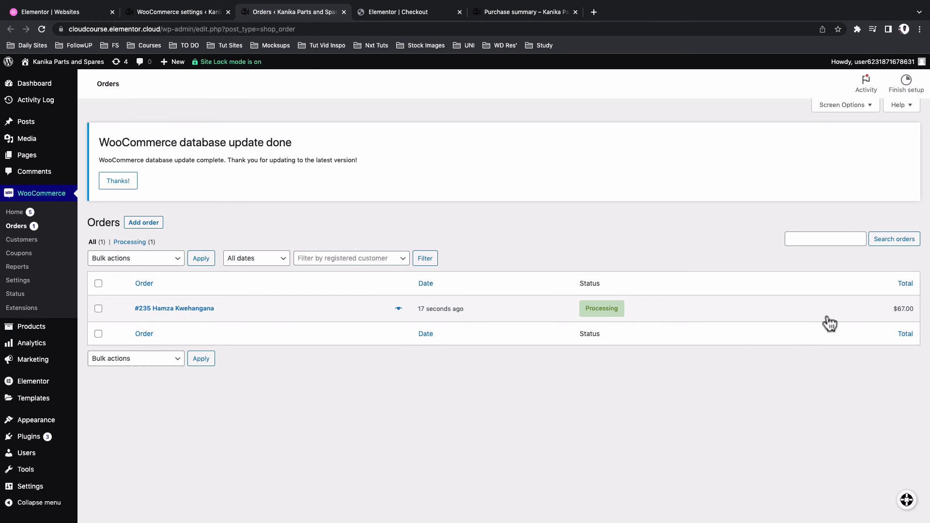
mouse_move(160, 312)
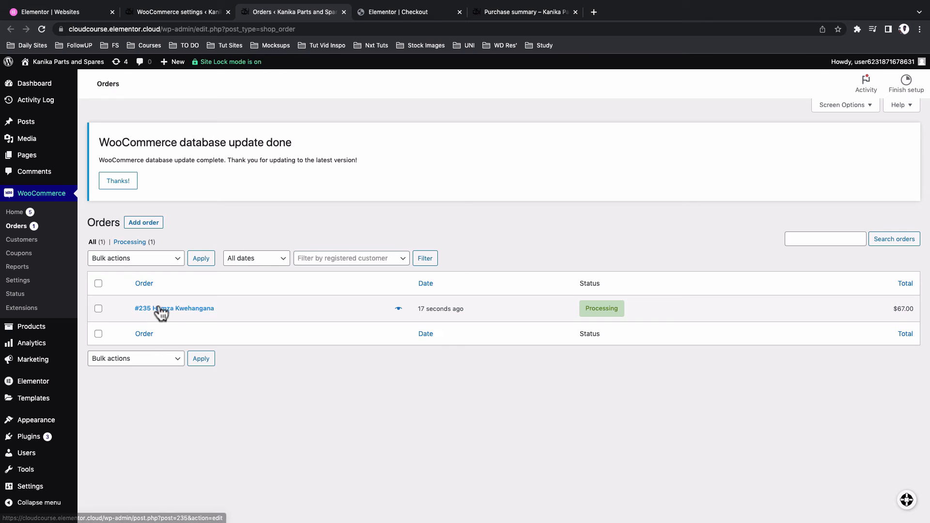
click(173, 308)
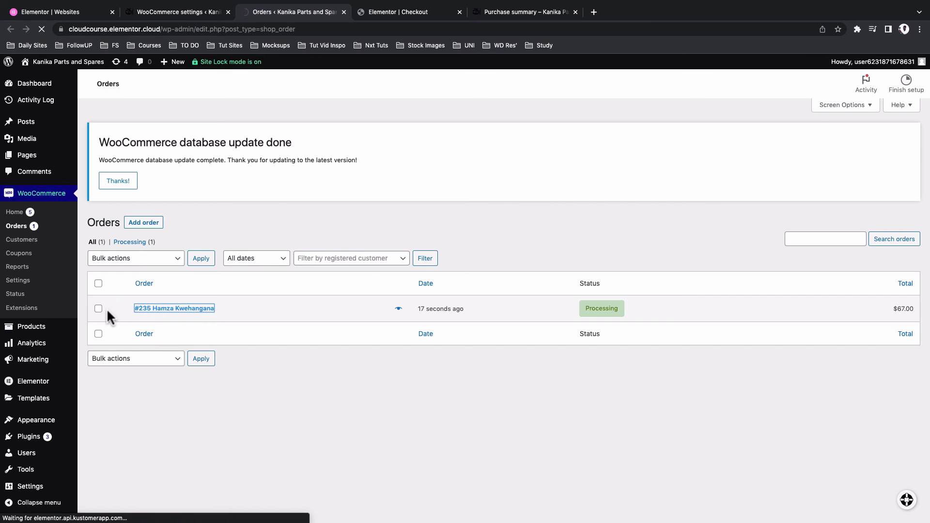
click(174, 308)
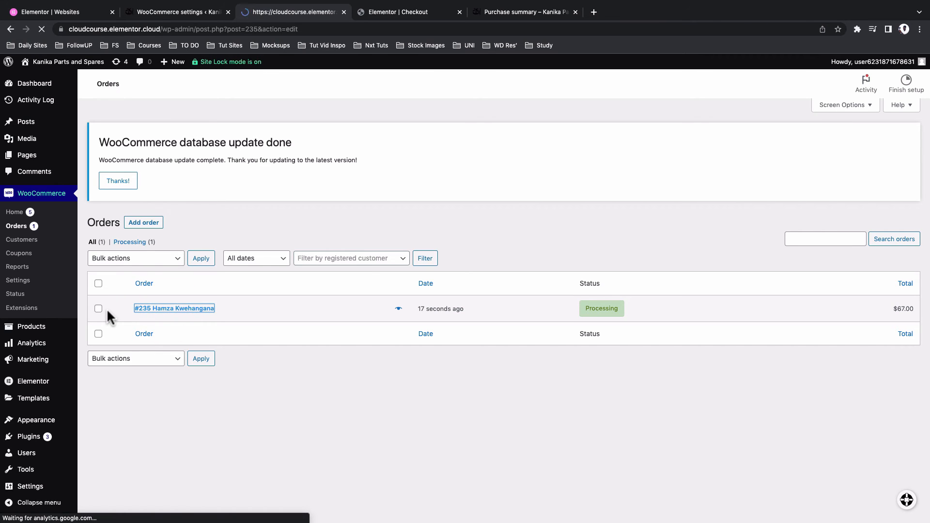
click(175, 309)
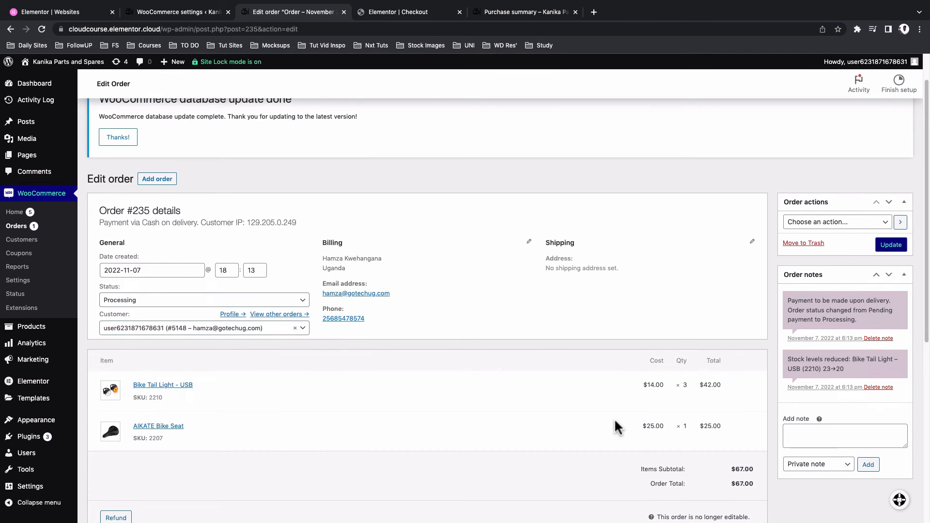
click(524, 12)
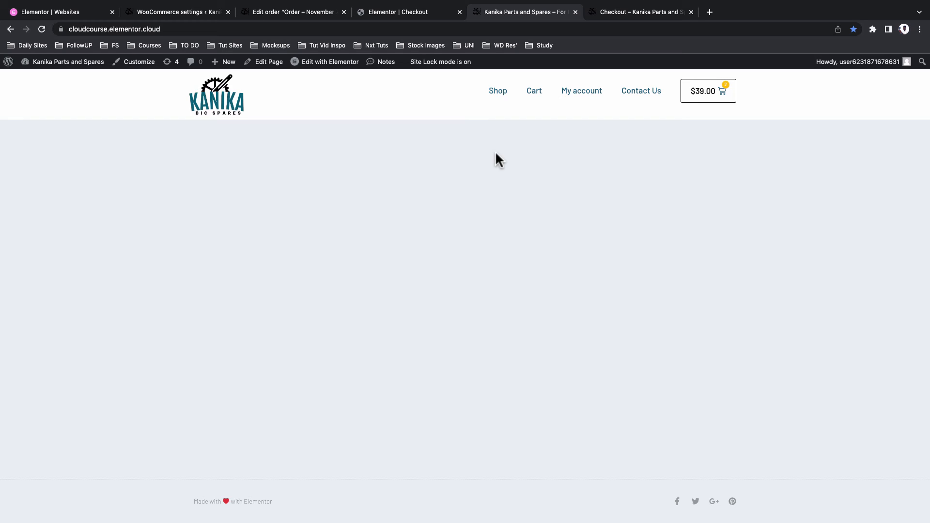
mouse_move(575, 105)
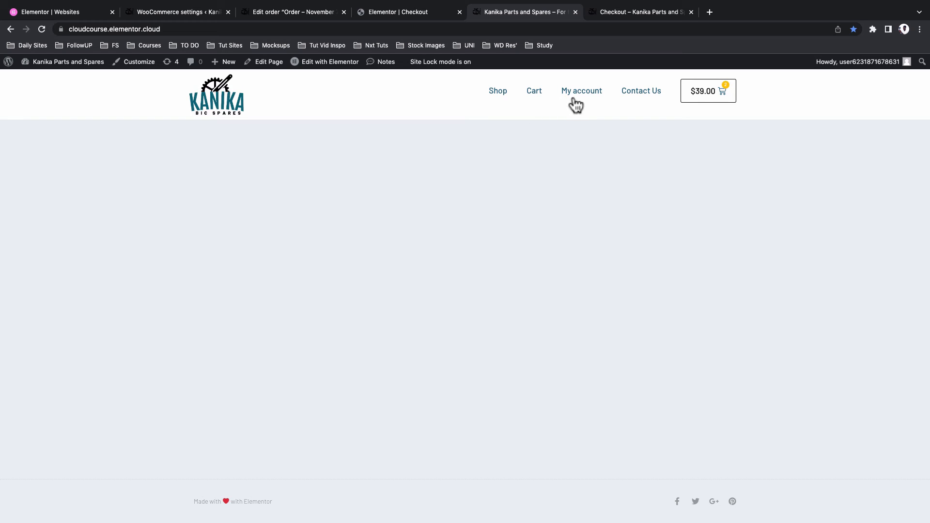
Add the Checkout page to the main menu via Appearance > Menus, below Cart
click(174, 13)
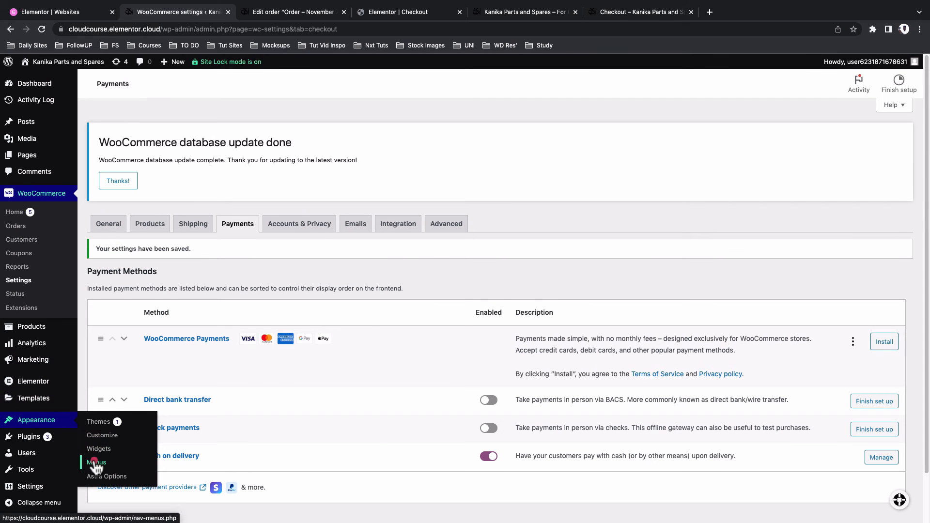
click(97, 462)
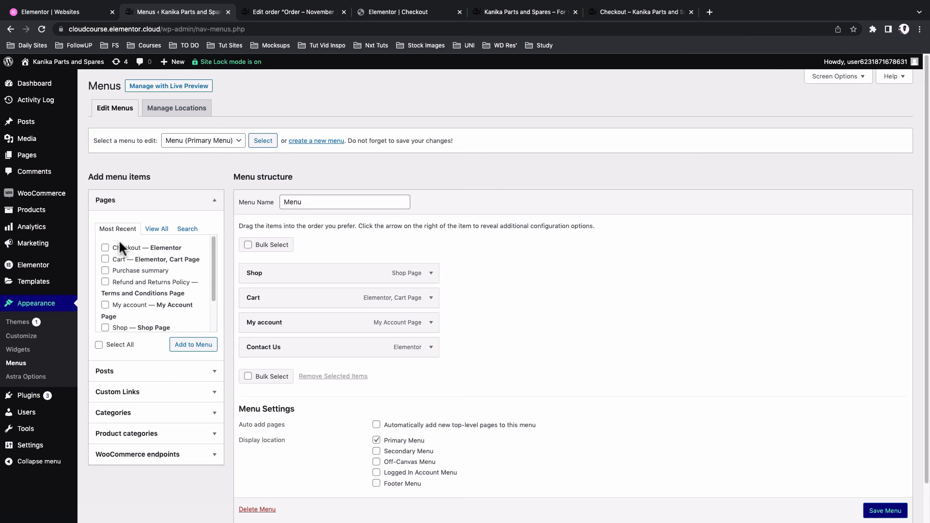
click(192, 345)
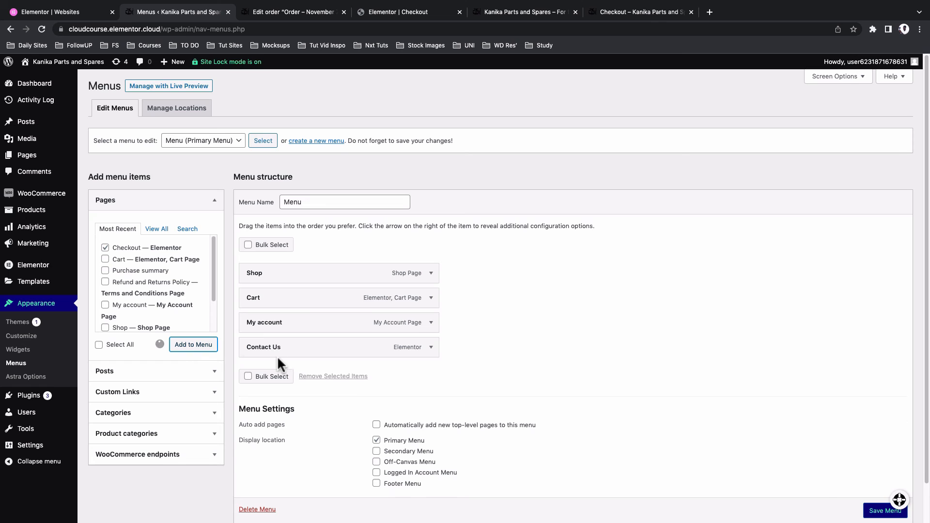
click(193, 345)
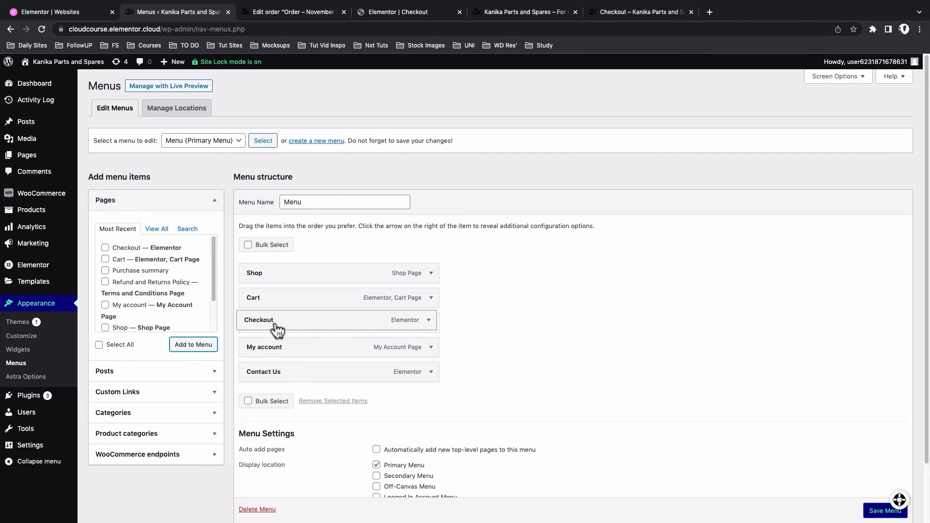
scroll(down, 3)
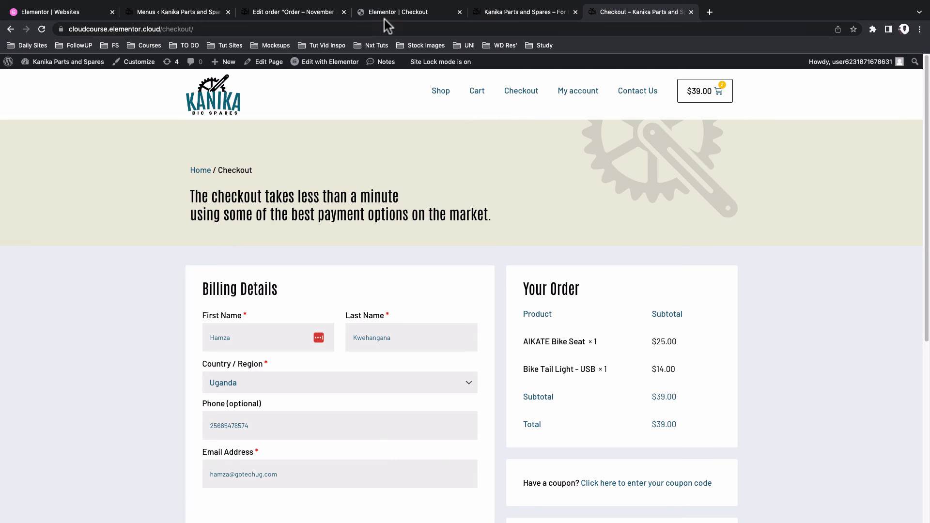
Reach the WooCommerce page assignments in Elementor Site Settings
click(394, 13)
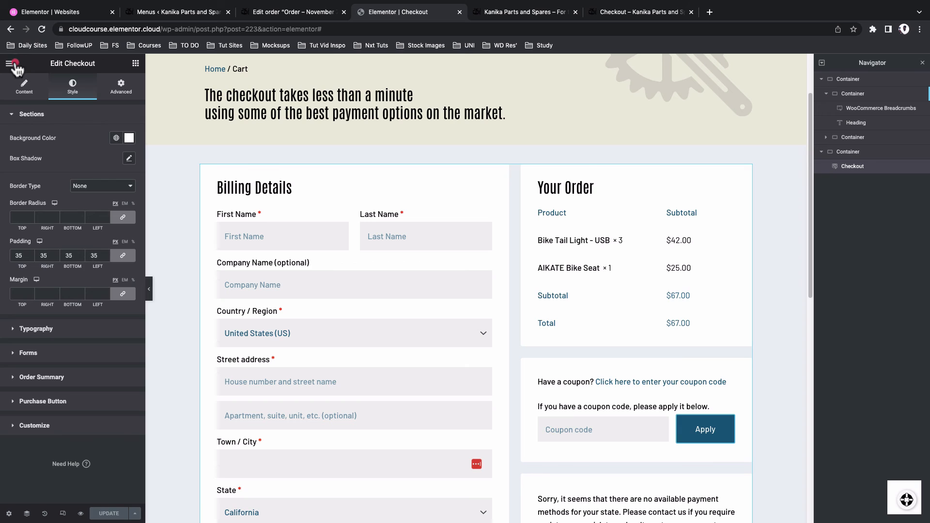
click(11, 63)
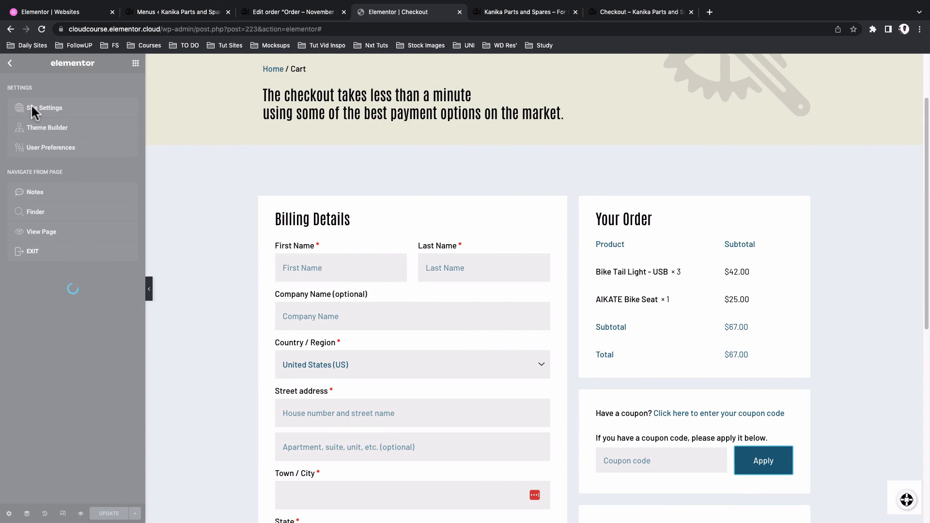
click(49, 108)
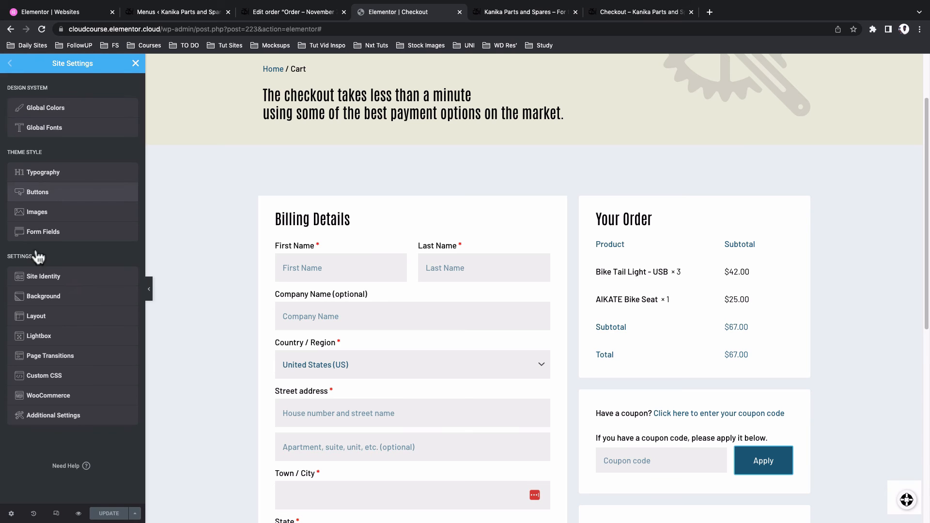
click(48, 395)
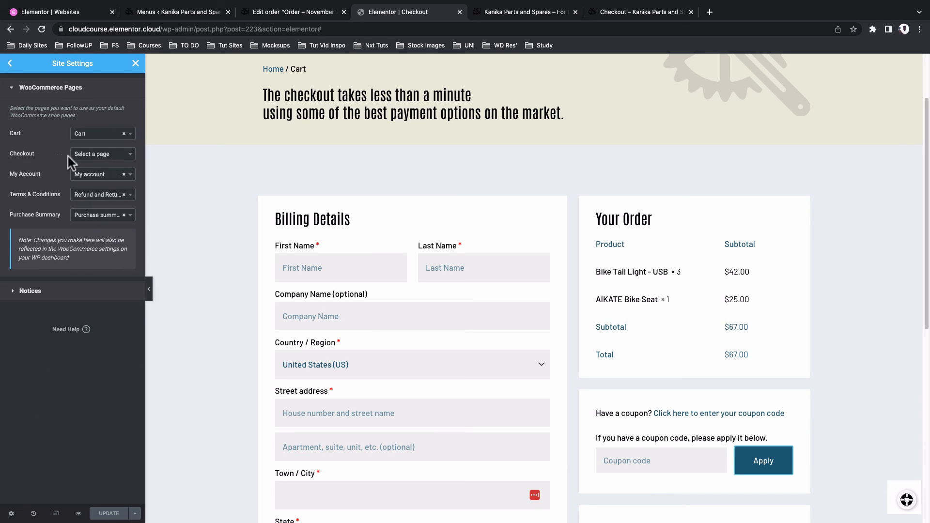
Assign the Checkout page as the WooCommerce checkout page and update the settings
click(99, 154)
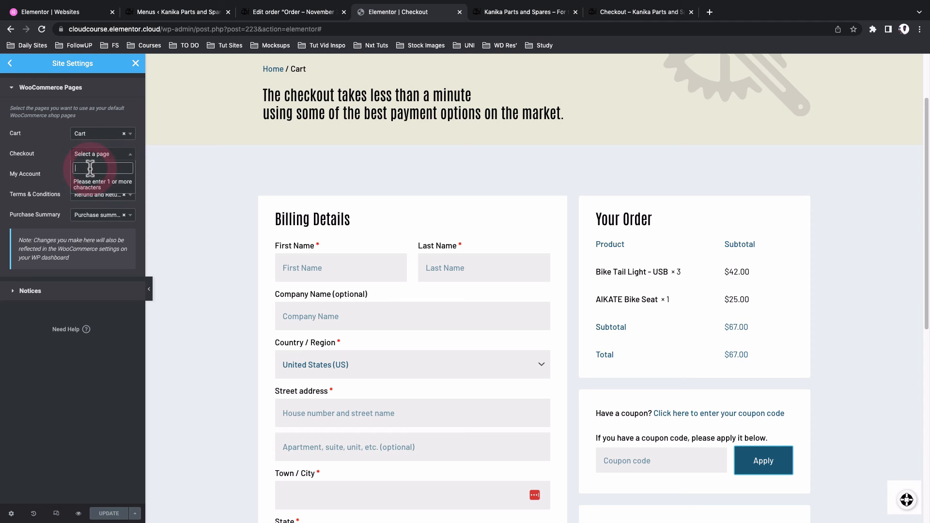
text(check)
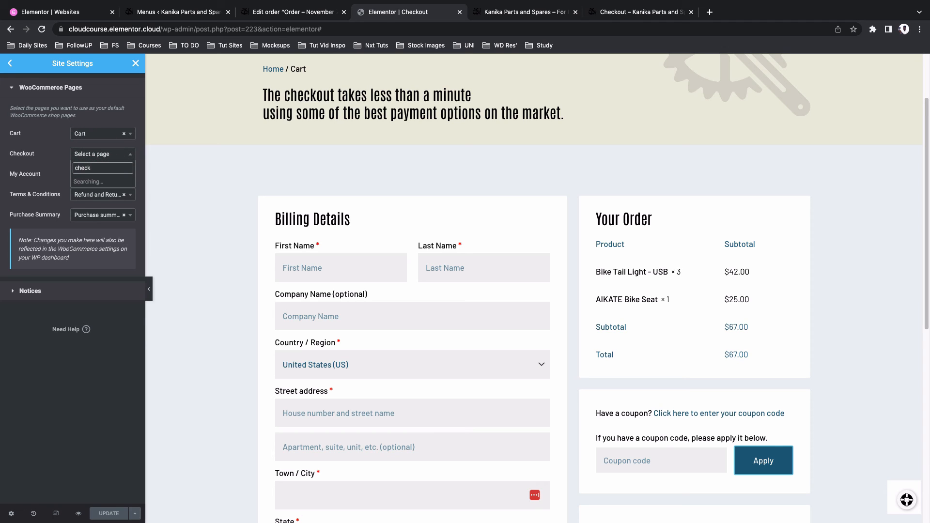
click(92, 167)
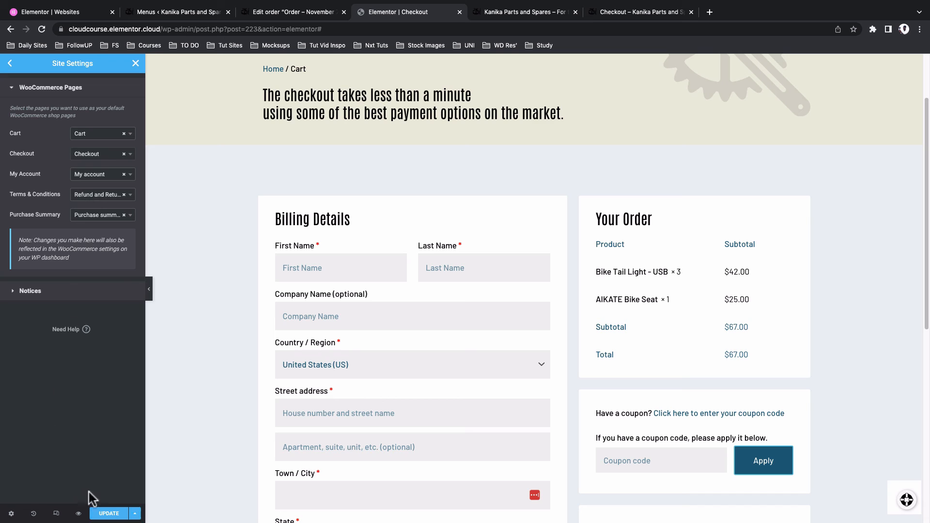
click(638, 12)
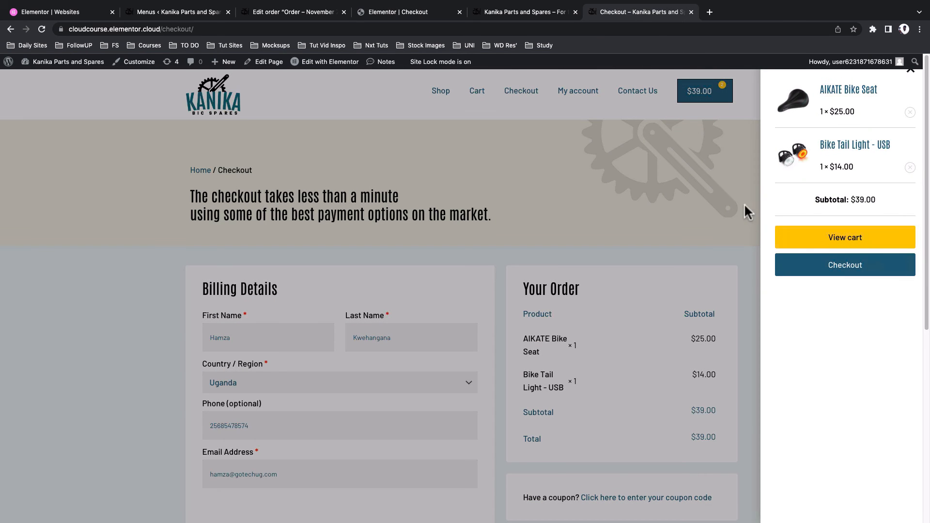
View the cart from the mini-cart and proceed via Checkout Now to checkout
click(845, 237)
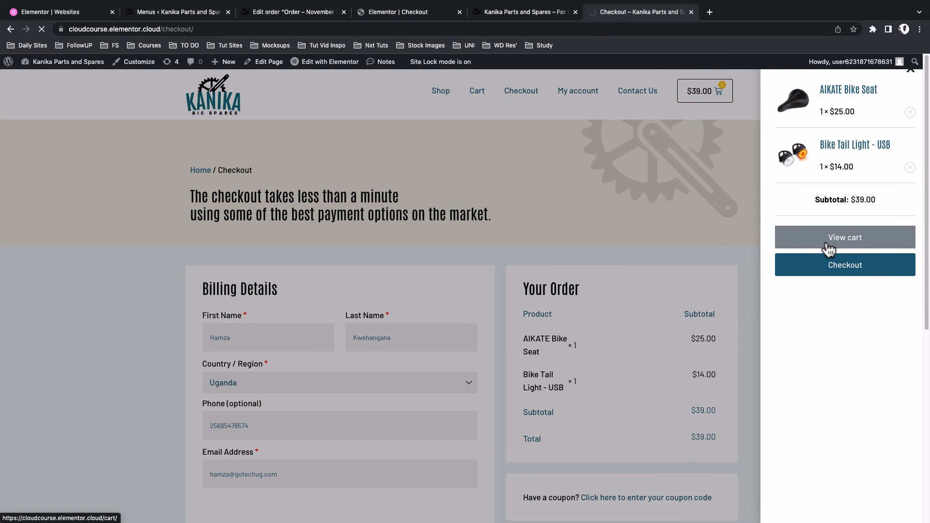
click(845, 236)
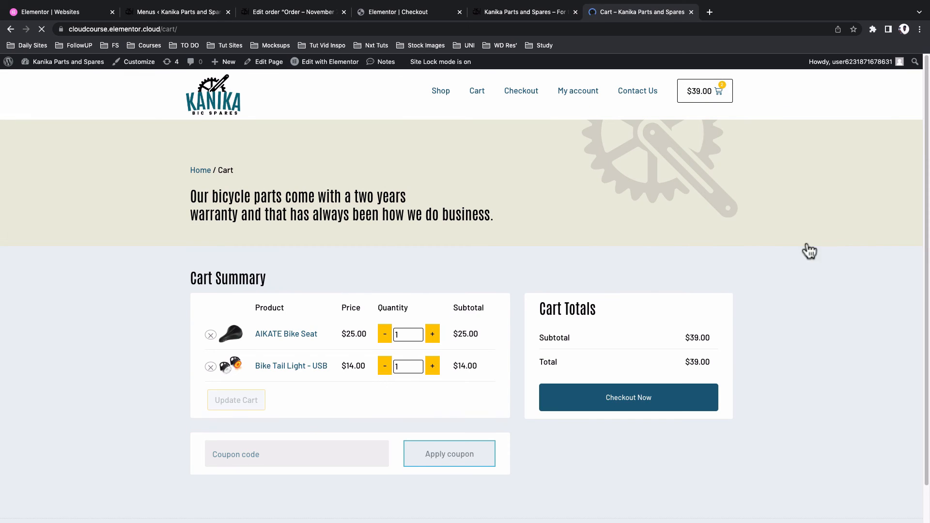
click(627, 397)
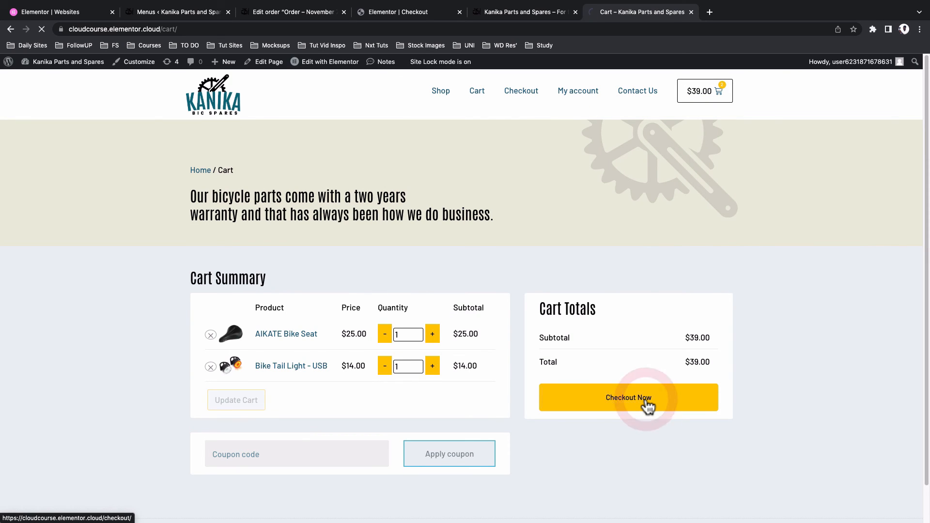
click(645, 402)
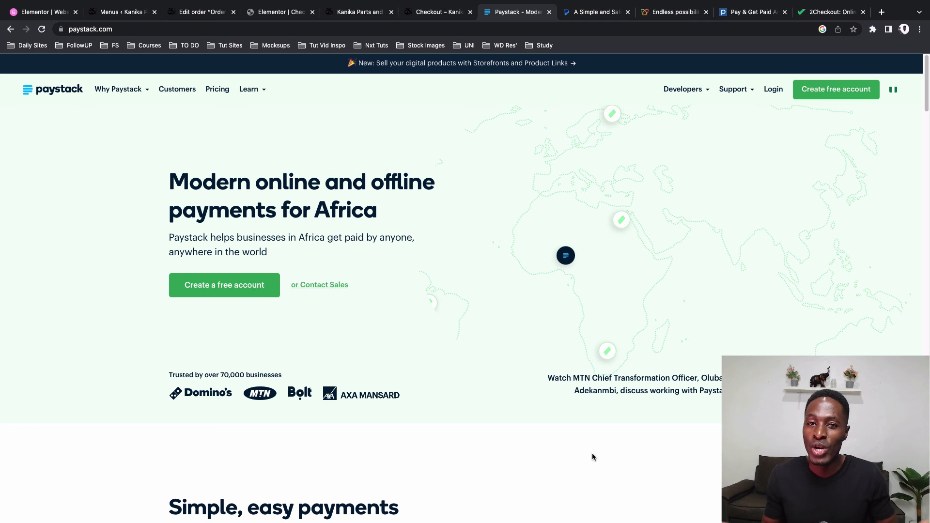
Browse the PayPal, Flutterwave and Pesapal homepages in turn, scrolling each
click(593, 11)
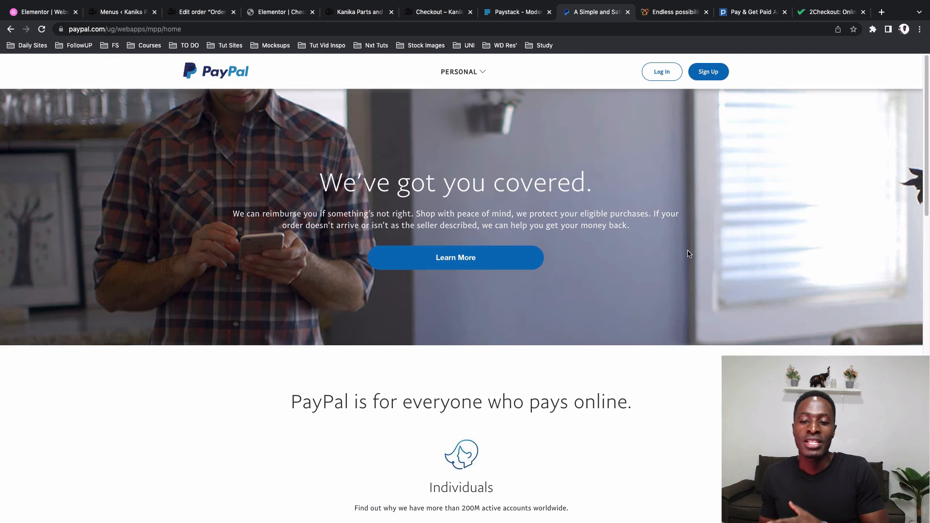
scroll(down, 3)
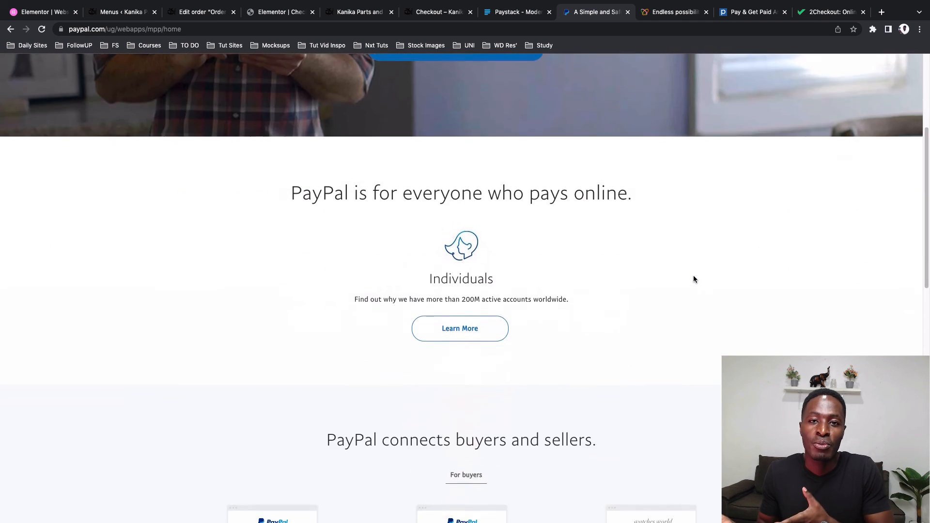
click(676, 12)
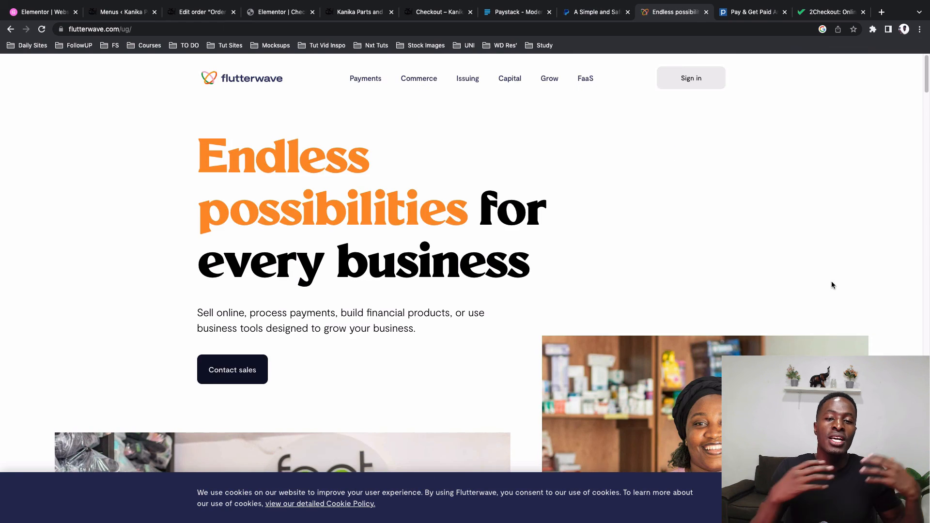
scroll(down, 3)
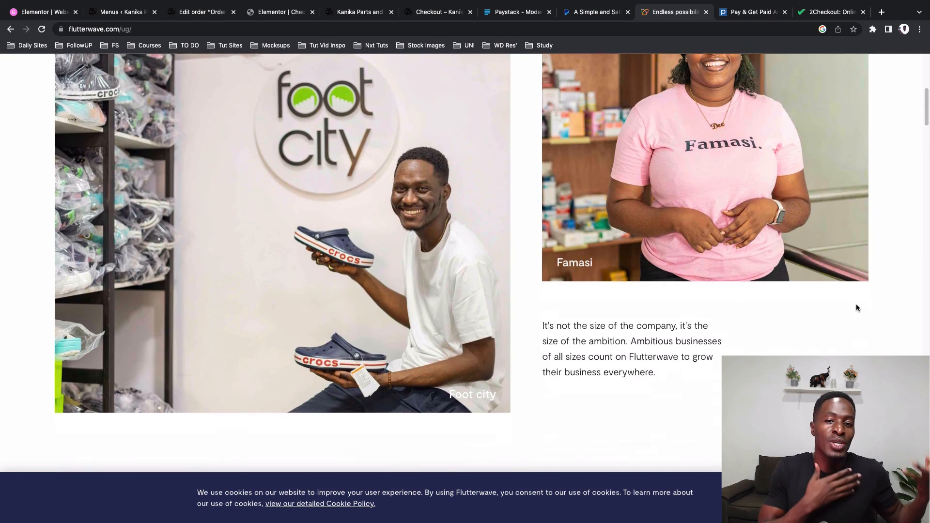
click(750, 12)
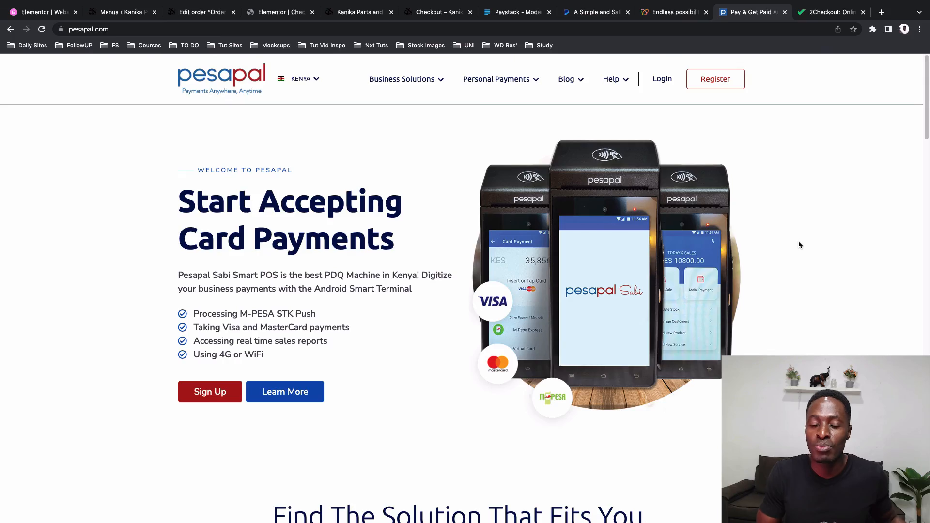
scroll(down, 3)
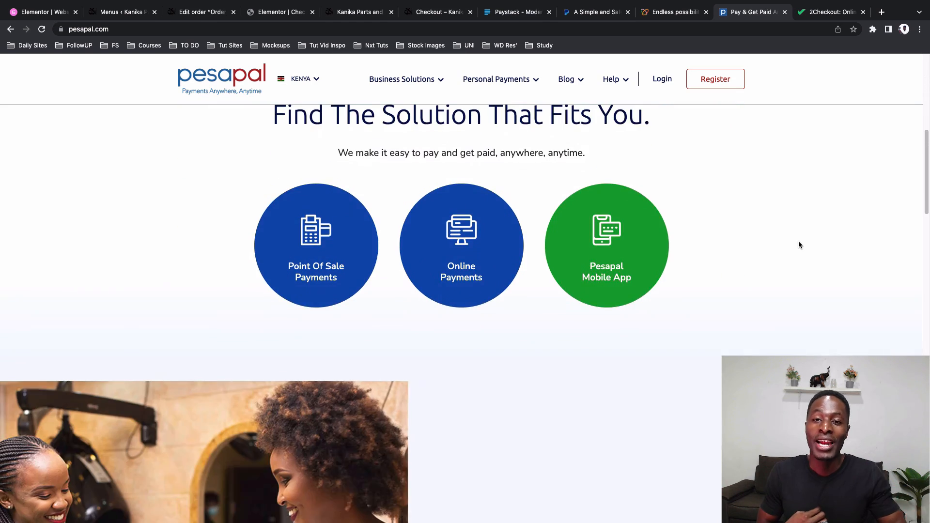
scroll(down, 3)
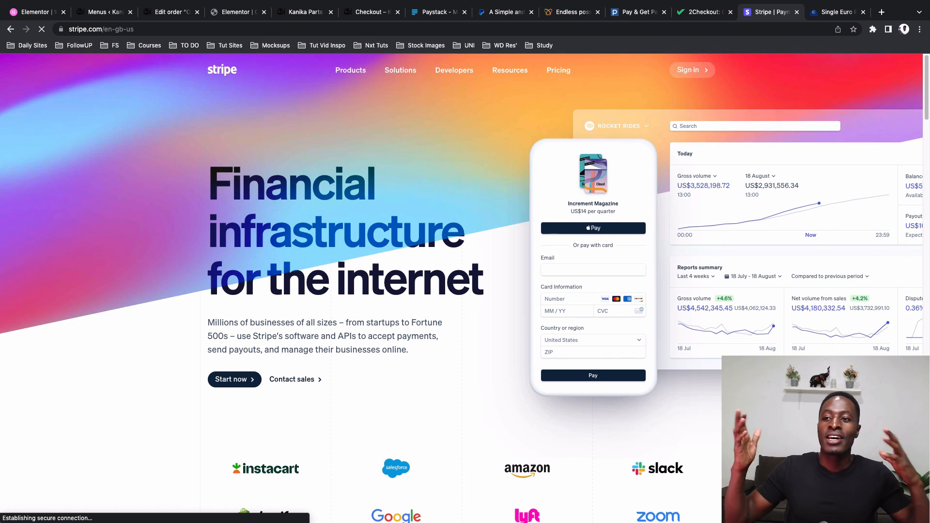
scroll(down, 3)
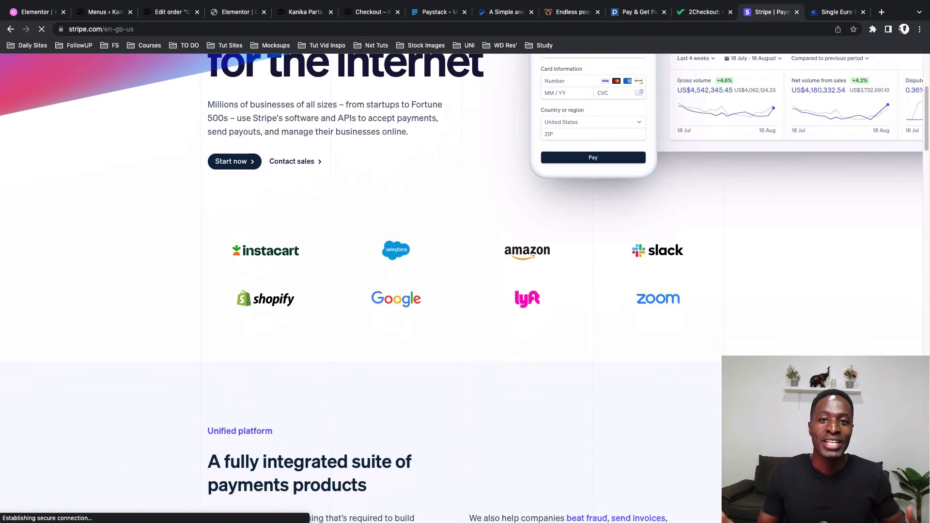